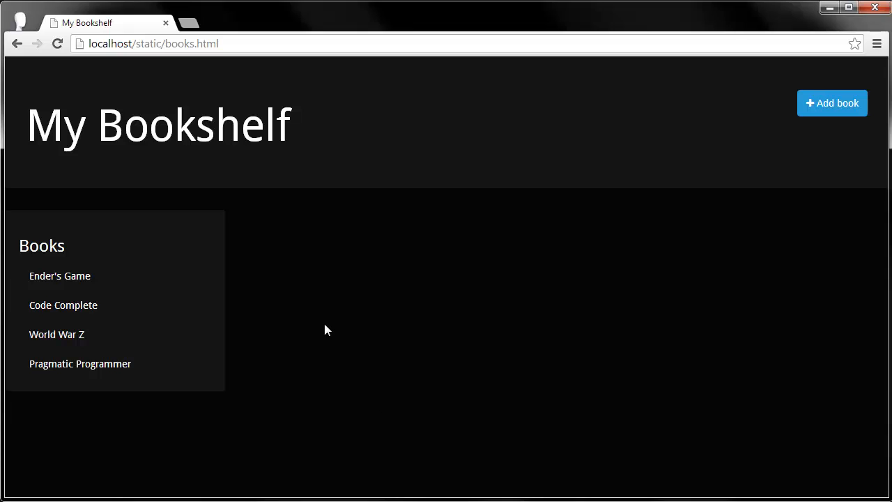
{"action": "mouse_move", "coordinate": [106, 334]}
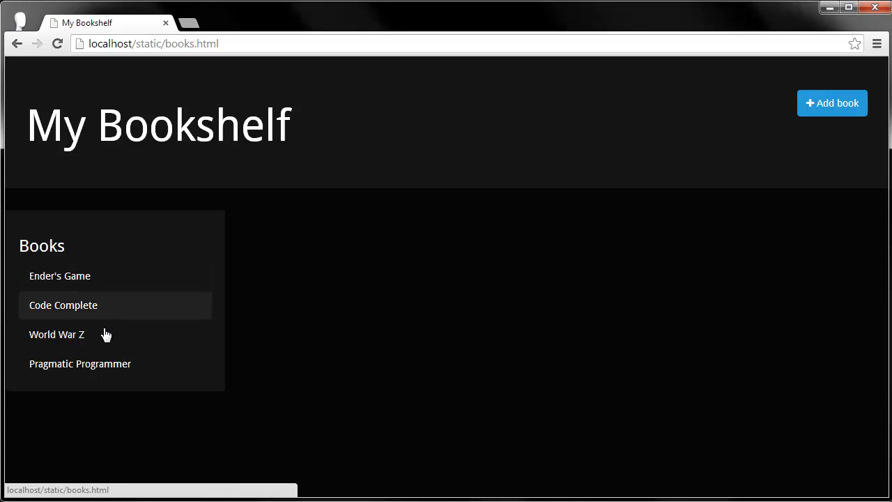
- Retitle Code Complete as 'Code Complete 2', keeping author Steve McConnell et al
{"action": "left_click", "coordinate": [62, 304]}
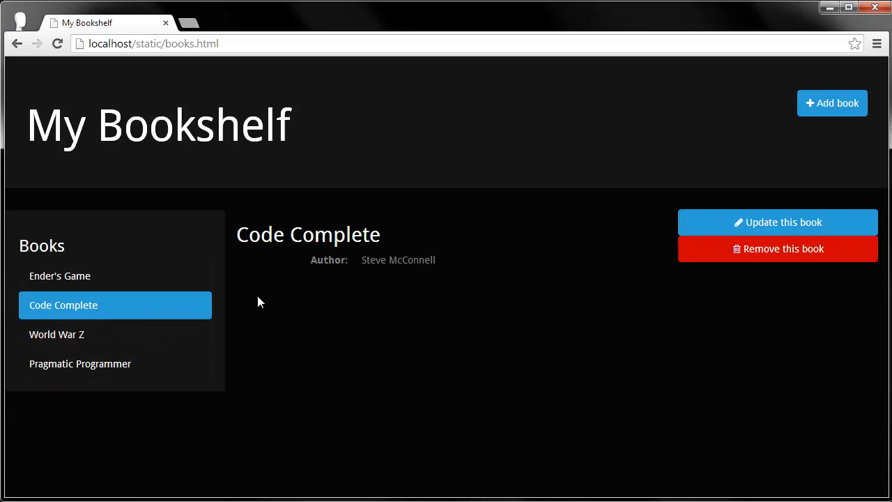
{"action": "mouse_move", "coordinate": [318, 285]}
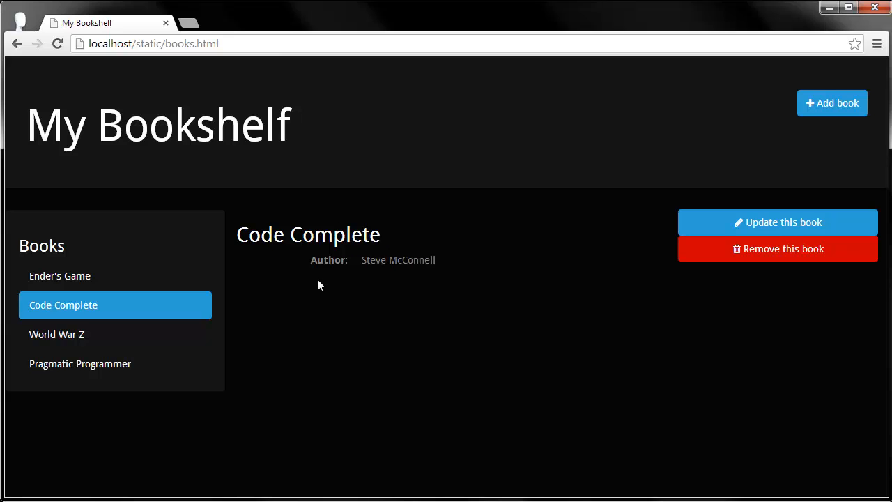
{"action": "left_click", "coordinate": [777, 222]}
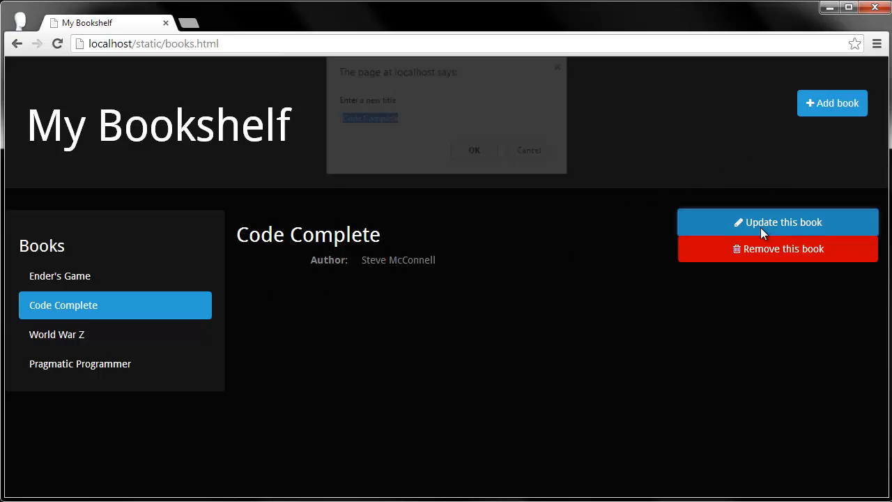
{"action": "type", "text": "Code Complete 2"}
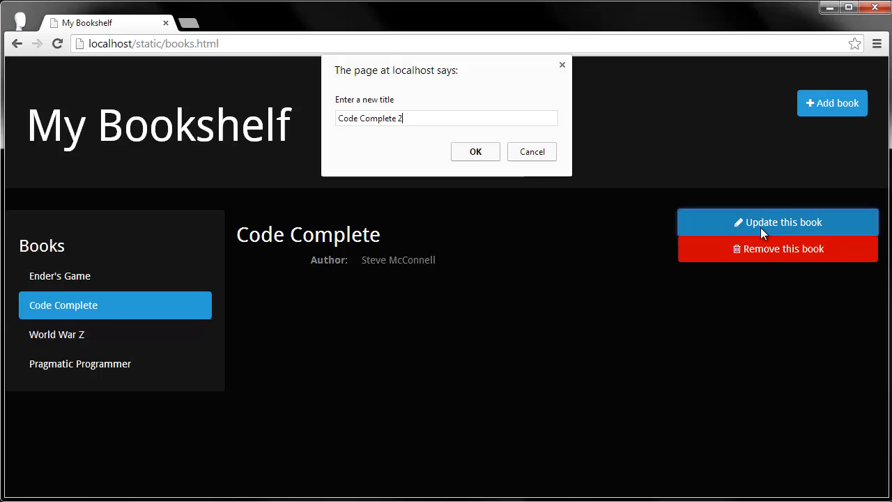
{"action": "left_click", "coordinate": [473, 151]}
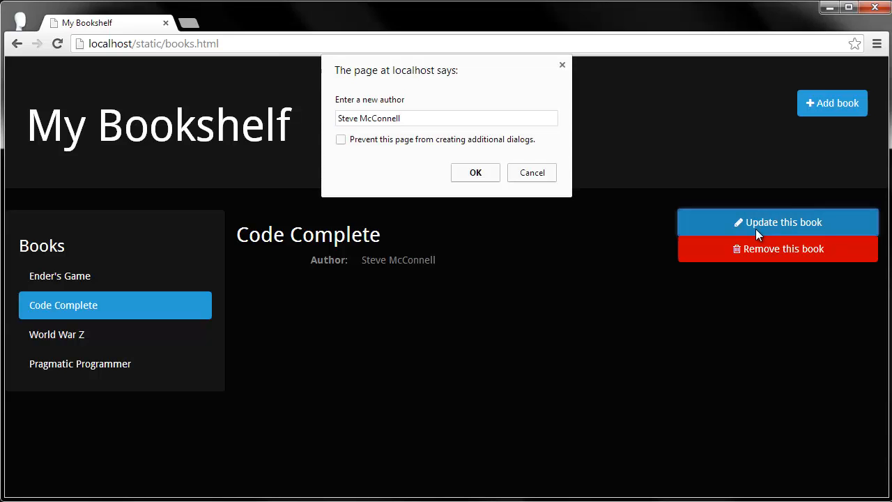
{"action": "left_click", "coordinate": [474, 173]}
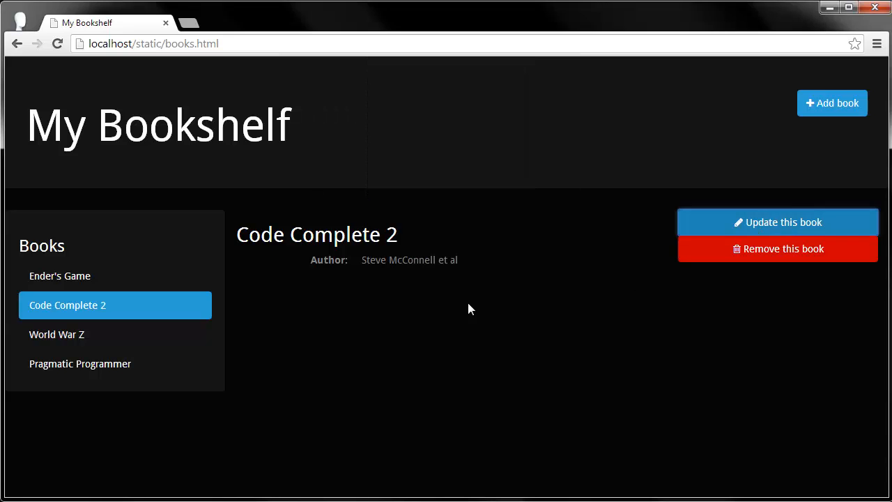
{"action": "mouse_move", "coordinate": [109, 312]}
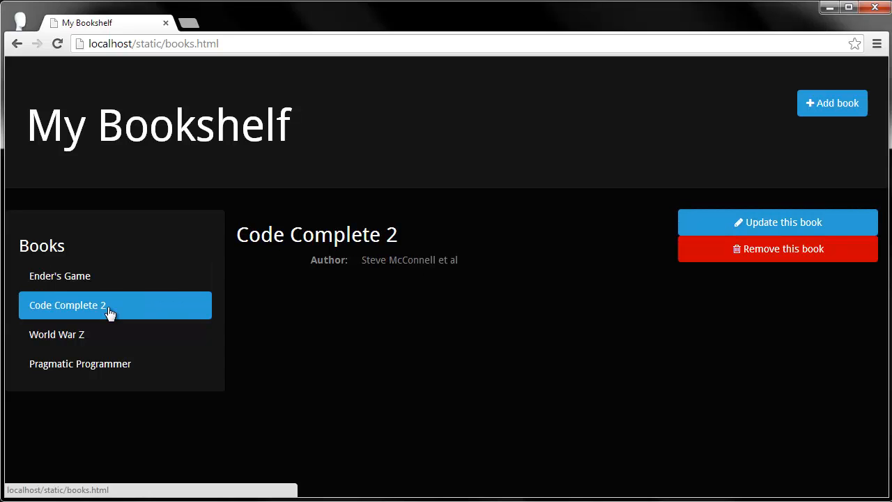
- Remove Code Complete 2, then add a new book 'asdf' by 'qwert' and view its details
{"action": "left_click", "coordinate": [777, 248]}
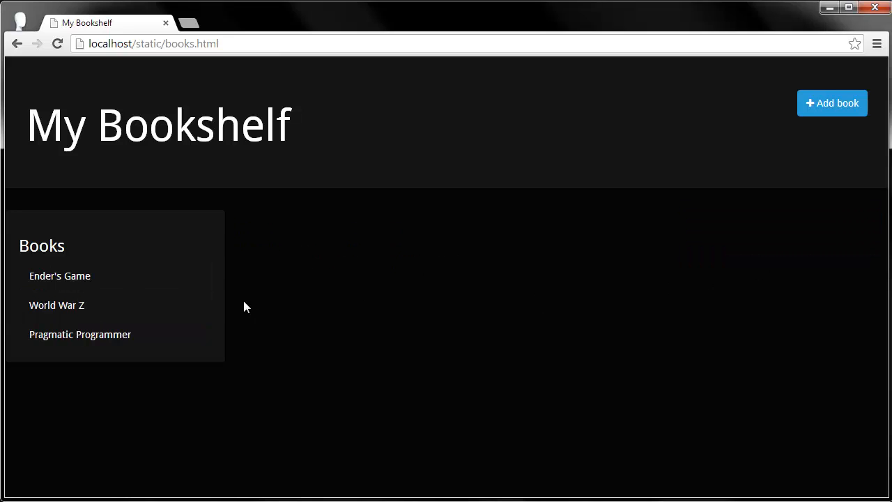
{"action": "left_click", "coordinate": [832, 103]}
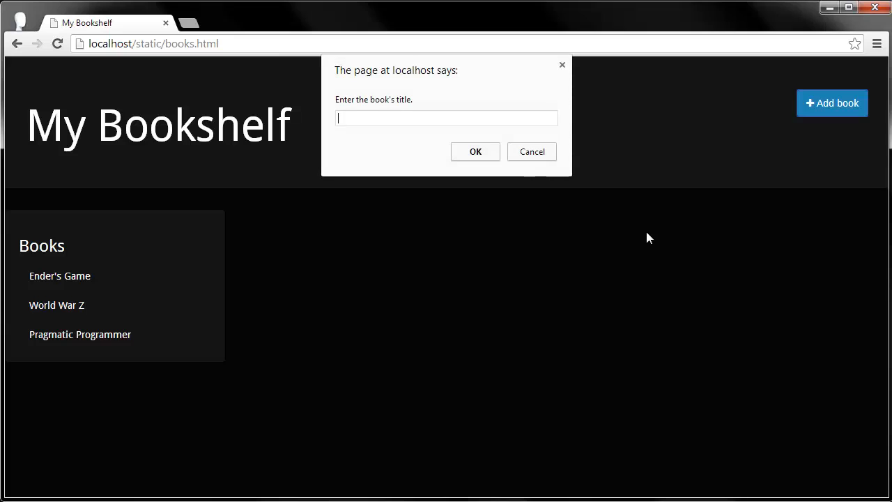
{"action": "left_click", "coordinate": [474, 150]}
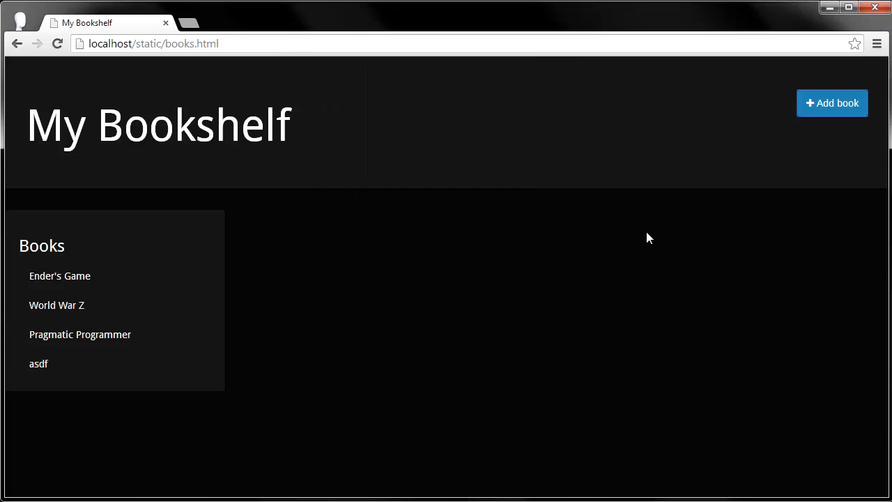
{"action": "left_click", "coordinate": [39, 362]}
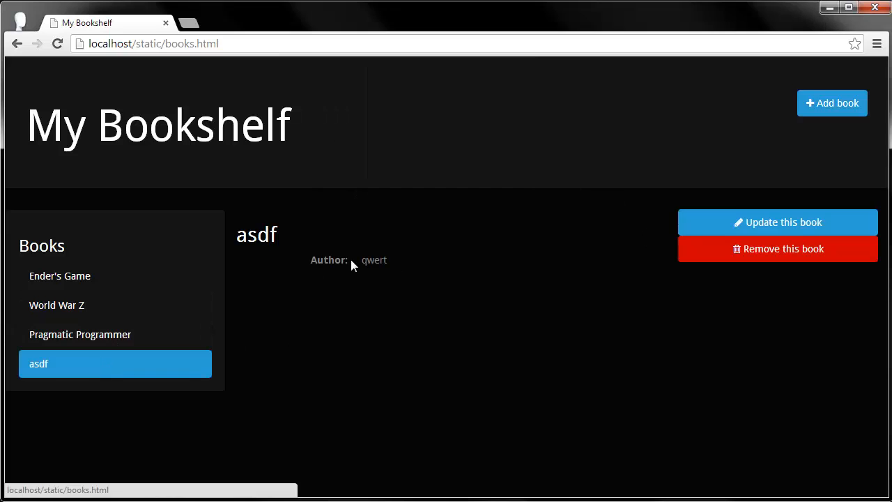
{"action": "mouse_move", "coordinate": [518, 326]}
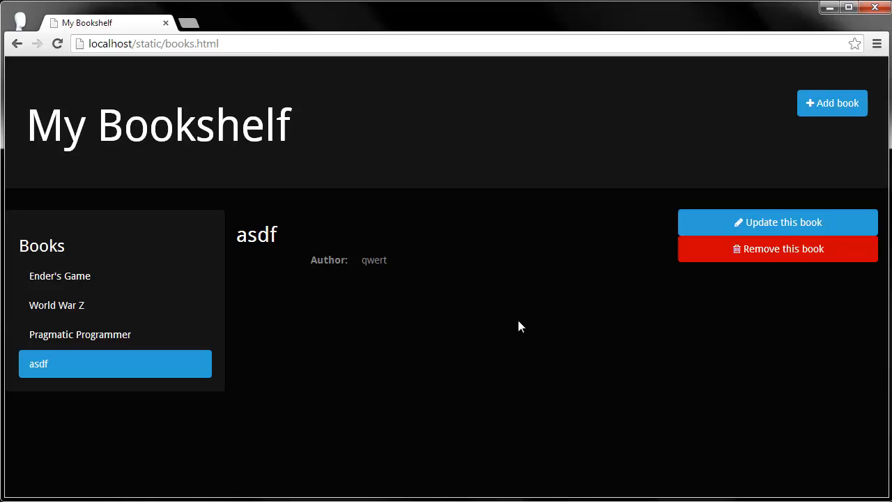
{"action": "mouse_move", "coordinate": [662, 369]}
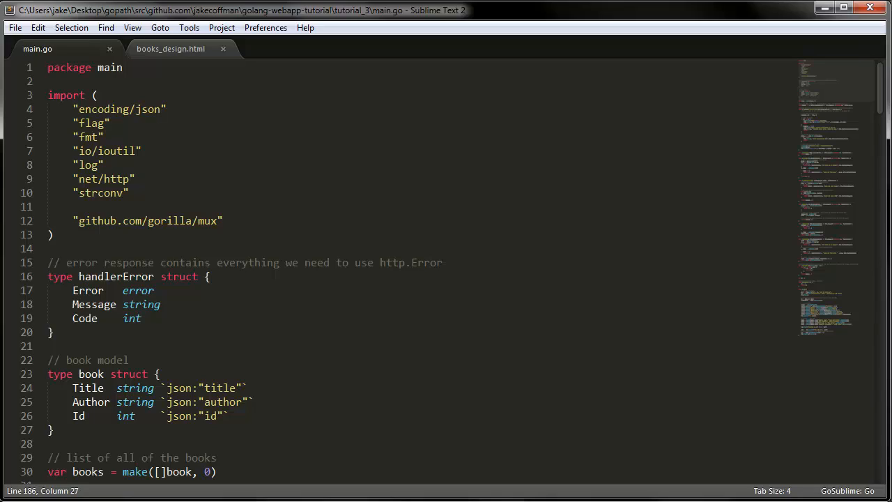
{"action": "mouse_move", "coordinate": [210, 287]}
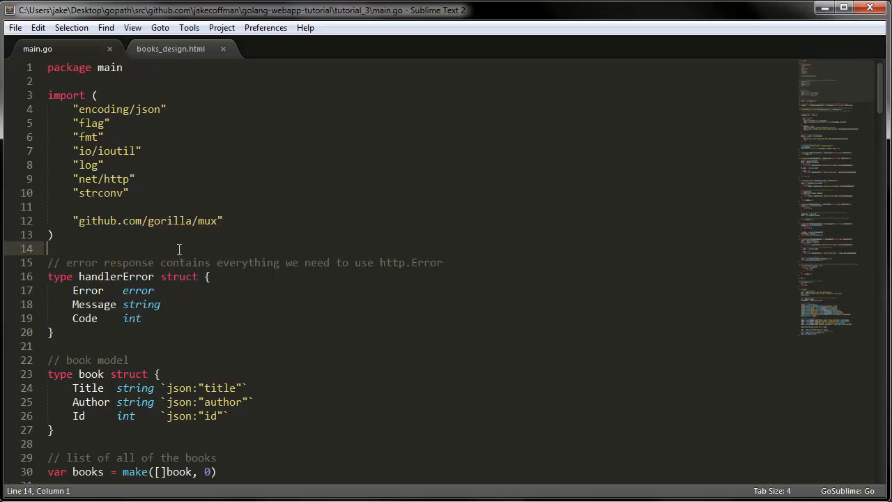
{"action": "mouse_move", "coordinate": [502, 242]}
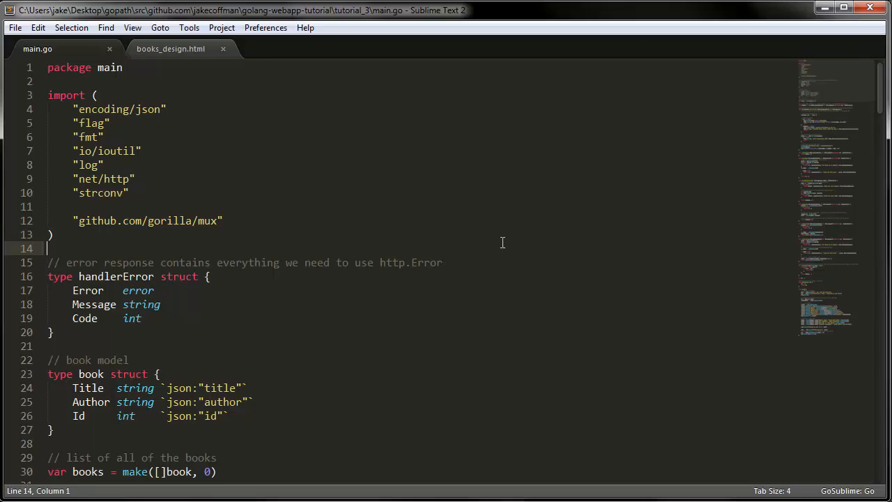
{"action": "scroll", "scroll_direction": "down", "scroll_amount": 3}
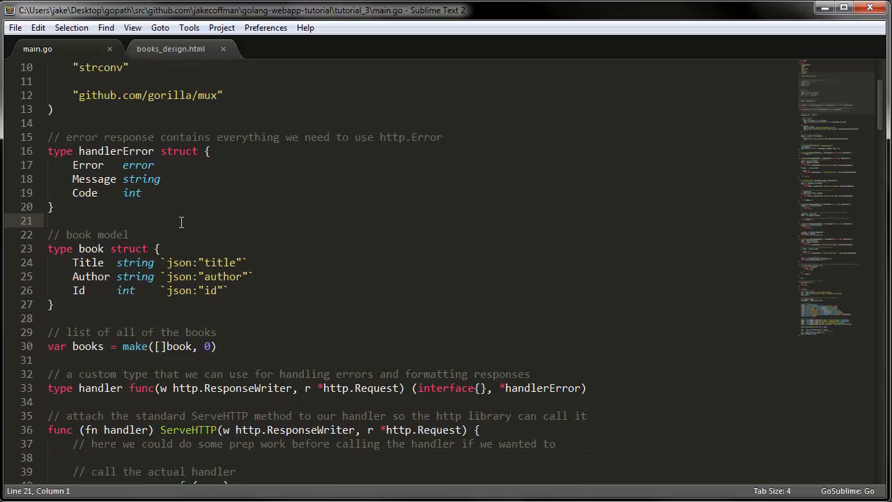
{"action": "mouse_move", "coordinate": [103, 317]}
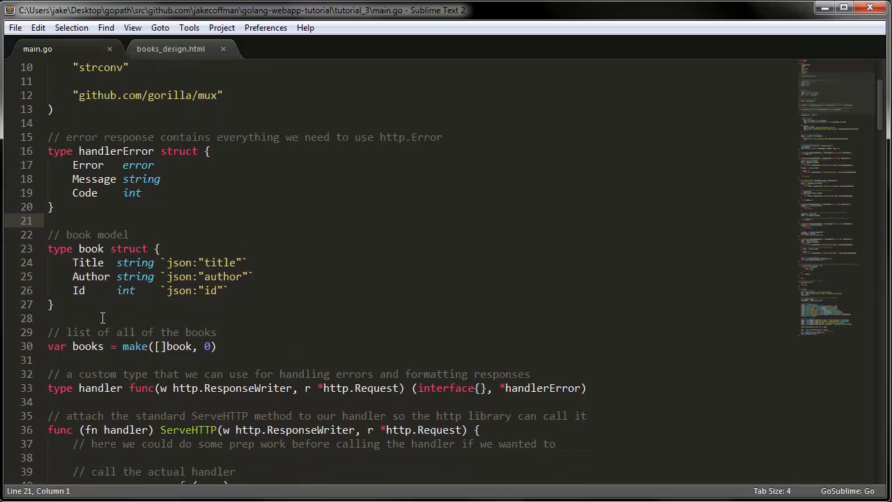
{"action": "scroll", "scroll_direction": "down", "scroll_amount": 3}
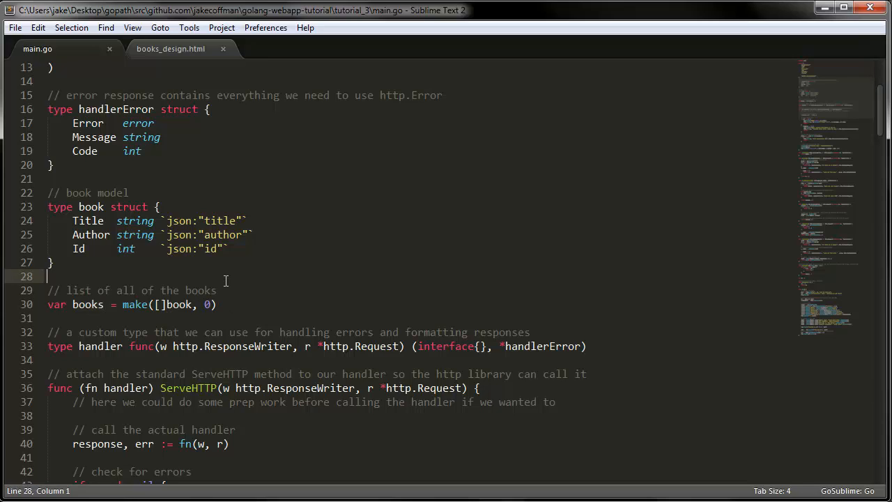
{"action": "scroll", "scroll_direction": "down", "scroll_amount": 3}
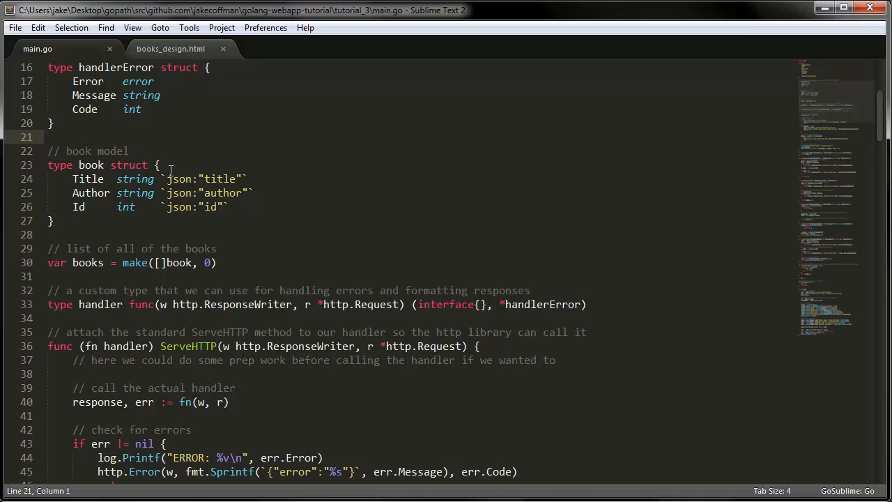
{"action": "scroll", "scroll_direction": "up", "scroll_amount": 3}
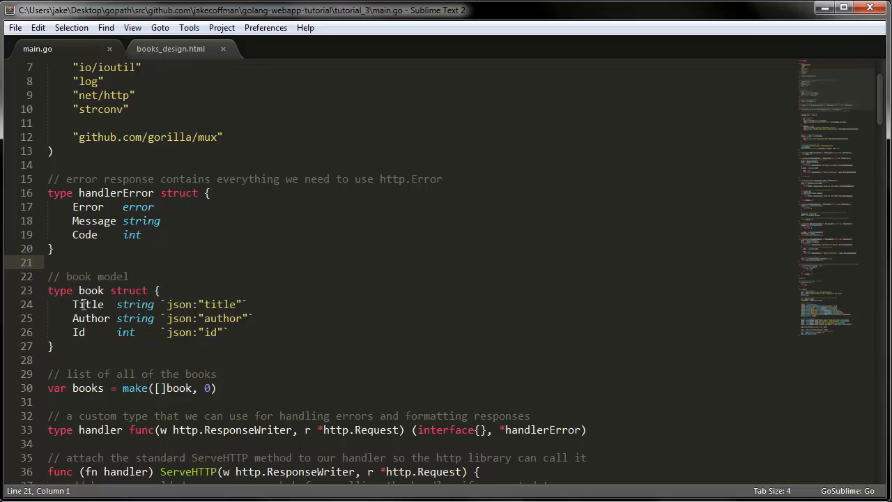
{"action": "double_click", "coordinate": [88, 304]}
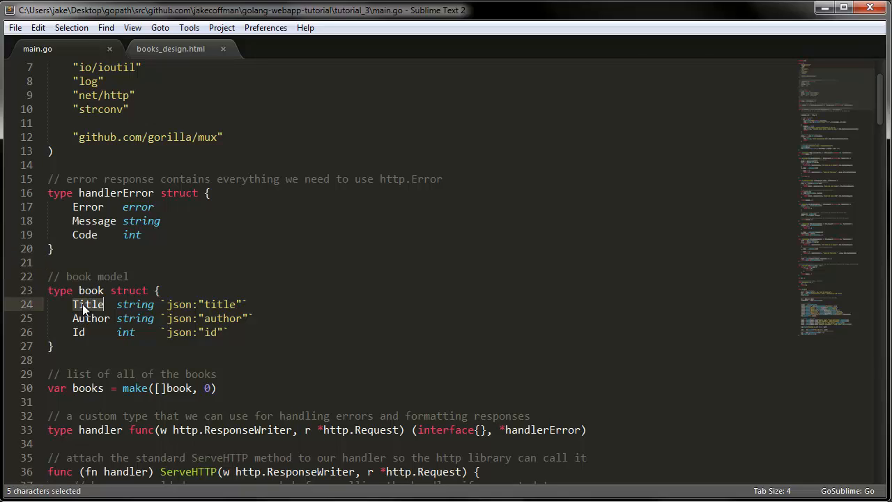
{"action": "left_click", "coordinate": [73, 304]}
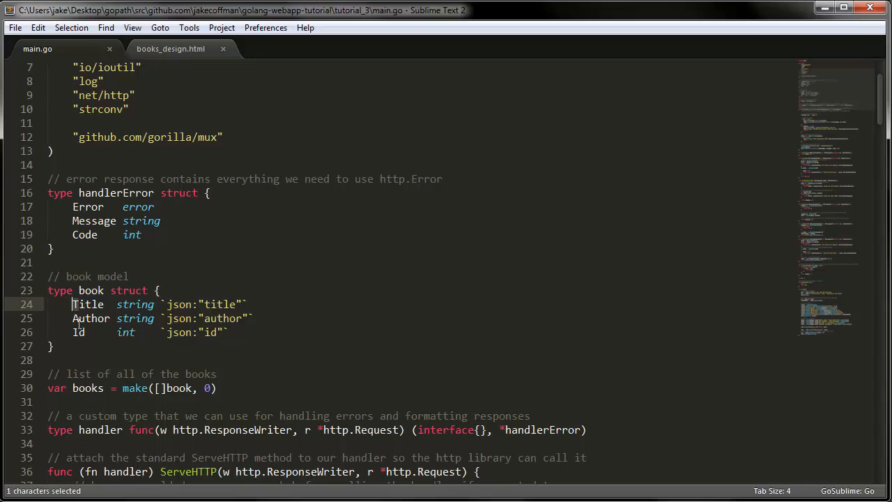
{"action": "left_click", "coordinate": [81, 262]}
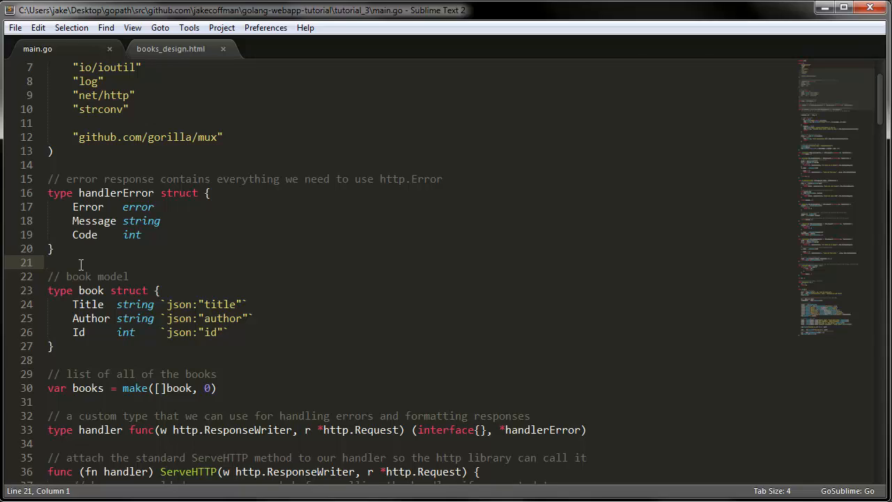
{"action": "mouse_move", "coordinate": [89, 332]}
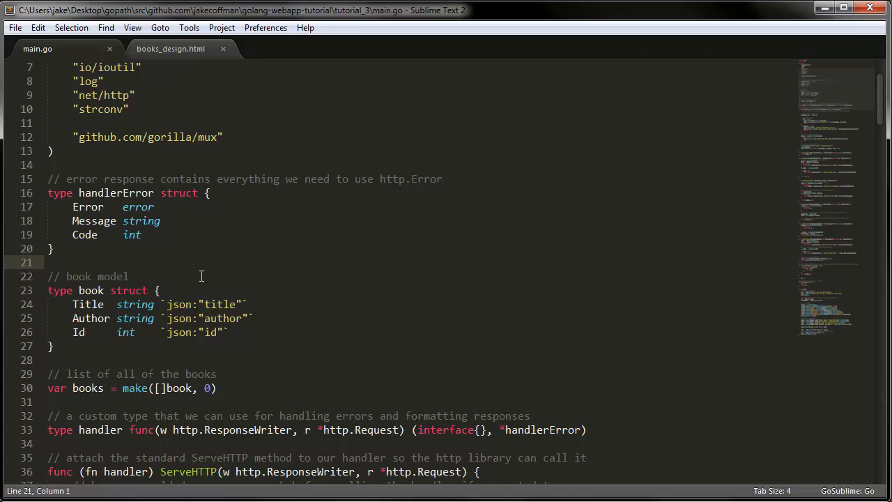
{"action": "left_click", "coordinate": [181, 304]}
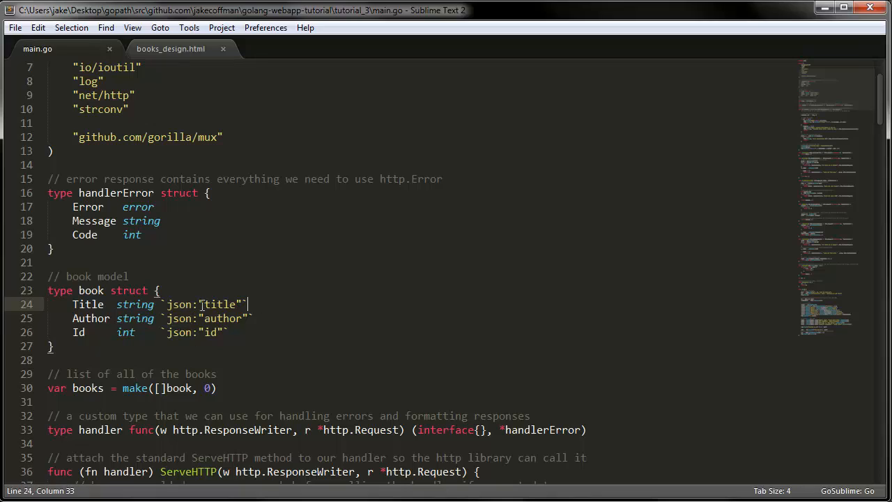
{"action": "mouse_move", "coordinate": [362, 308]}
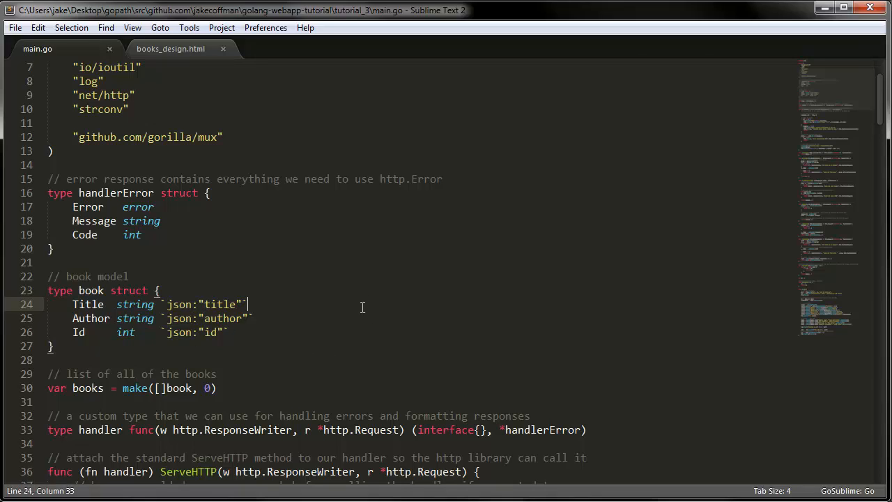
{"action": "mouse_move", "coordinate": [705, 165]}
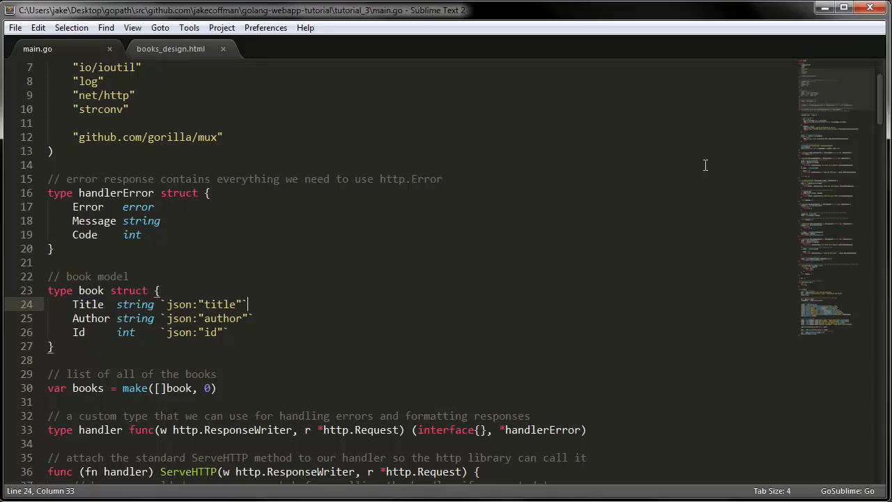
{"action": "mouse_move", "coordinate": [822, 106]}
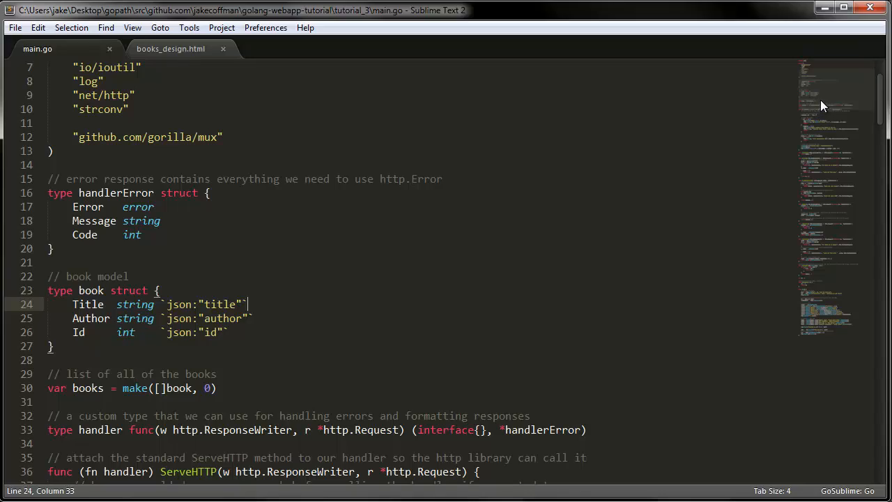
{"action": "scroll", "scroll_direction": "down", "scroll_amount": 3}
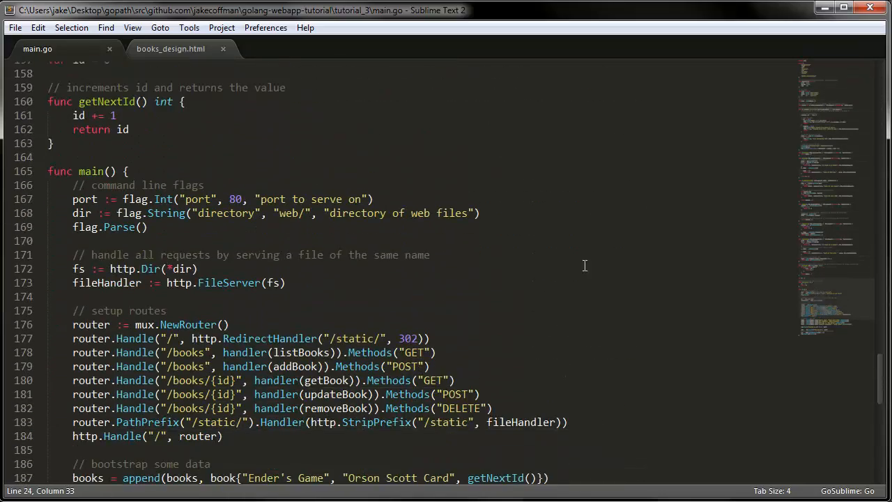
{"action": "scroll", "scroll_direction": "down", "scroll_amount": 3}
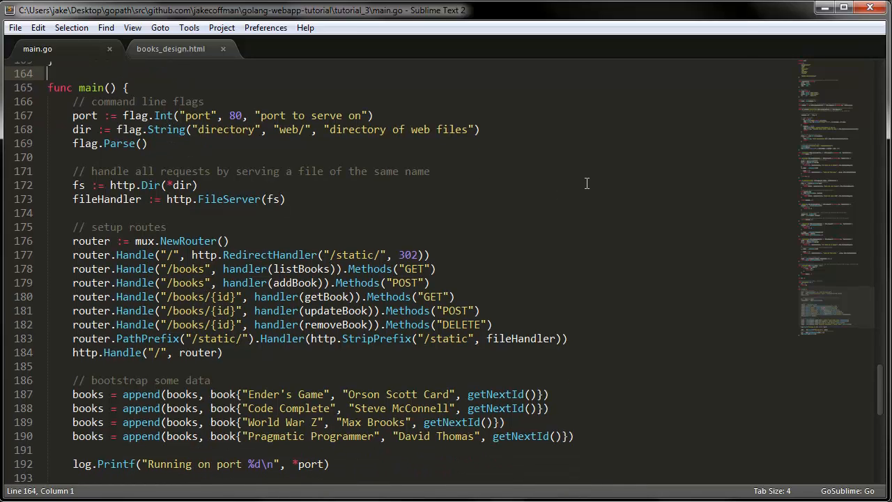
{"action": "mouse_move", "coordinate": [464, 243]}
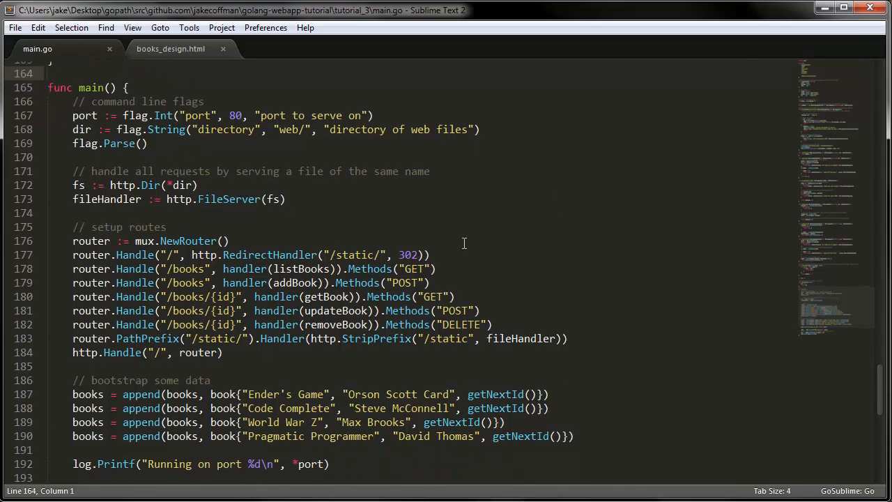
{"action": "left_click", "coordinate": [72, 268]}
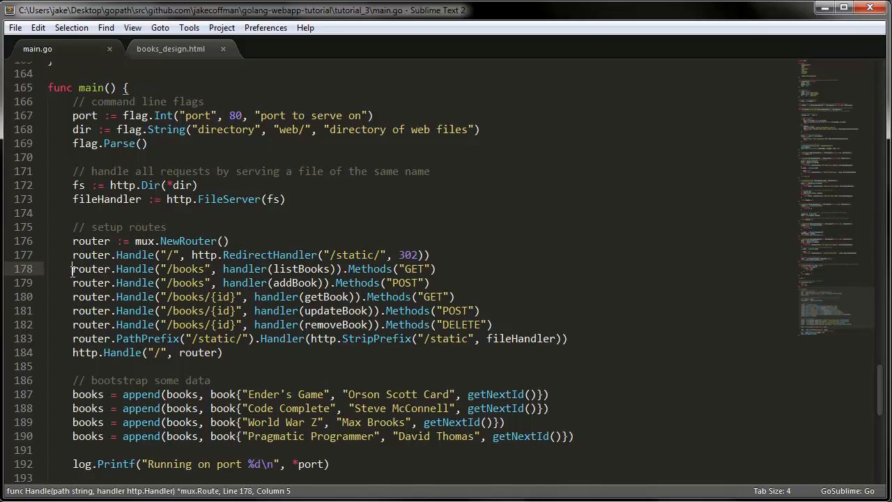
{"action": "mouse_move", "coordinate": [361, 343]}
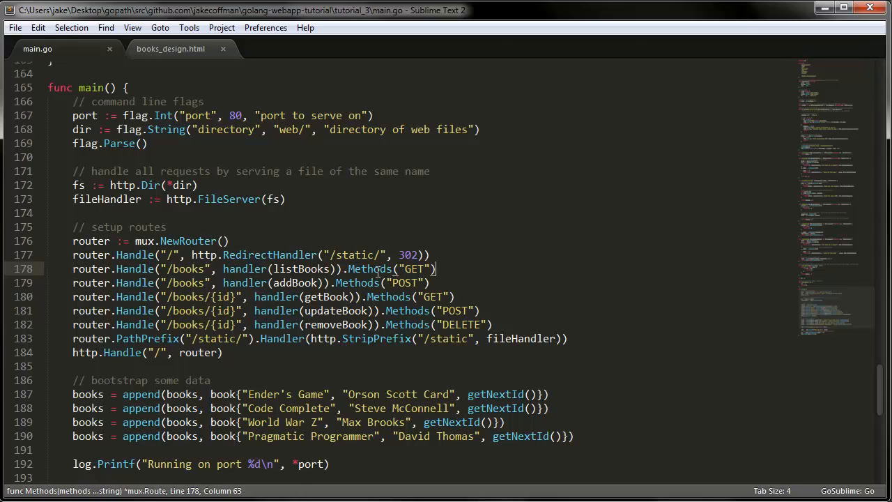
{"action": "double_click", "coordinate": [370, 268]}
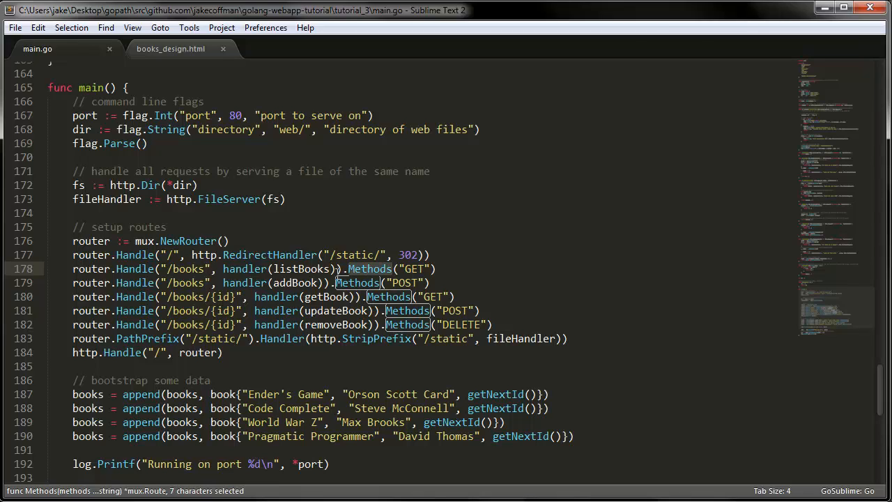
{"action": "double_click", "coordinate": [187, 269]}
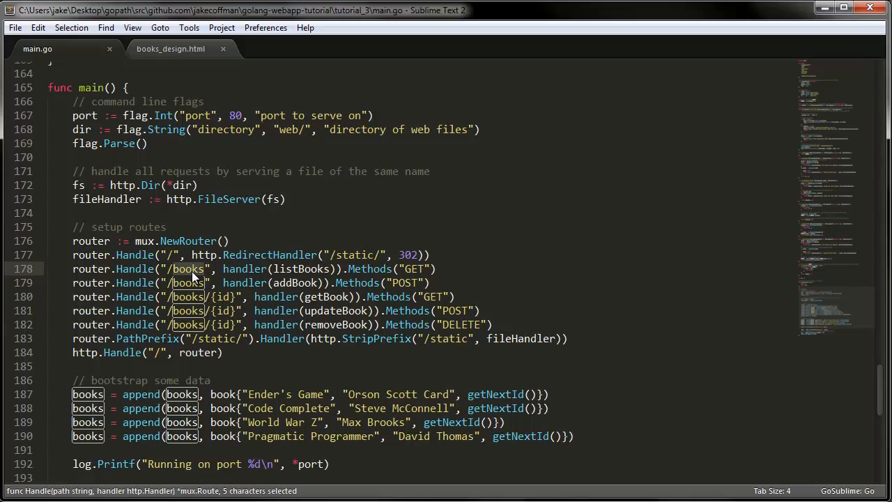
{"action": "mouse_move", "coordinate": [379, 279]}
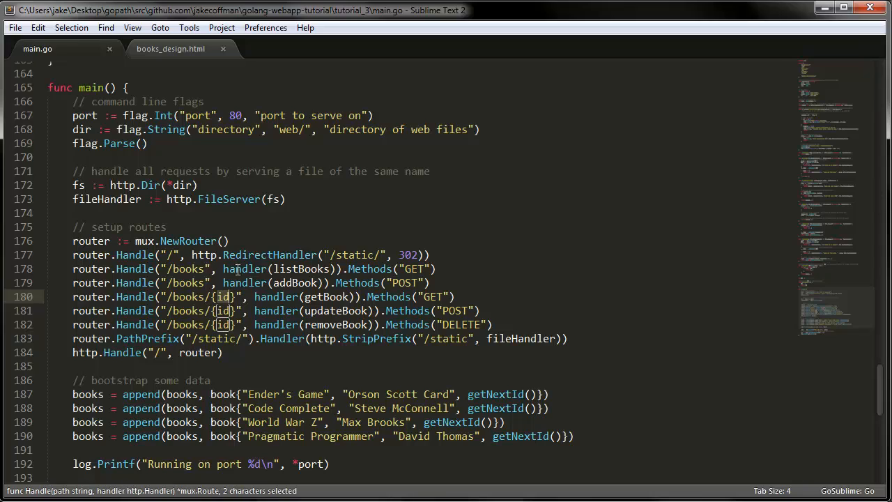
{"action": "mouse_move", "coordinate": [245, 230]}
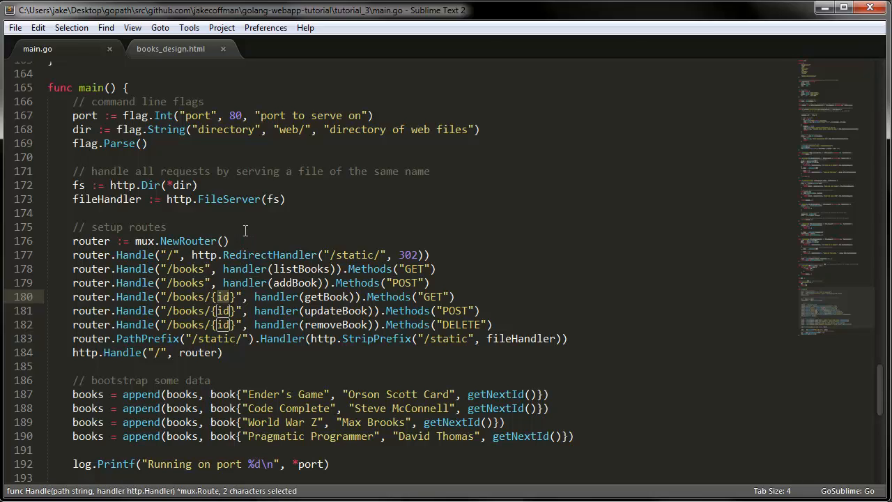
{"action": "left_click", "coordinate": [166, 226]}
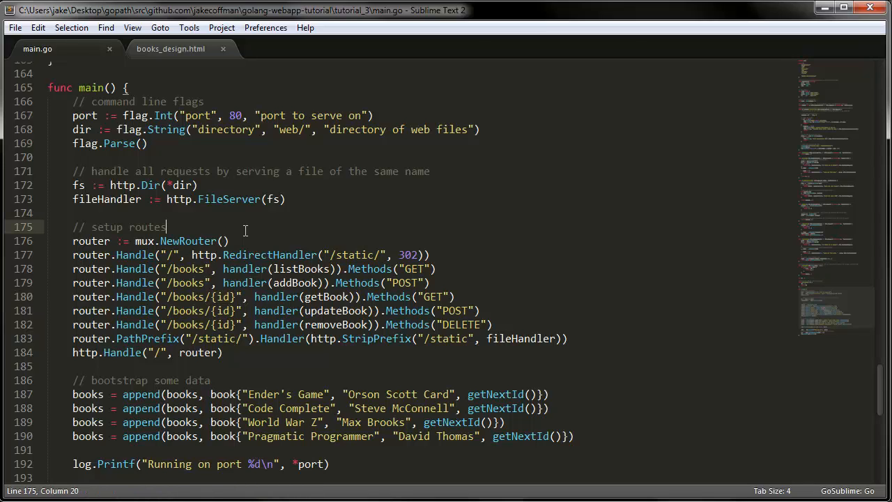
{"action": "mouse_move", "coordinate": [540, 262]}
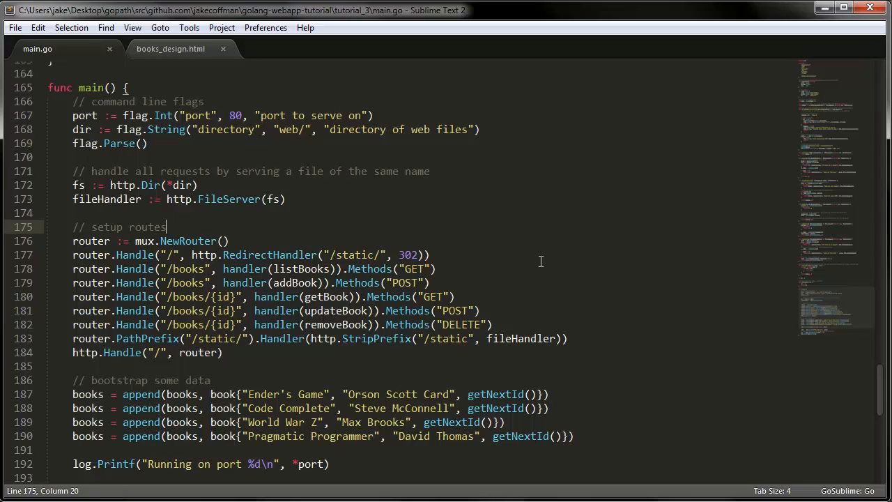
{"action": "scroll", "scroll_direction": "down", "scroll_amount": 3}
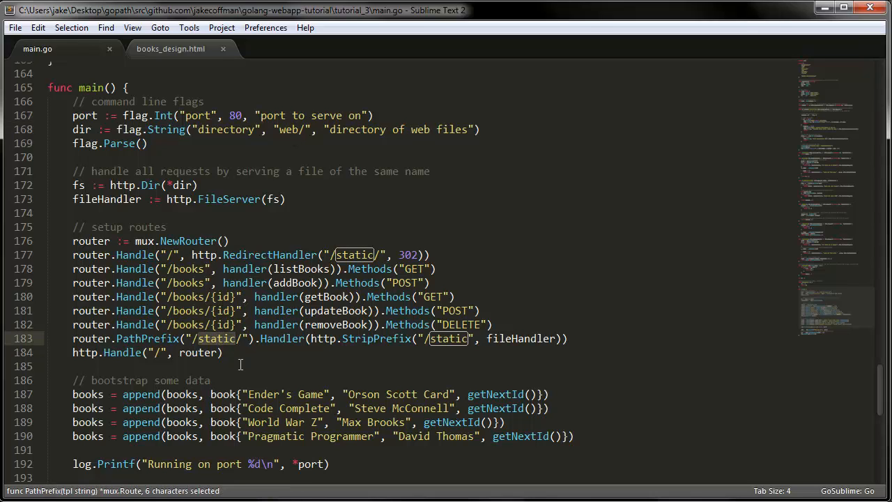
{"action": "scroll", "scroll_direction": "down", "scroll_amount": 3}
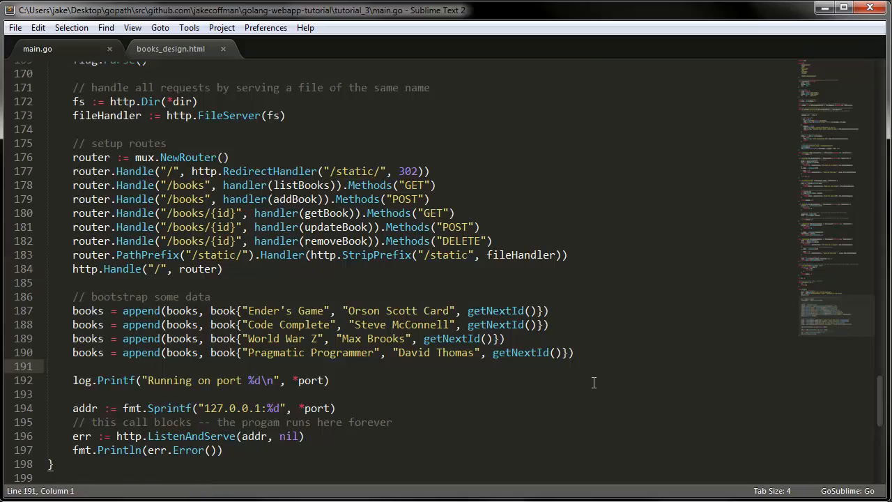
{"action": "mouse_move", "coordinate": [833, 319]}
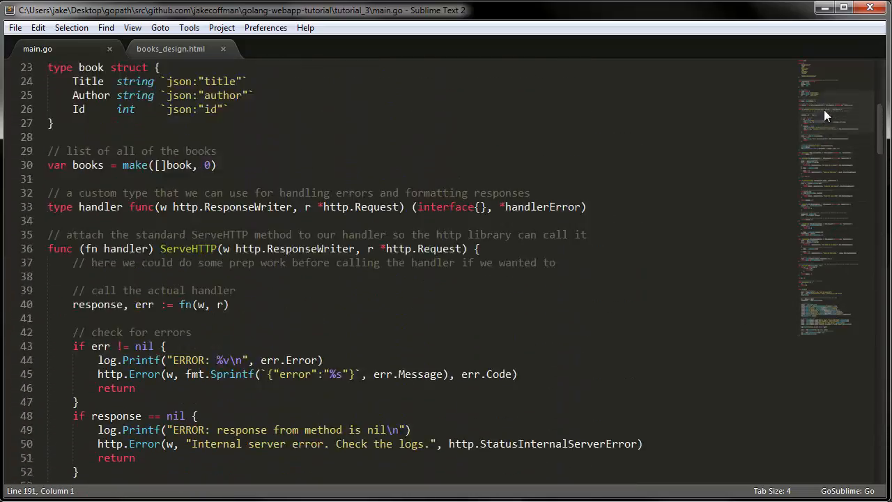
{"action": "scroll", "scroll_direction": "down", "scroll_amount": 3}
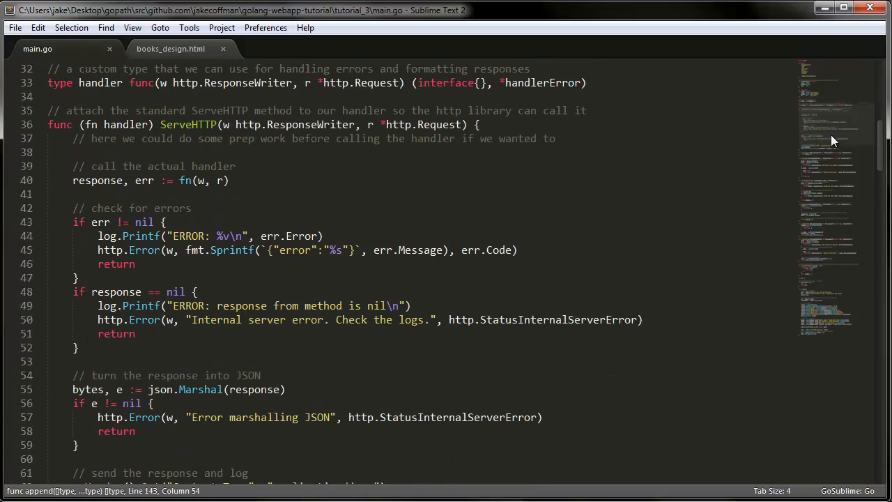
{"action": "scroll", "scroll_direction": "up", "scroll_amount": 3}
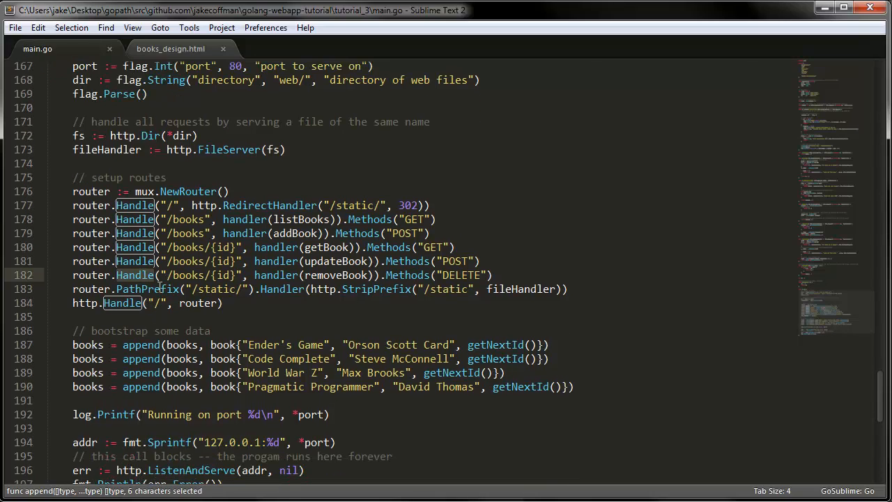
{"action": "double_click", "coordinate": [275, 274]}
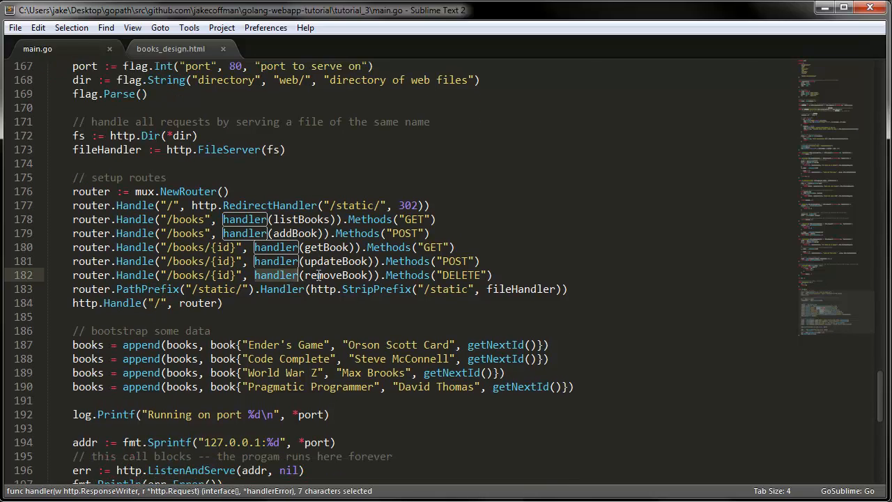
{"action": "mouse_move", "coordinate": [768, 286]}
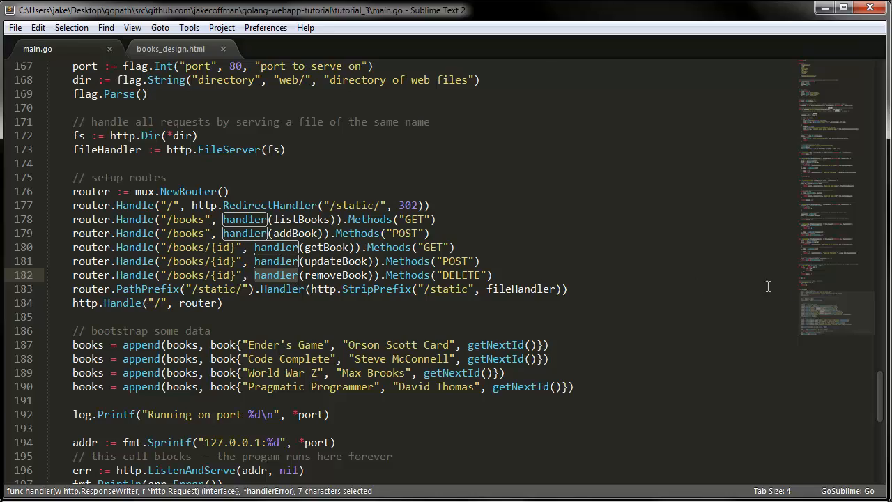
{"action": "scroll", "scroll_direction": "up", "scroll_amount": 3}
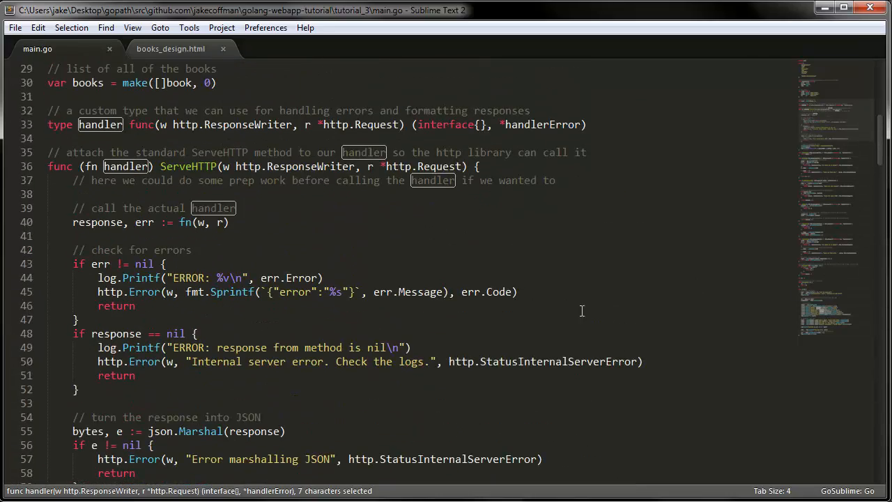
{"action": "double_click", "coordinate": [187, 125]}
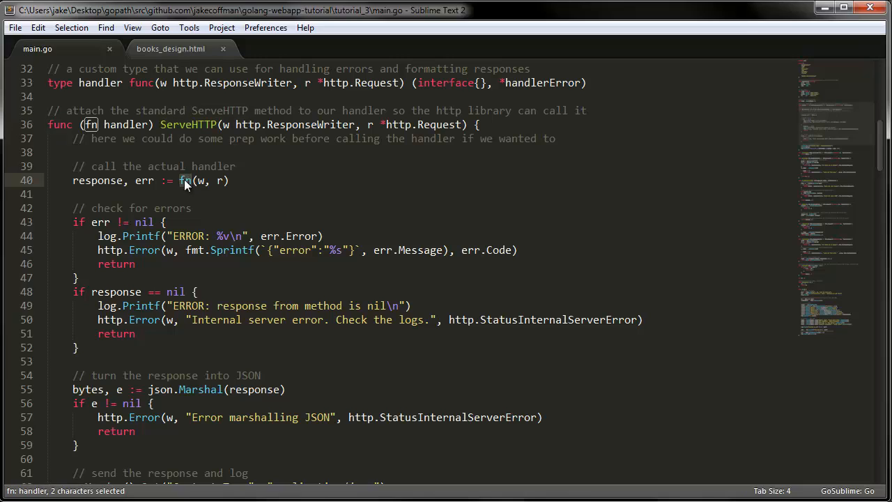
{"action": "mouse_move", "coordinate": [190, 181]}
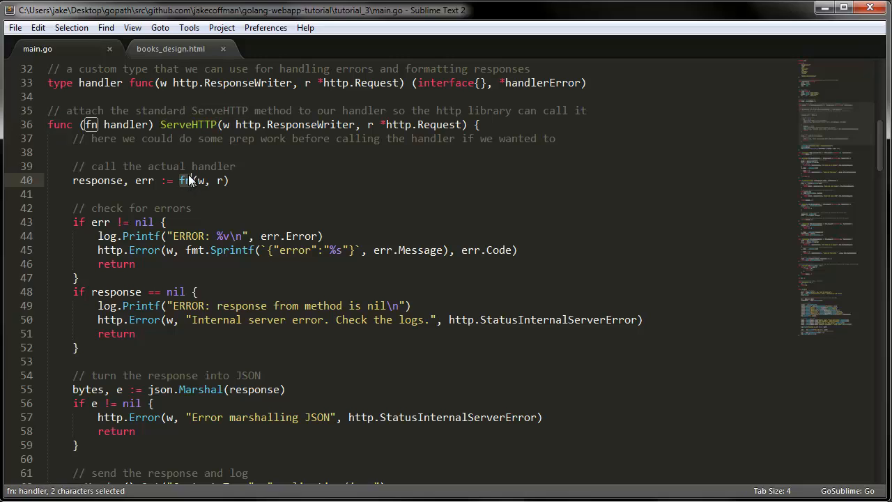
{"action": "scroll", "scroll_direction": "down", "scroll_amount": 3}
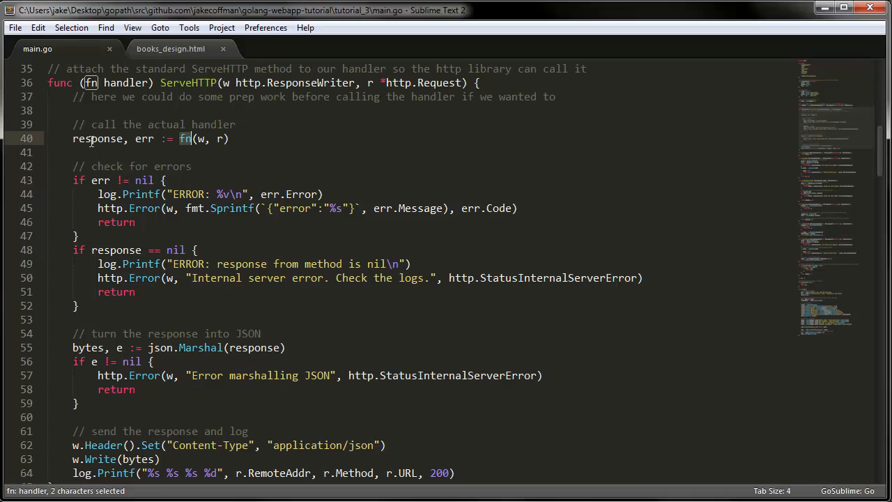
{"action": "double_click", "coordinate": [97, 138]}
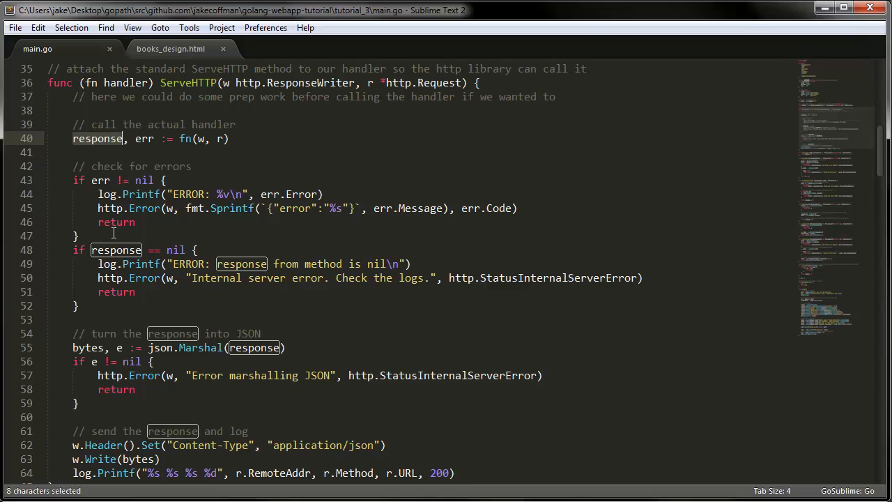
{"action": "scroll", "scroll_direction": "down", "scroll_amount": 3}
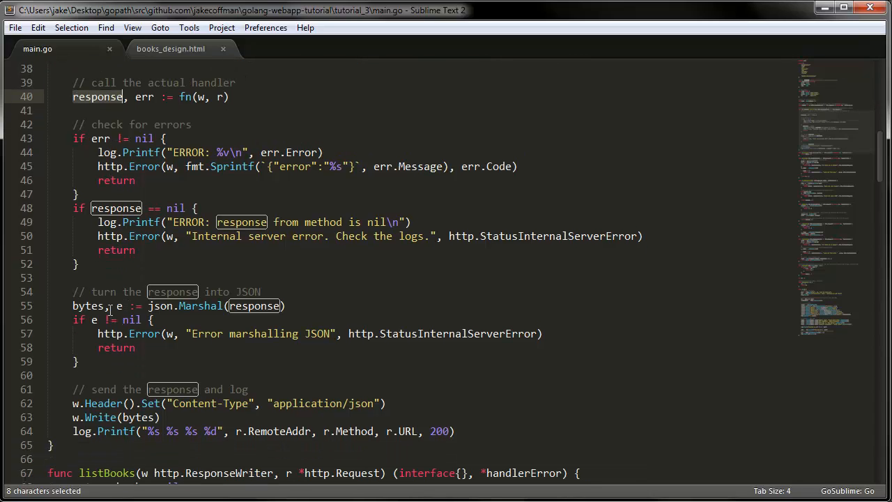
{"action": "scroll", "scroll_direction": "up", "scroll_amount": 3}
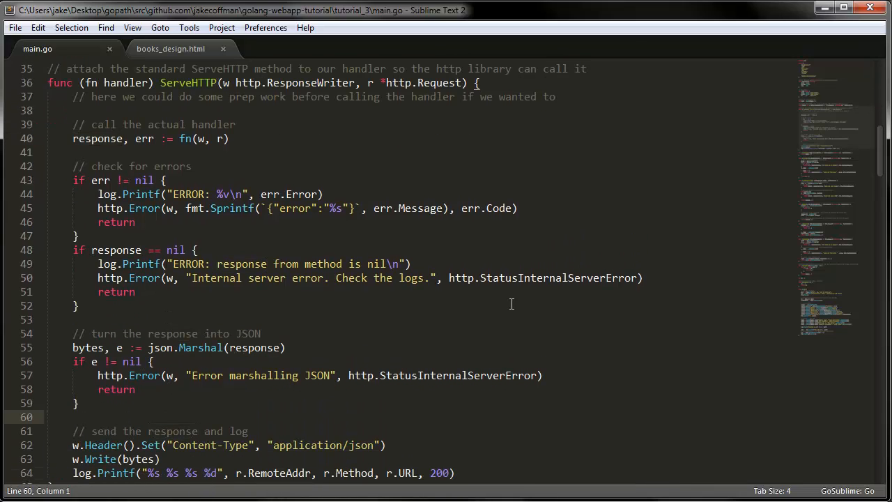
{"action": "scroll", "scroll_direction": "up", "scroll_amount": 3}
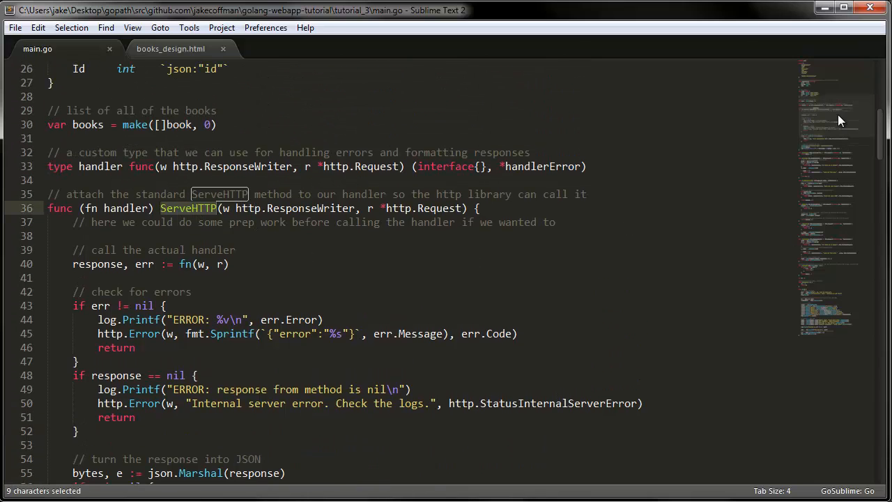
{"action": "scroll", "scroll_direction": "down", "scroll_amount": 3}
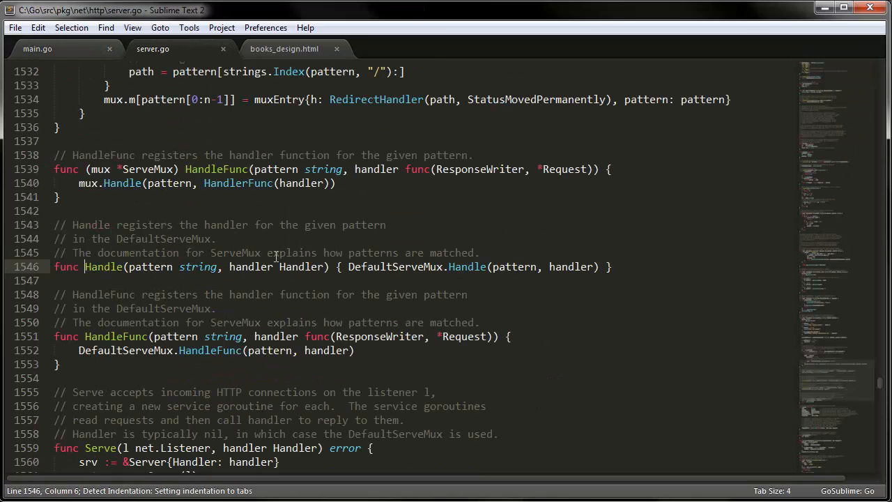
{"action": "mouse_move", "coordinate": [237, 270]}
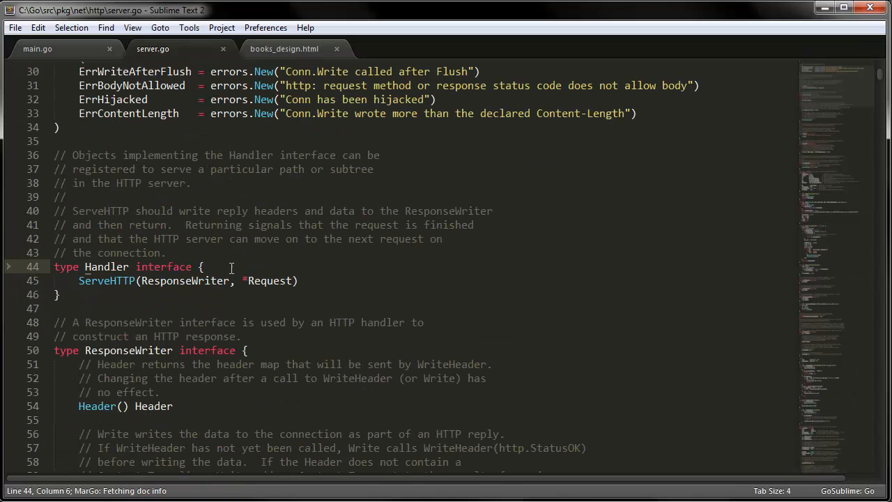
{"action": "mouse_move", "coordinate": [248, 81]}
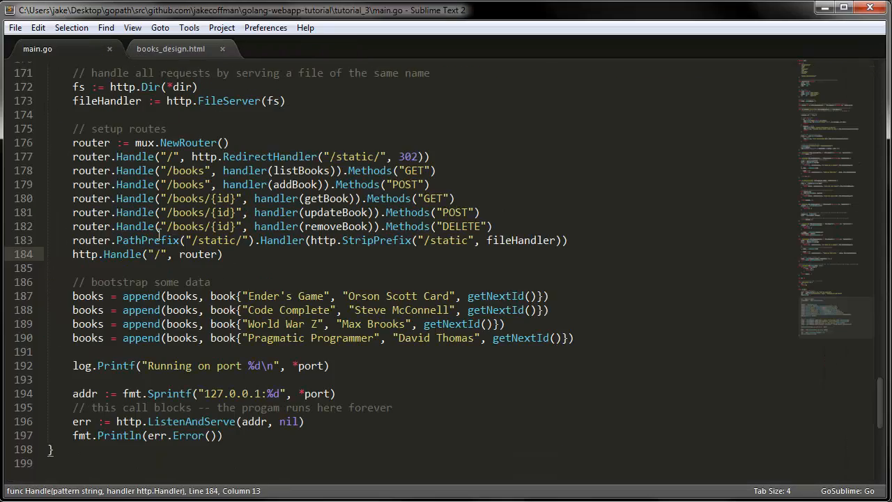
{"action": "left_click", "coordinate": [142, 226]}
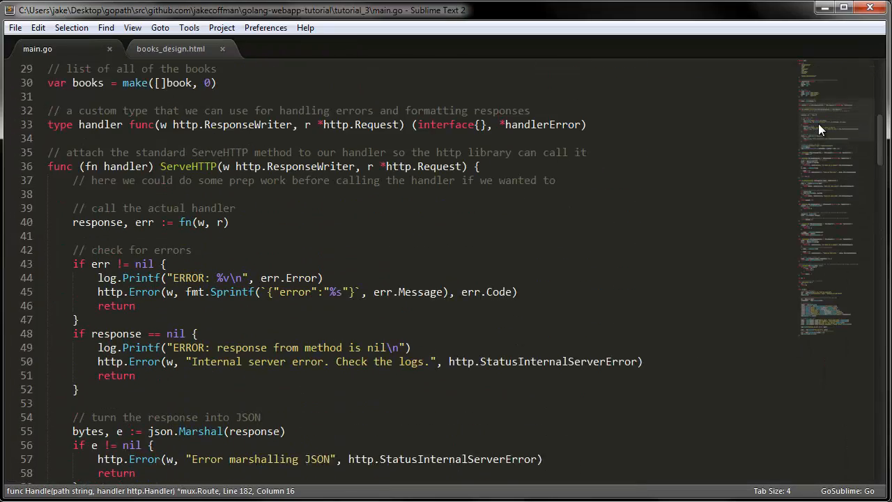
{"action": "scroll", "scroll_direction": "down", "scroll_amount": 3}
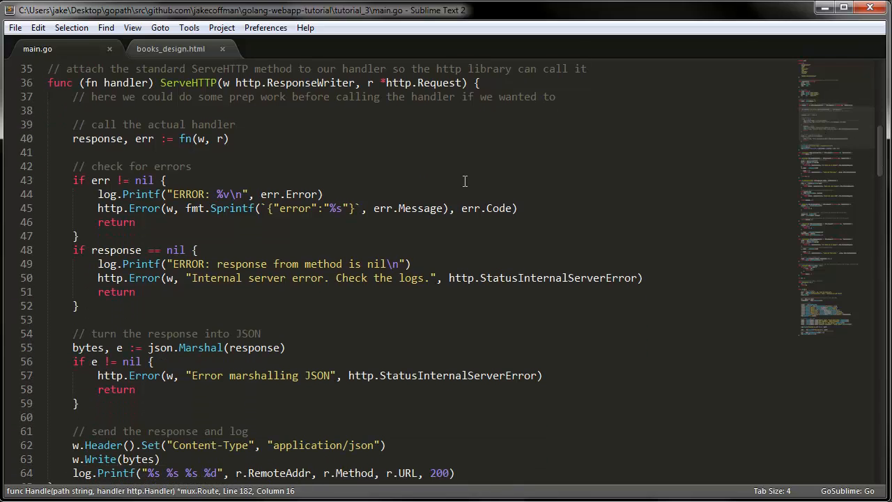
{"action": "mouse_move", "coordinate": [508, 203]}
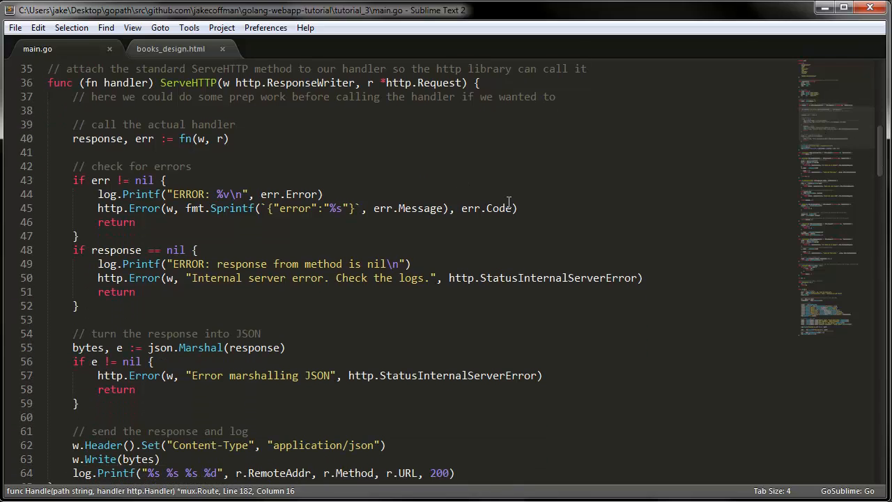
{"action": "scroll", "scroll_direction": "down", "scroll_amount": 3}
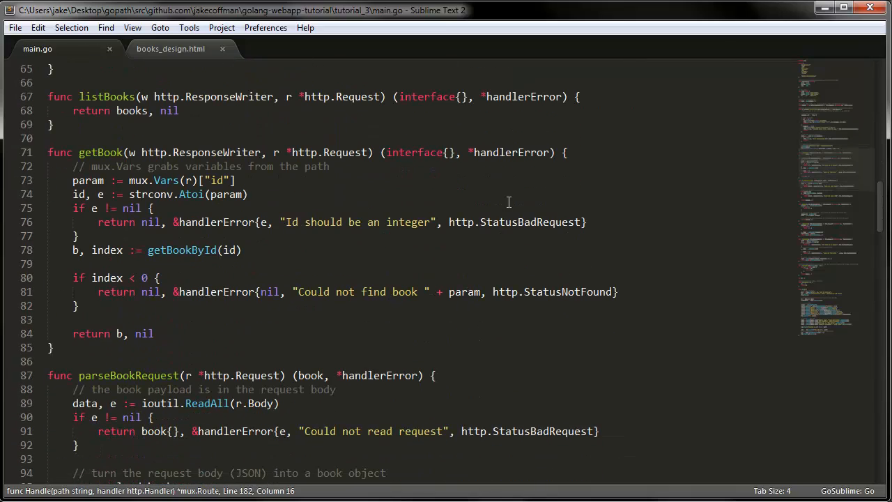
{"action": "mouse_move", "coordinate": [208, 115]}
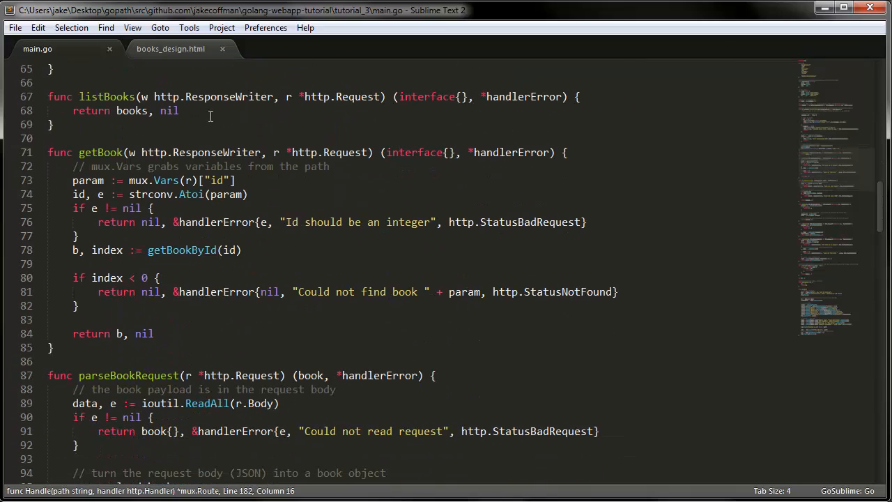
{"action": "double_click", "coordinate": [106, 96]}
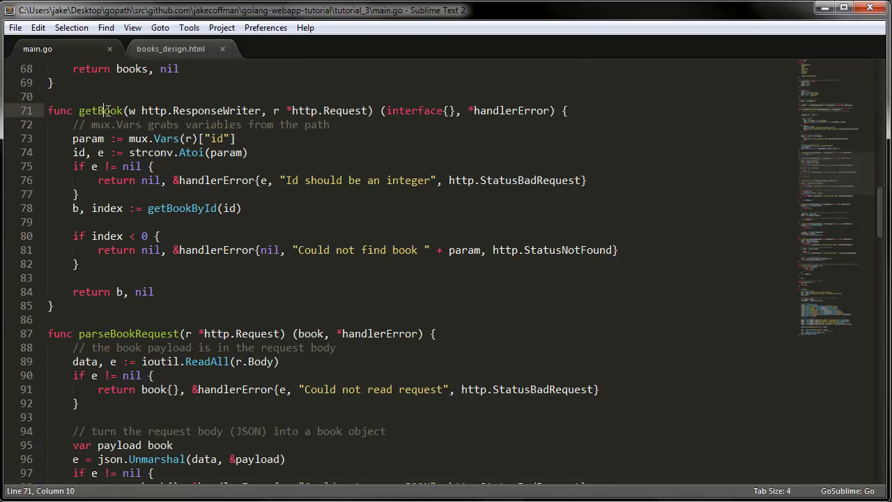
{"action": "left_click", "coordinate": [237, 138]}
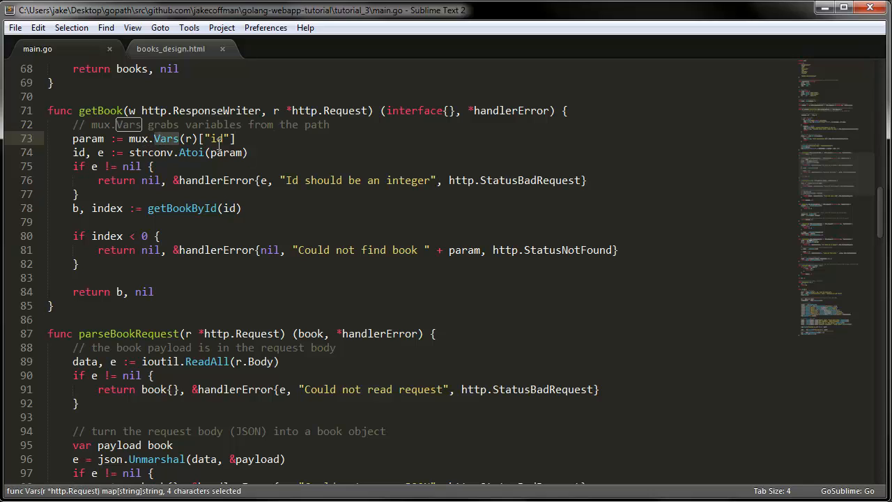
{"action": "mouse_move", "coordinate": [137, 152]}
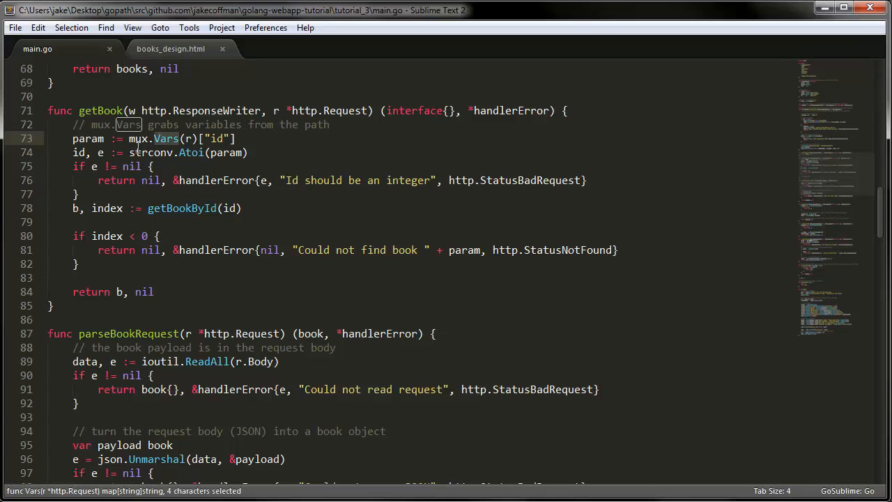
{"action": "left_click", "coordinate": [240, 138]}
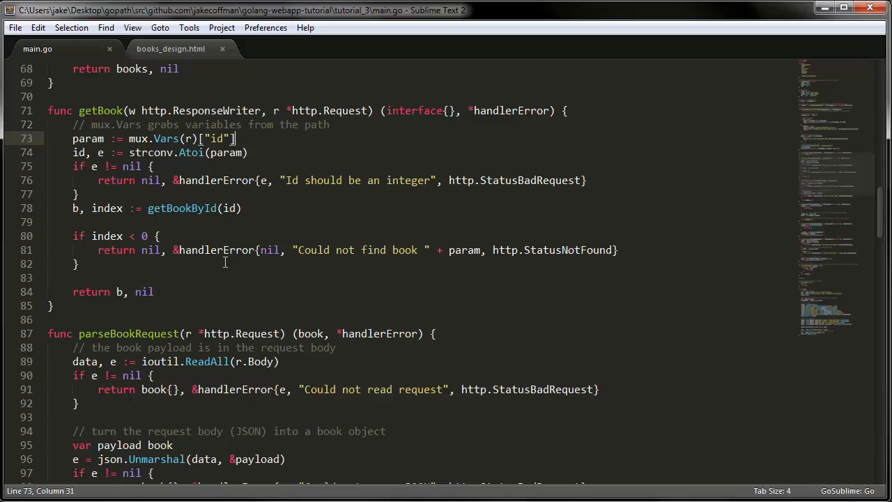
{"action": "scroll", "scroll_direction": "down", "scroll_amount": 3}
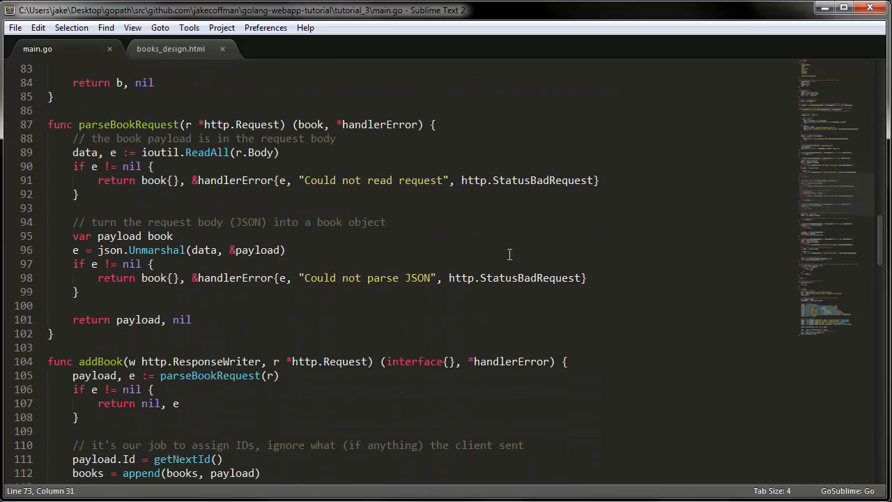
{"action": "double_click", "coordinate": [128, 124]}
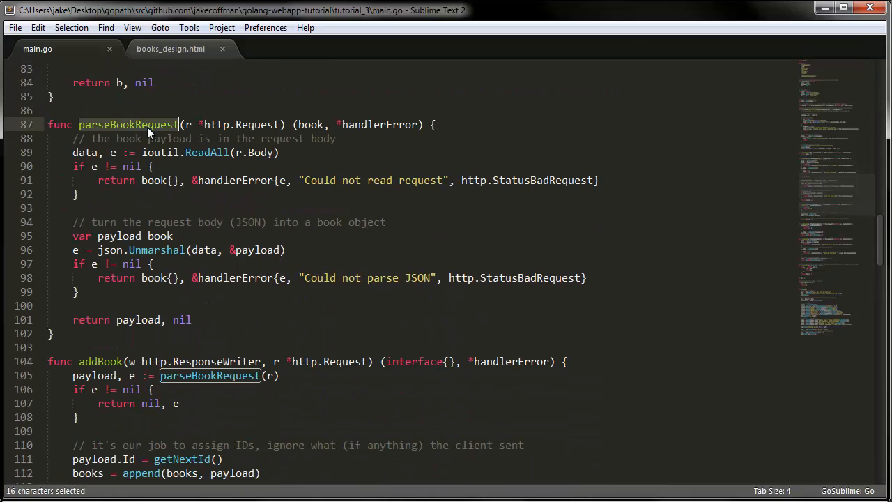
{"action": "scroll", "scroll_direction": "down", "scroll_amount": 3}
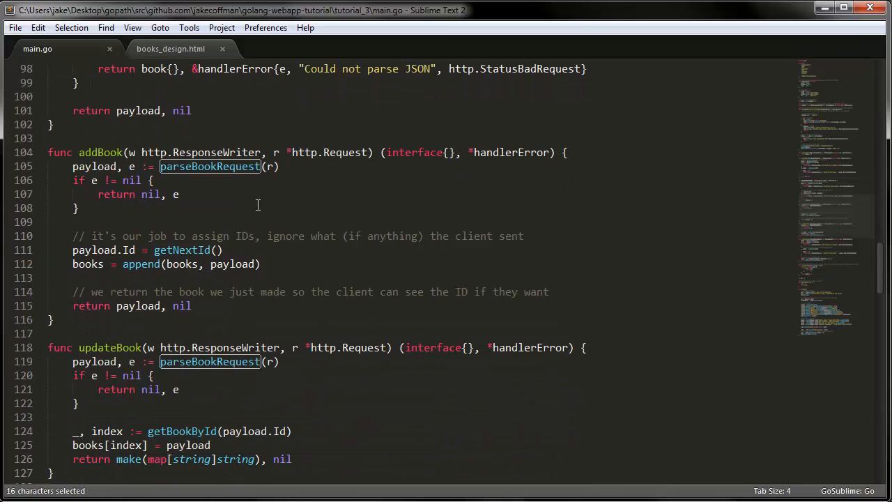
{"action": "scroll", "scroll_direction": "up", "scroll_amount": 3}
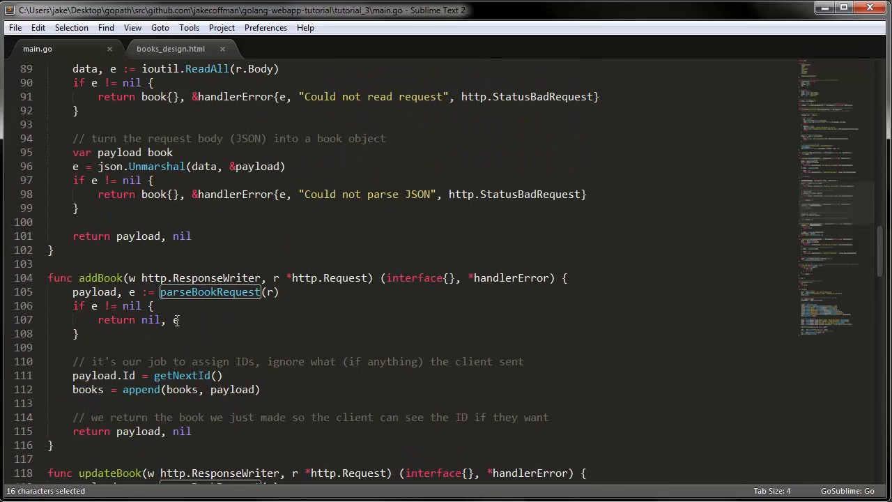
{"action": "scroll", "scroll_direction": "up", "scroll_amount": 3}
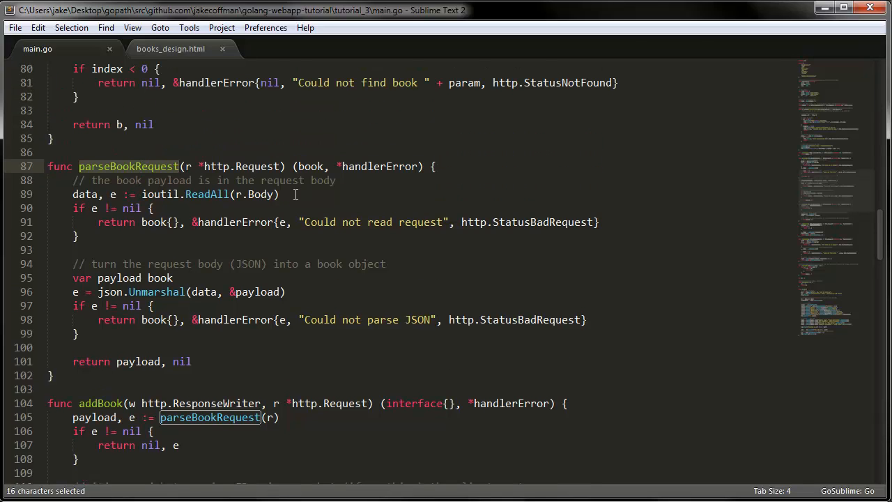
{"action": "double_click", "coordinate": [206, 193]}
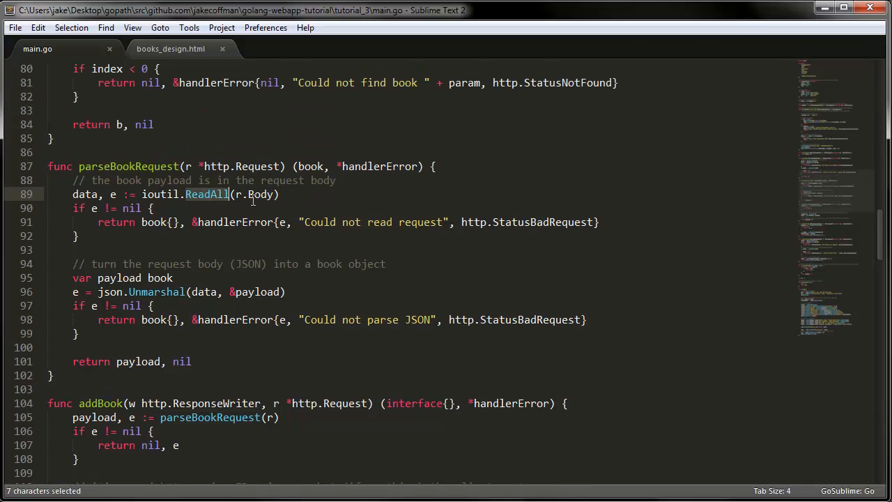
{"action": "left_click", "coordinate": [279, 194]}
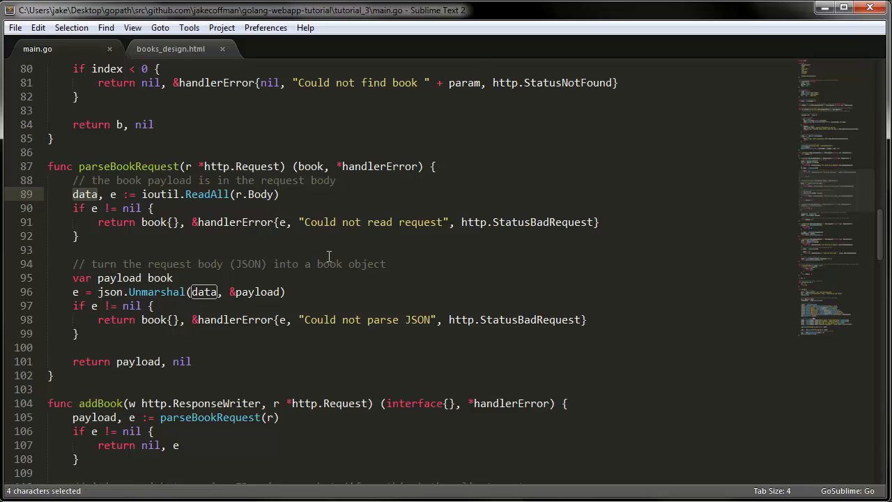
{"action": "scroll", "scroll_direction": "down", "scroll_amount": 3}
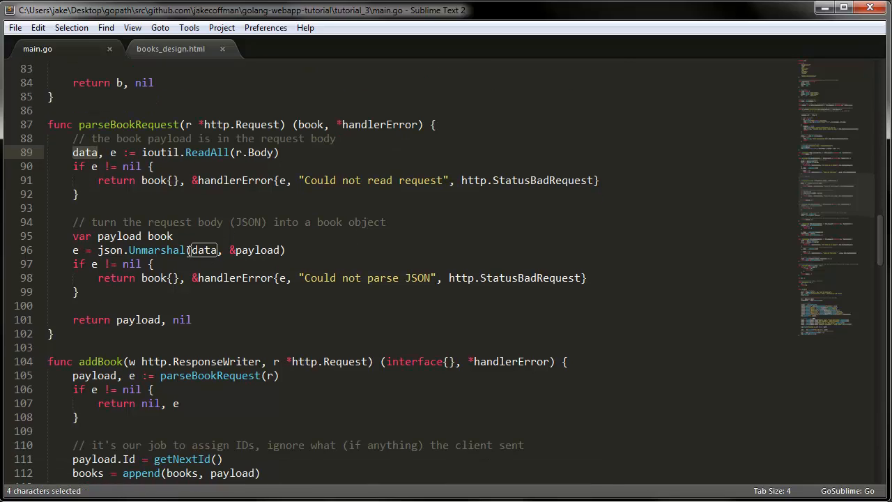
{"action": "double_click", "coordinate": [119, 235]}
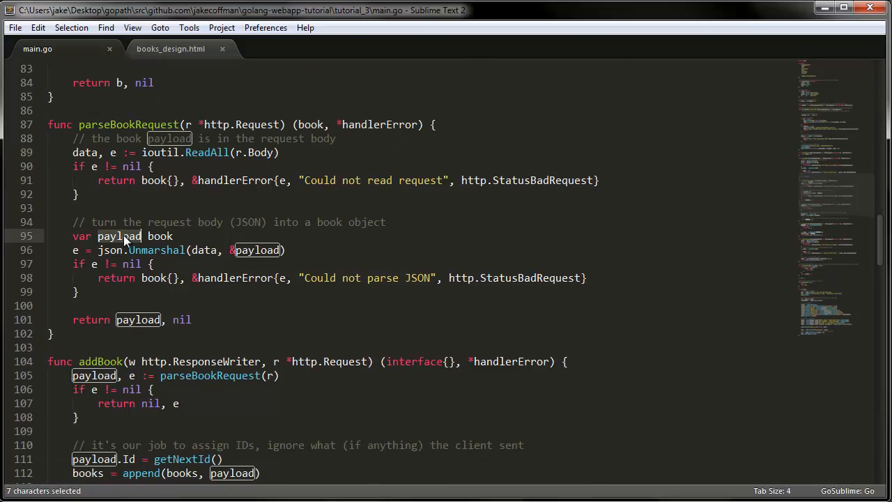
{"action": "mouse_move", "coordinate": [365, 307]}
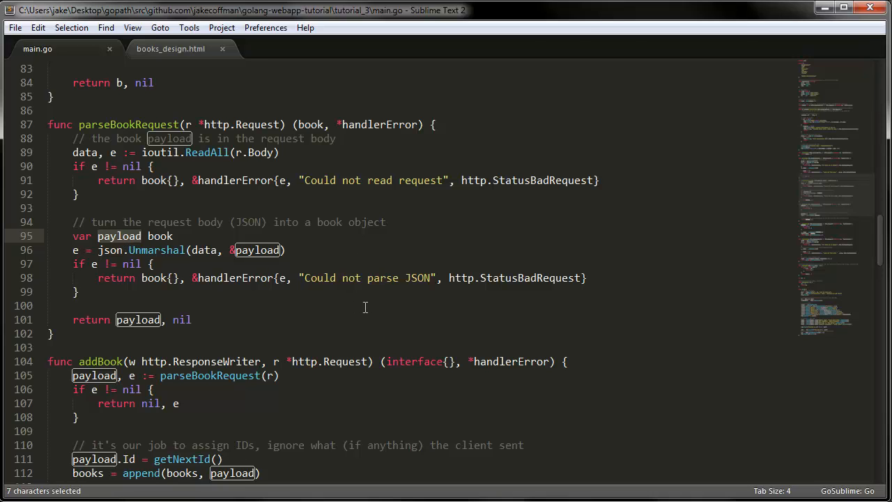
{"action": "scroll", "scroll_direction": "down", "scroll_amount": 3}
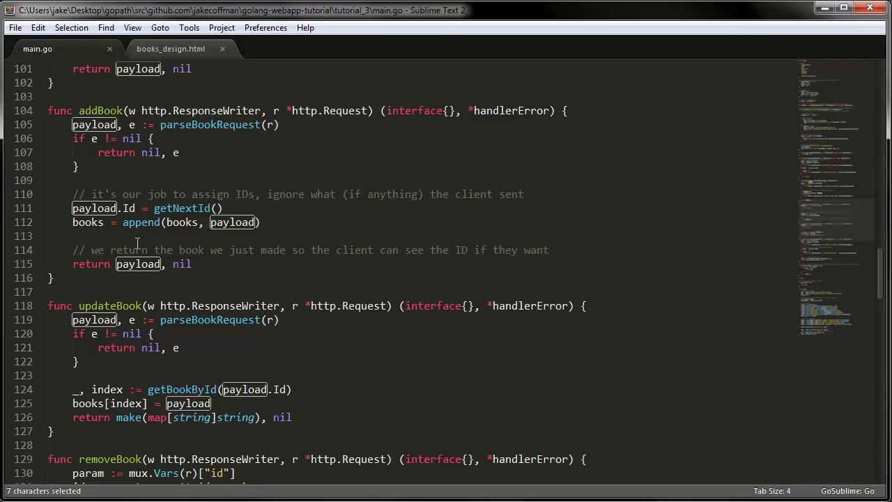
{"action": "scroll", "scroll_direction": "down", "scroll_amount": 3}
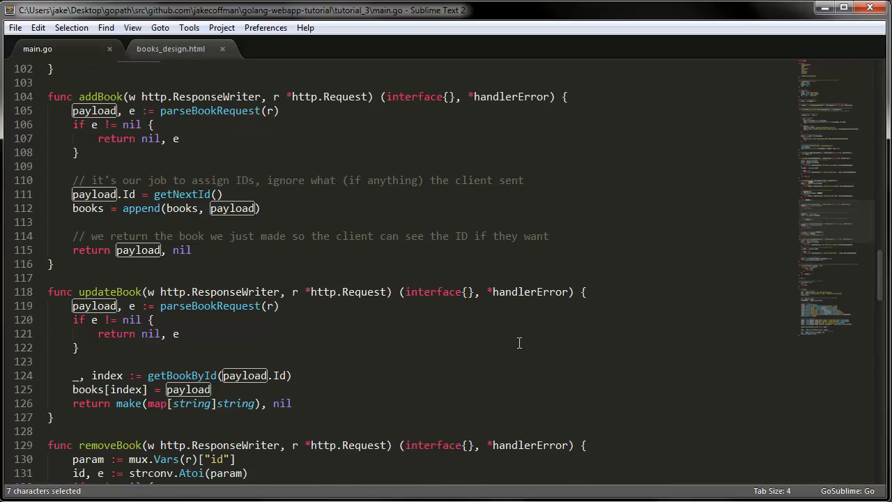
{"action": "scroll", "scroll_direction": "down", "scroll_amount": 3}
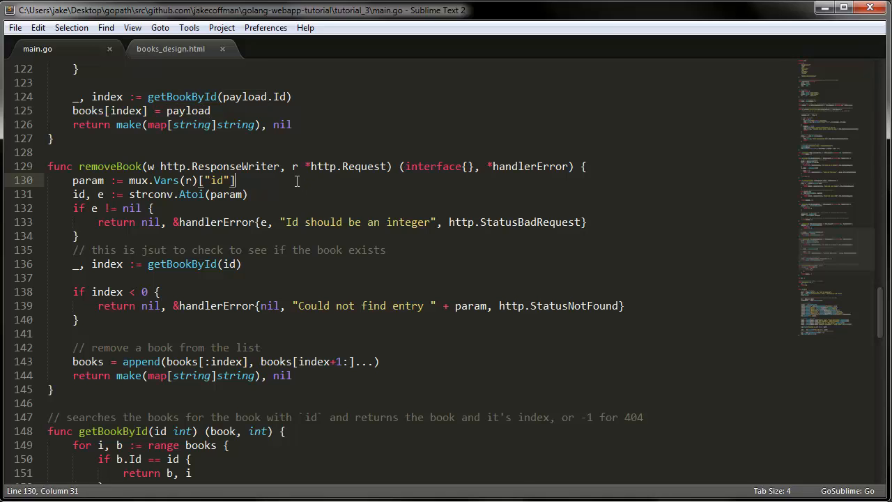
{"action": "scroll", "scroll_direction": "down", "scroll_amount": 3}
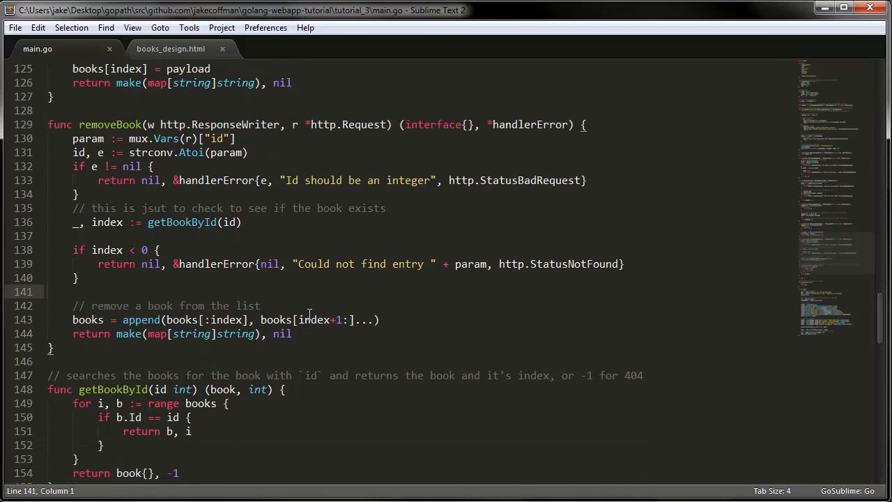
{"action": "left_click", "coordinate": [281, 305]}
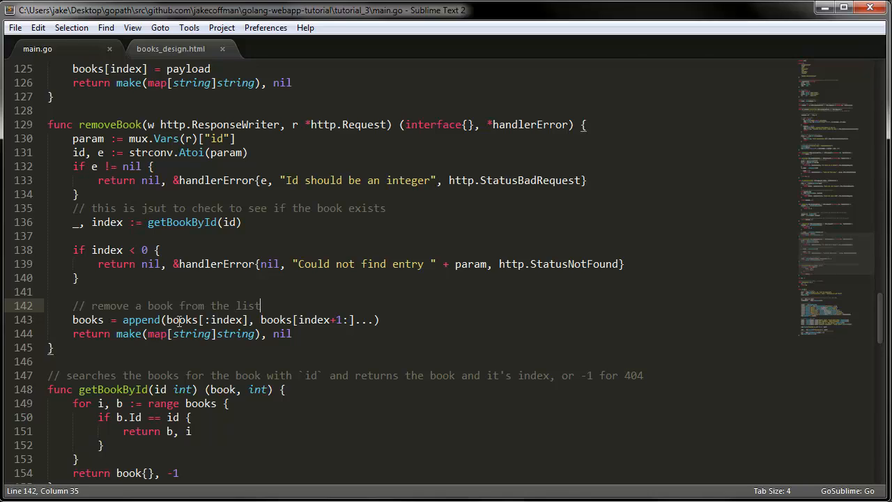
{"action": "double_click", "coordinate": [139, 319]}
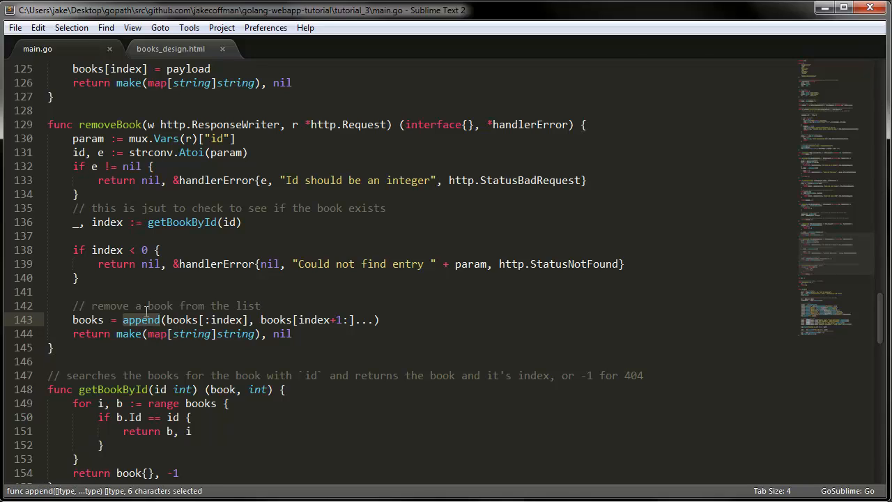
{"action": "mouse_move", "coordinate": [159, 300]}
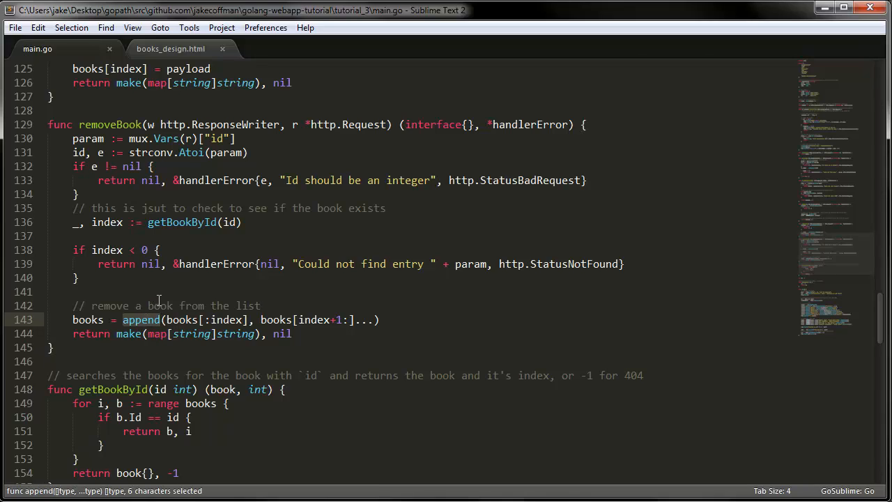
{"action": "left_click", "coordinate": [163, 319]}
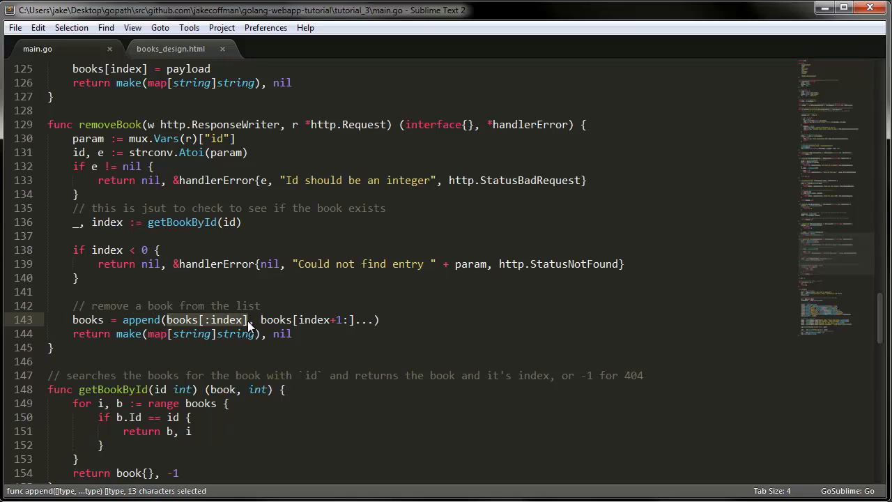
{"action": "double_click", "coordinate": [226, 319]}
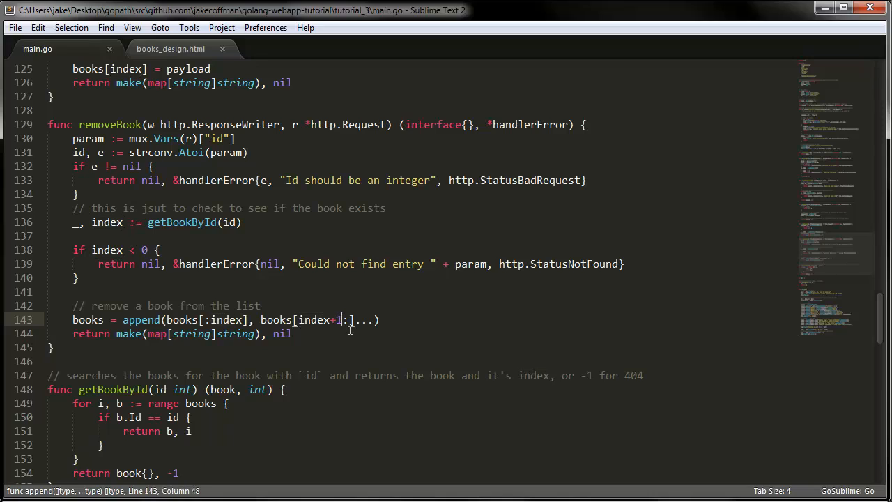
{"action": "left_click_drag", "start_coordinate": [340, 319], "coordinate": [379, 319]}
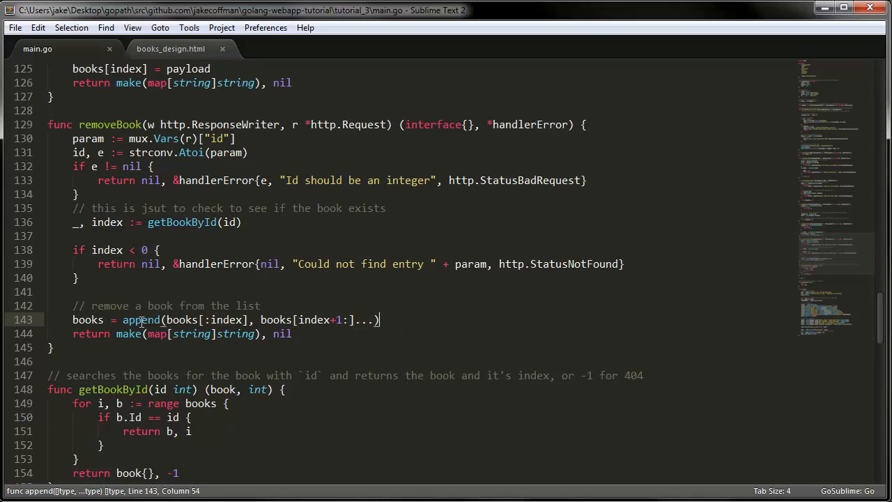
{"action": "double_click", "coordinate": [88, 319]}
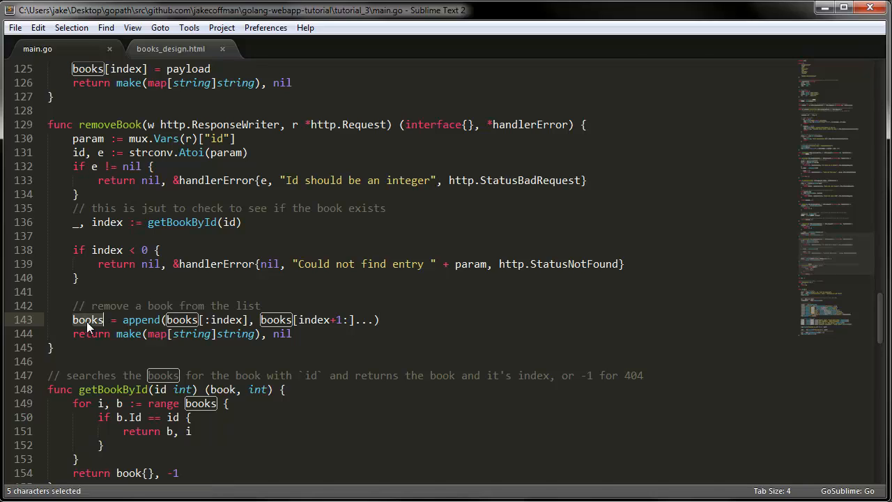
{"action": "left_click", "coordinate": [259, 305]}
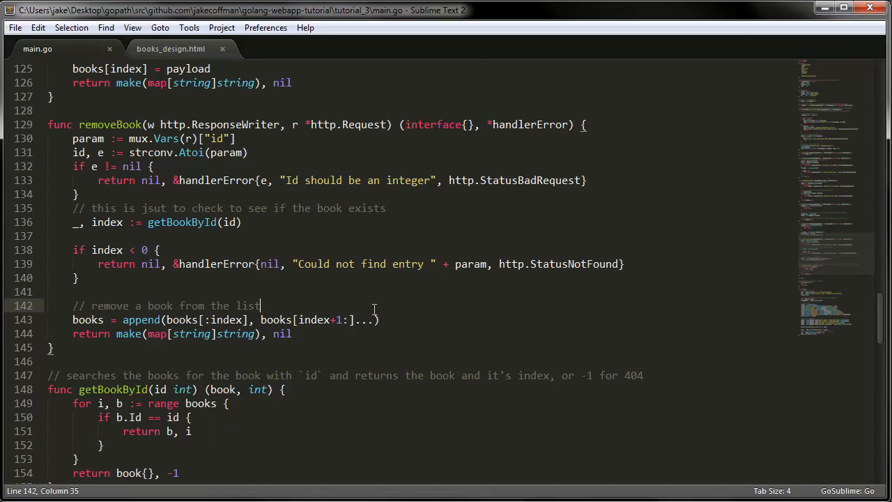
{"action": "scroll", "scroll_direction": "down", "scroll_amount": 3}
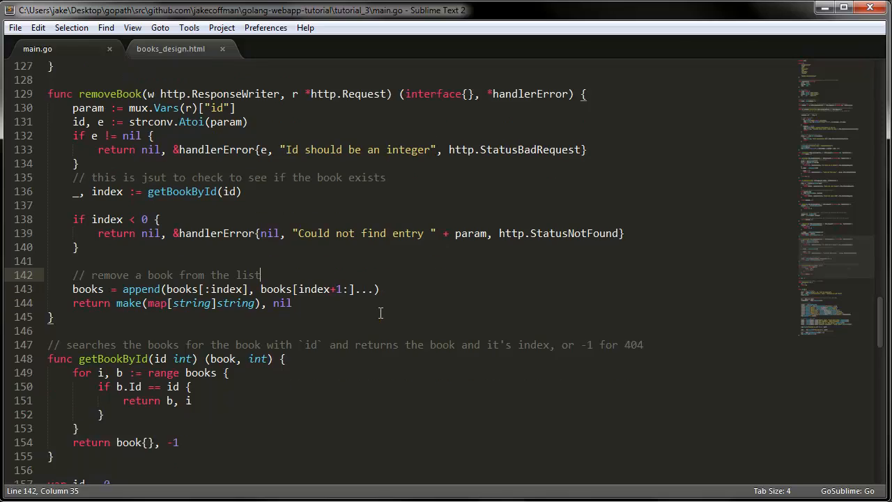
{"action": "scroll", "scroll_direction": "down", "scroll_amount": 3}
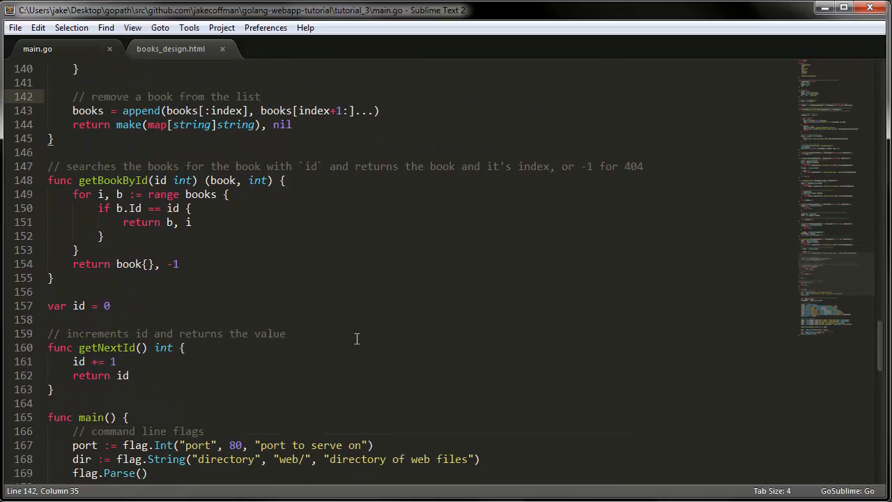
{"action": "scroll", "scroll_direction": "up", "scroll_amount": 3}
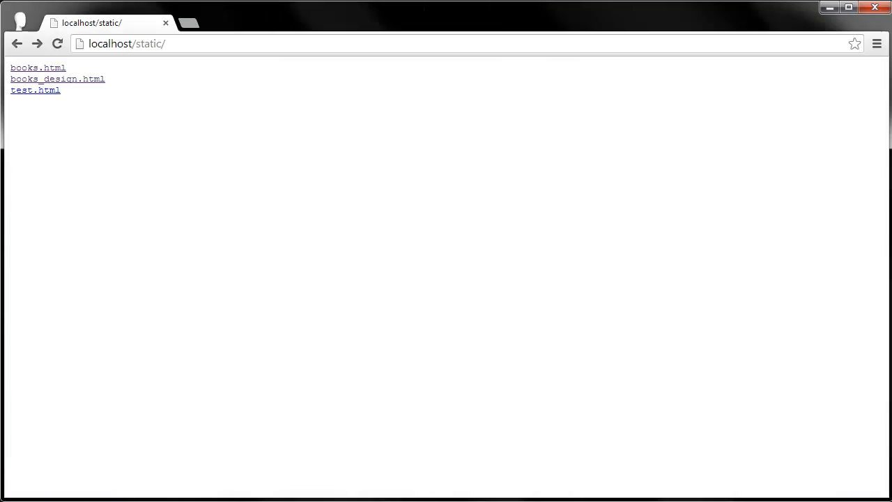
{"action": "mouse_move", "coordinate": [376, 201]}
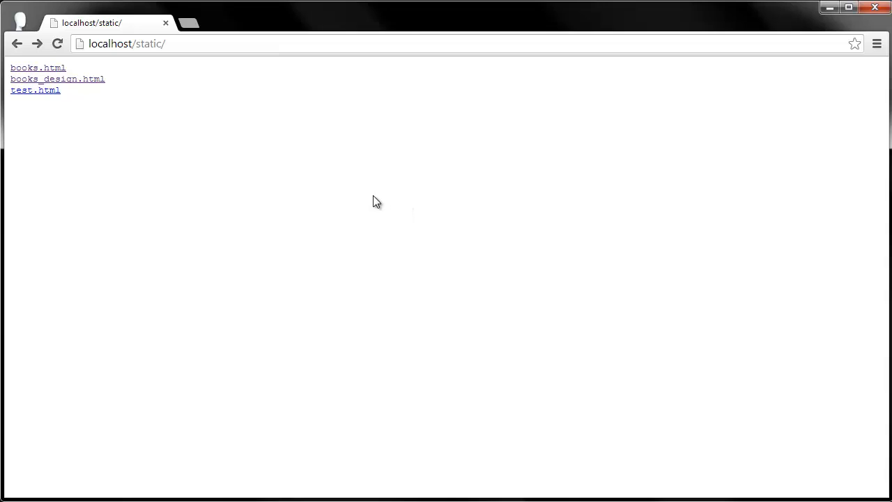
{"action": "mouse_move", "coordinate": [91, 78]}
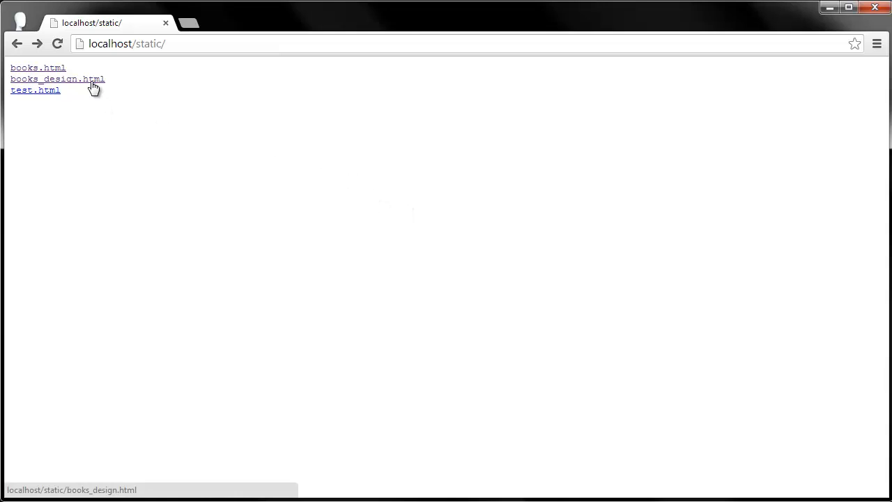
- Load books_design.html from the localhost/static/ listing to show the My Bookshelf mockup
{"action": "left_click", "coordinate": [57, 78]}
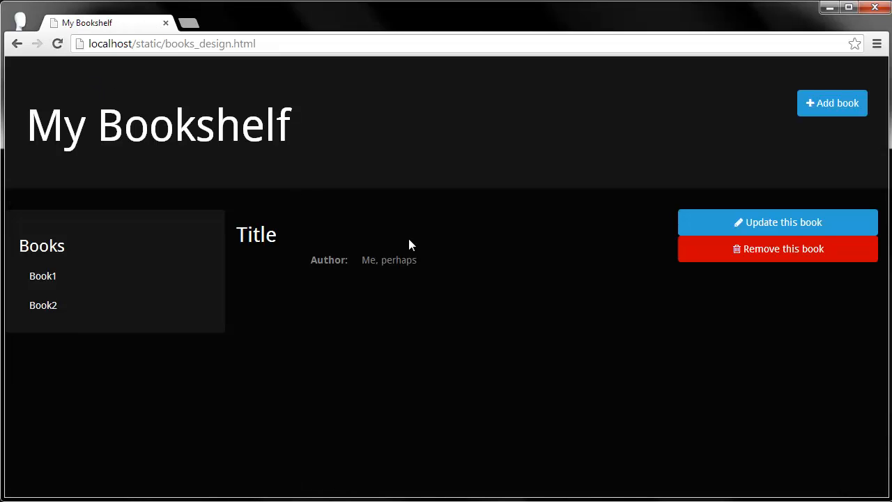
{"action": "mouse_move", "coordinate": [524, 312]}
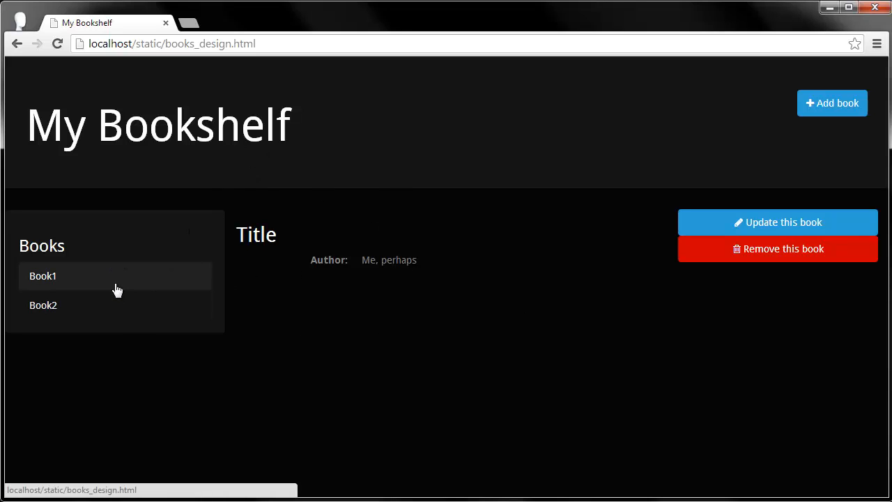
{"action": "mouse_move", "coordinate": [429, 228]}
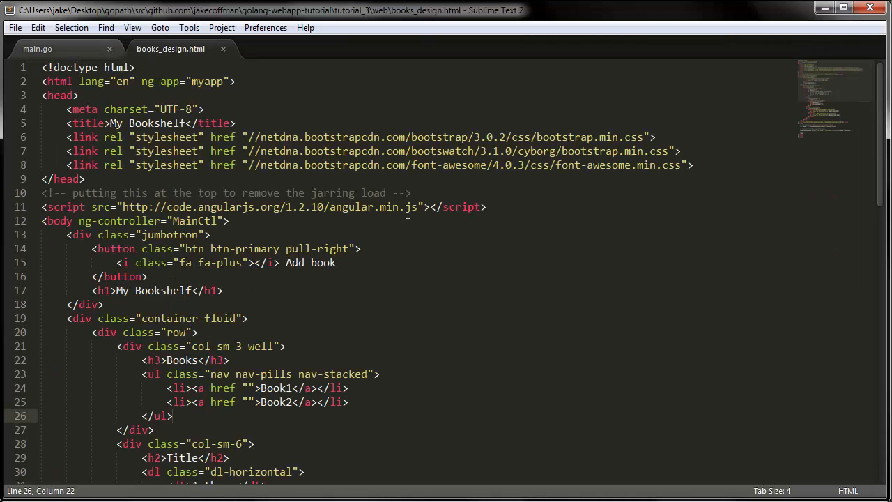
- Scroll through books_design.html down to the ngResource module and MainCtl controller
{"action": "scroll", "scroll_direction": "down", "scroll_amount": 3}
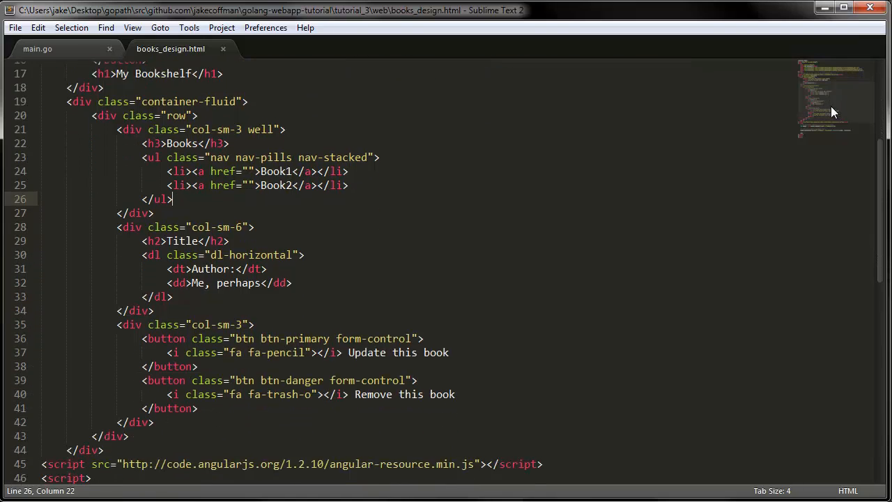
{"action": "scroll", "scroll_direction": "down", "scroll_amount": 3}
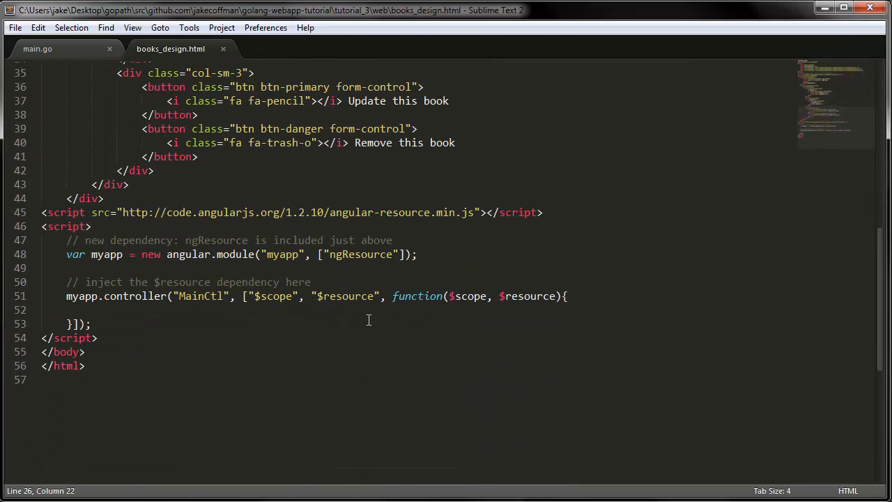
{"action": "scroll", "scroll_direction": "up", "scroll_amount": 3}
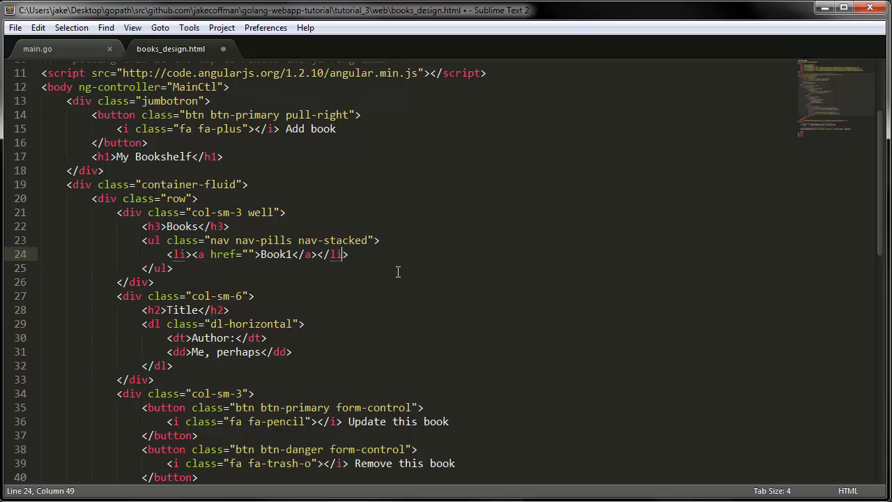
- Add ng-repeat="b in books" to the Book1 list item
{"action": "left_click", "coordinate": [186, 253]}
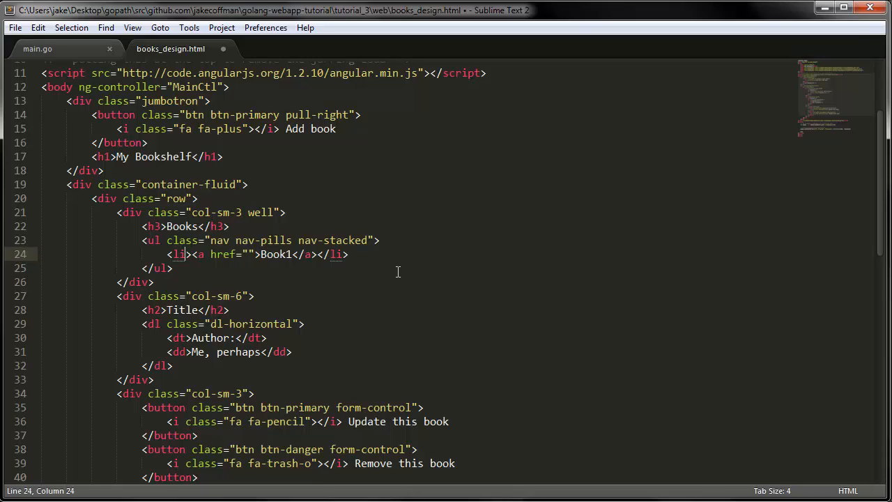
{"action": "type", "text": "ng-repeat="}
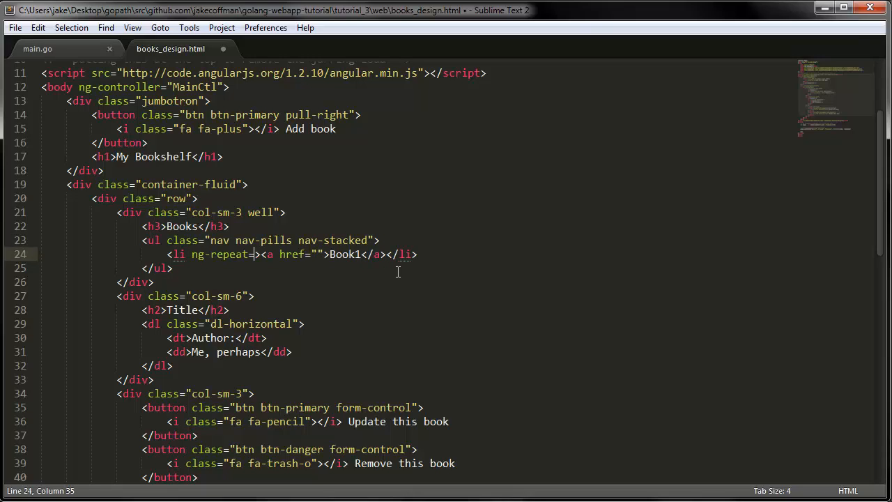
{"action": "type", "text": ">"}
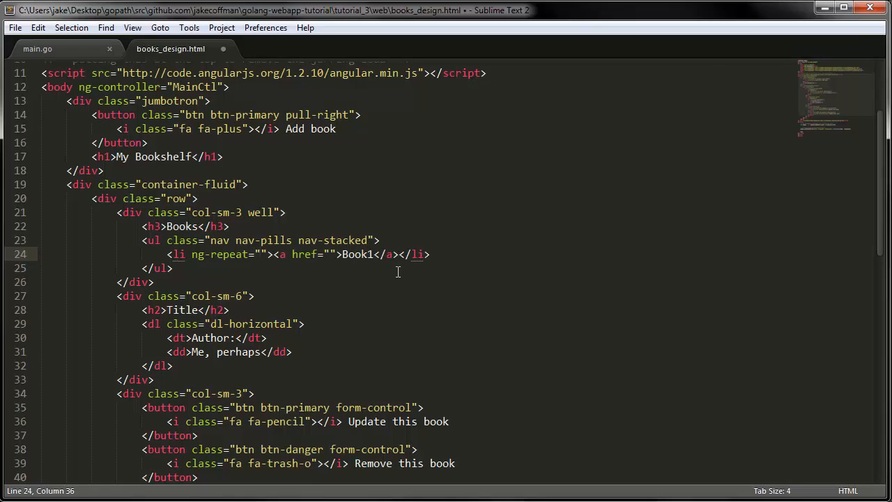
{"action": "type", "text": "b in books"}
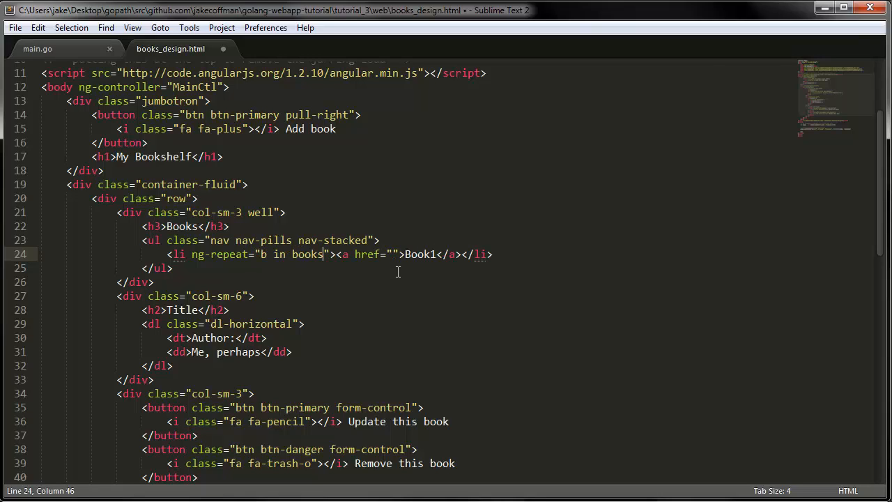
{"action": "left_click", "coordinate": [180, 253]}
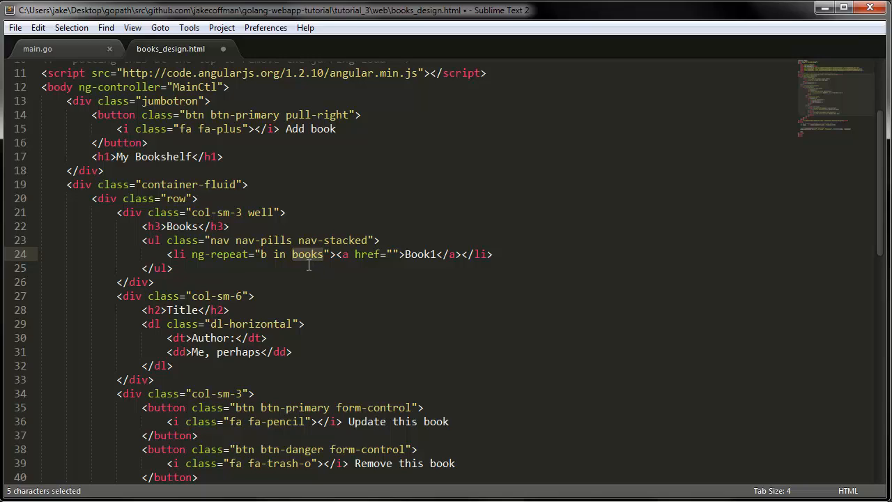
{"action": "left_click", "coordinate": [262, 253]}
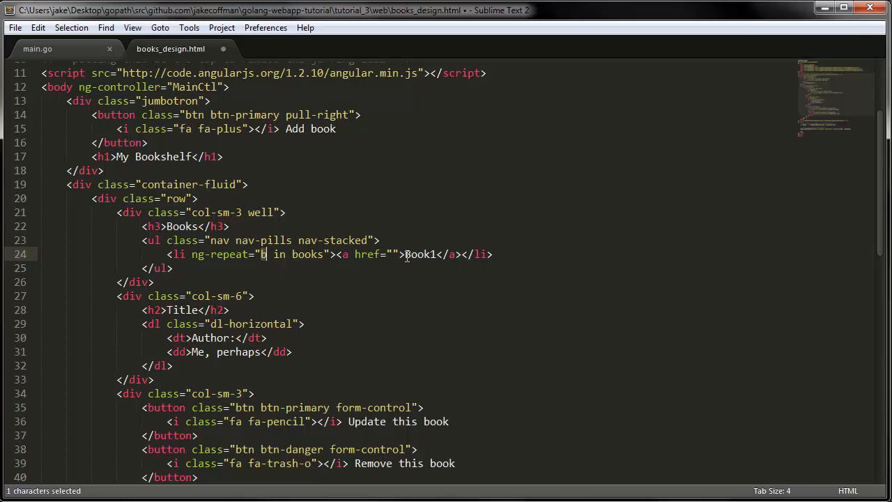
- Replace the link text Book1 with {{b.title}}
{"action": "type", "text": "{{b.}}"}
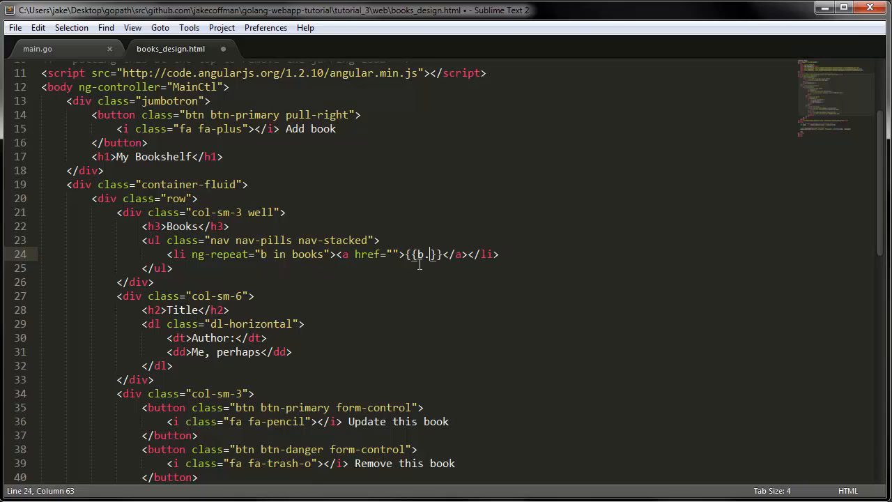
{"action": "type", "text": "title"}
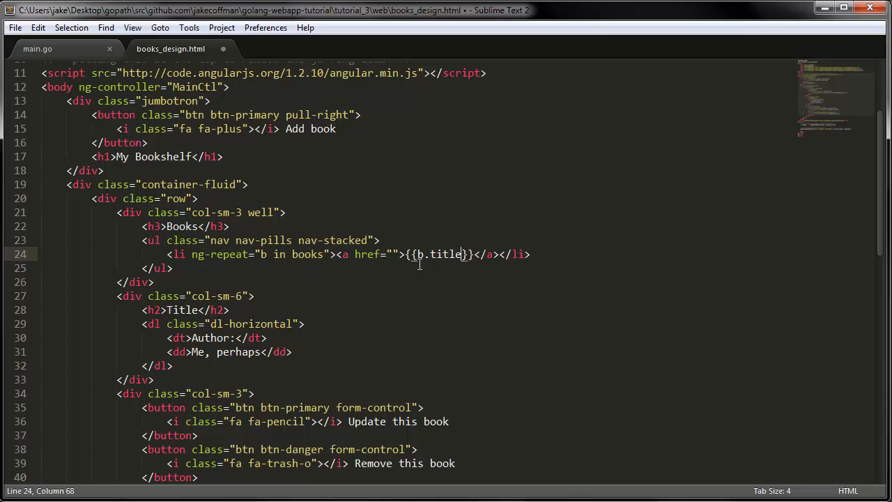
{"action": "mouse_move", "coordinate": [382, 273]}
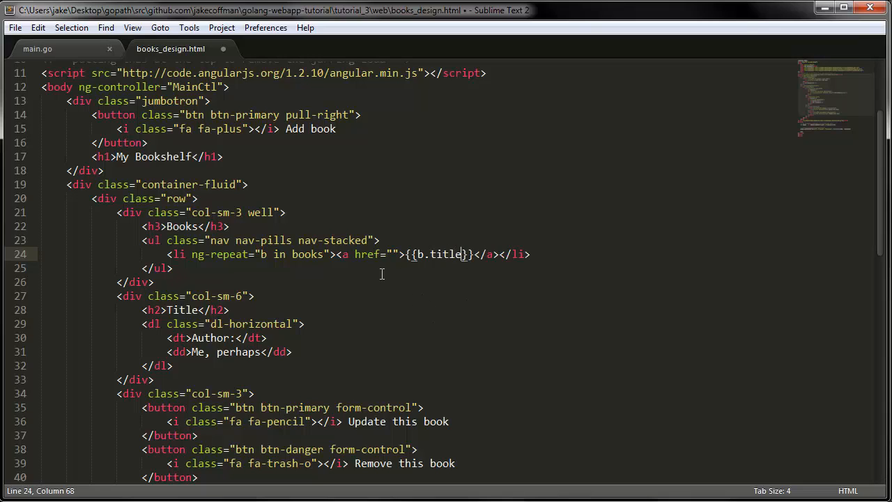
{"action": "scroll", "scroll_direction": "down", "scroll_amount": 3}
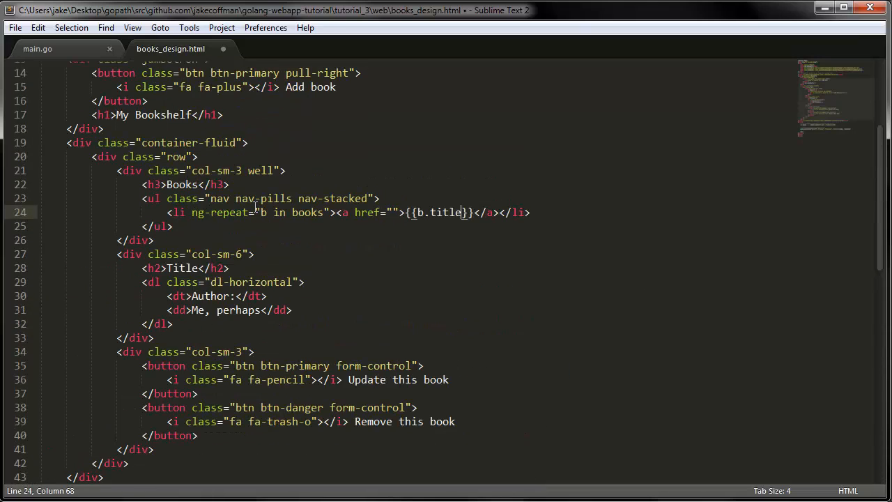
{"action": "scroll", "scroll_direction": "down", "scroll_amount": 3}
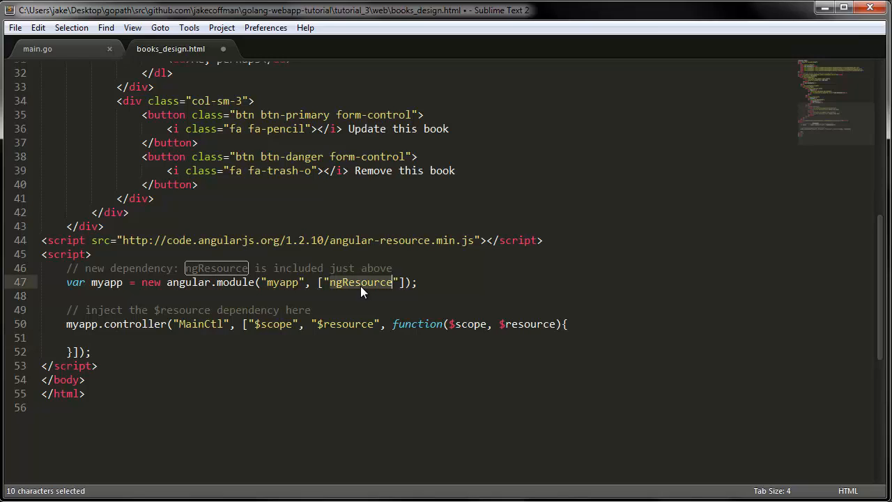
{"action": "double_click", "coordinate": [405, 240]}
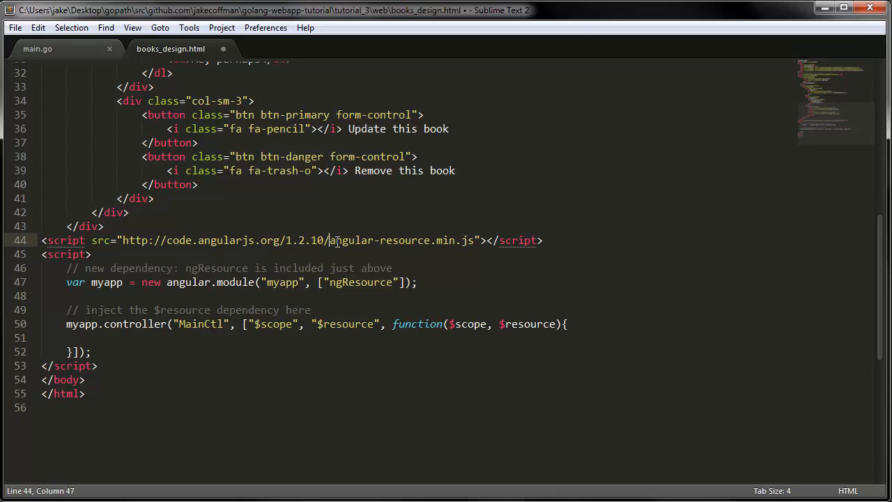
{"action": "double_click", "coordinate": [379, 240]}
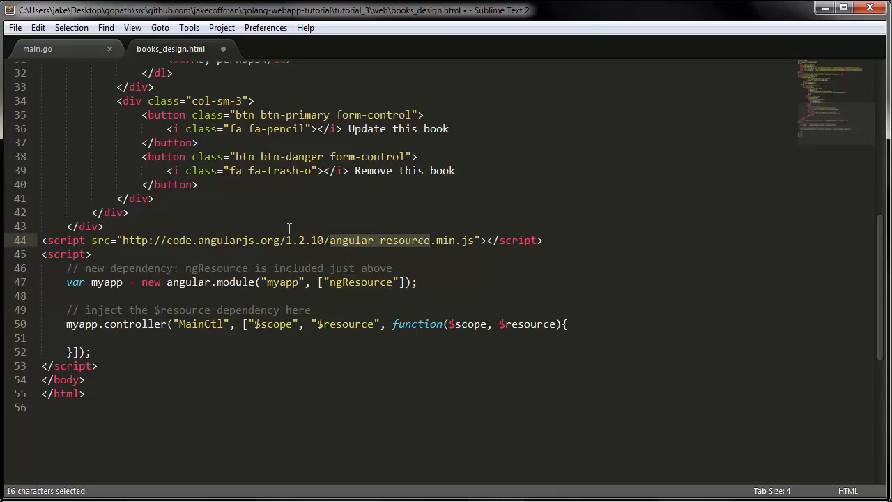
{"action": "mouse_move", "coordinate": [421, 296]}
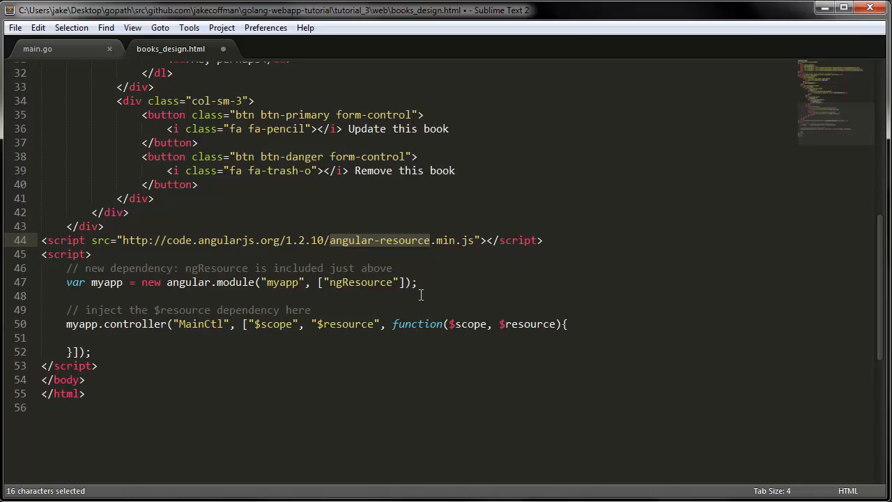
{"action": "left_click", "coordinate": [376, 281]}
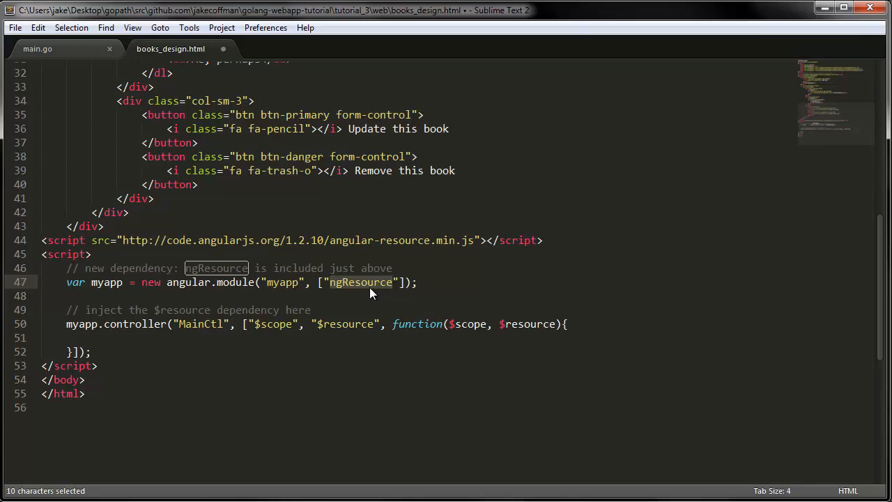
{"action": "double_click", "coordinate": [348, 323]}
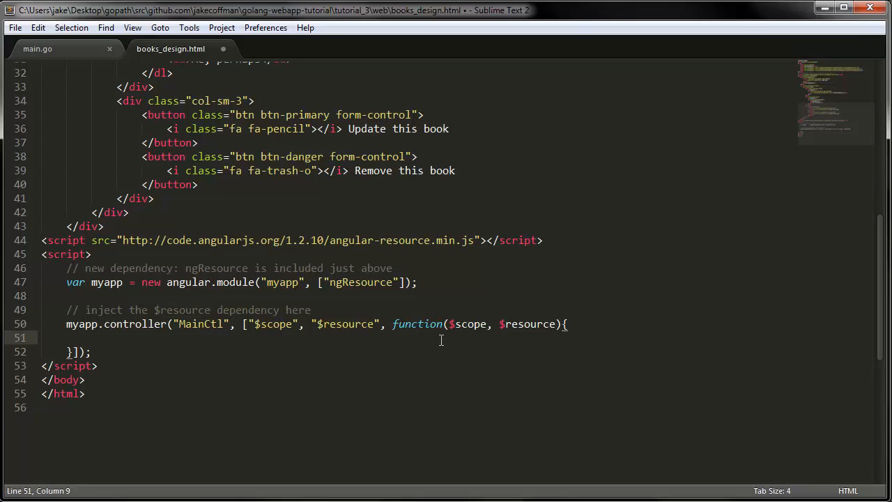
{"action": "mouse_move", "coordinate": [412, 355]}
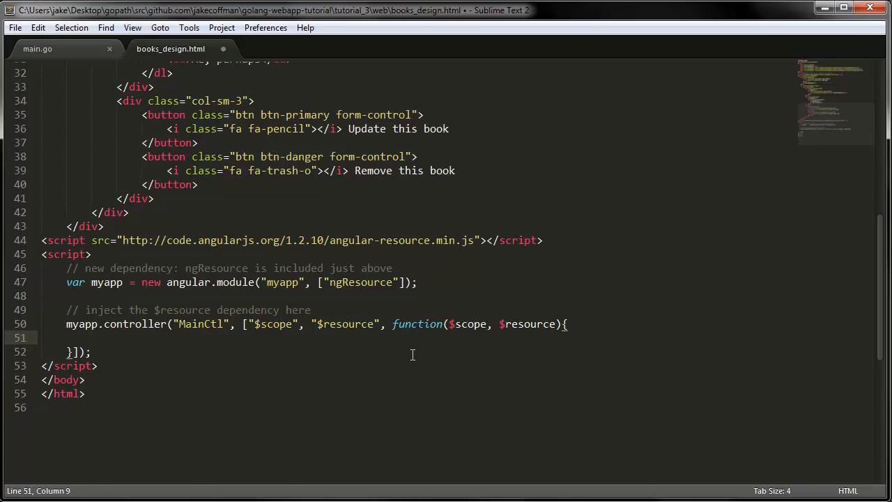
{"action": "type", "text": "var Book = $"}
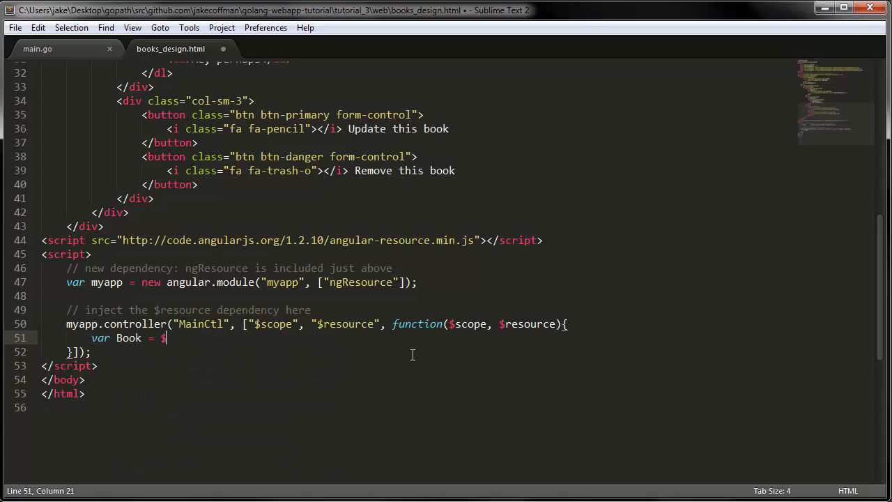
{"action": "type", "text": "resource(\"\")"}
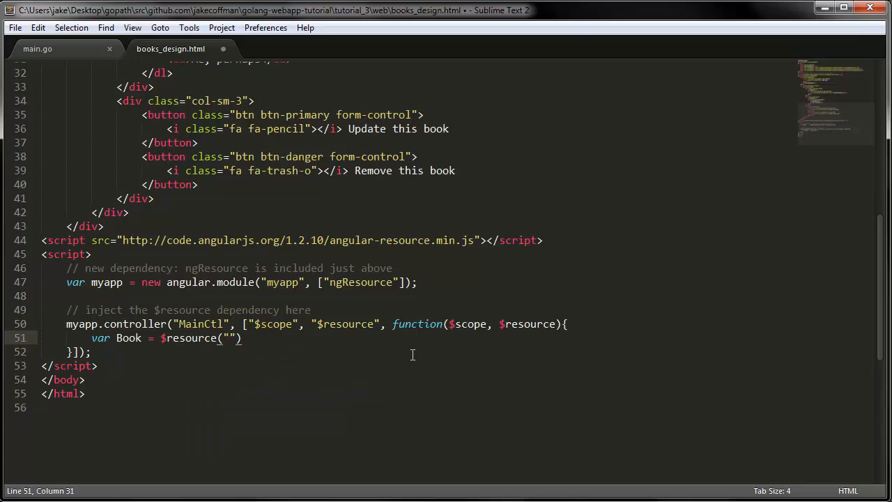
{"action": "type", "text": "/books/"}
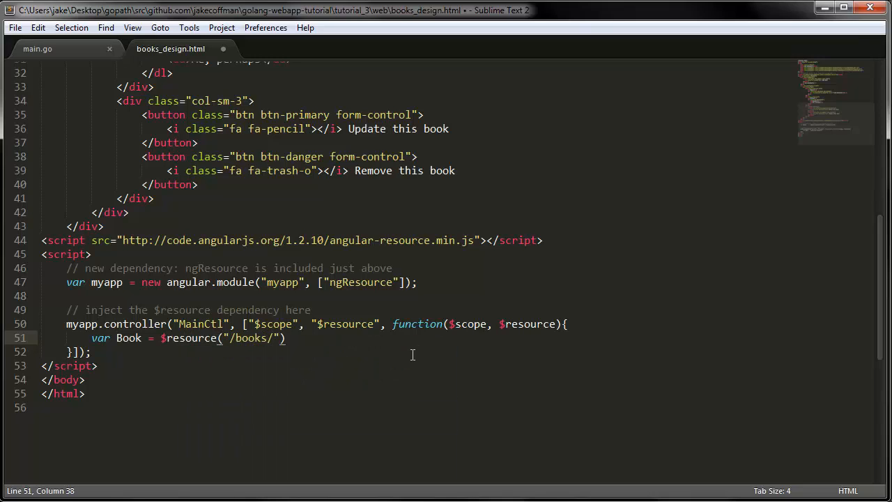
{"action": "type", "text": ":id"}
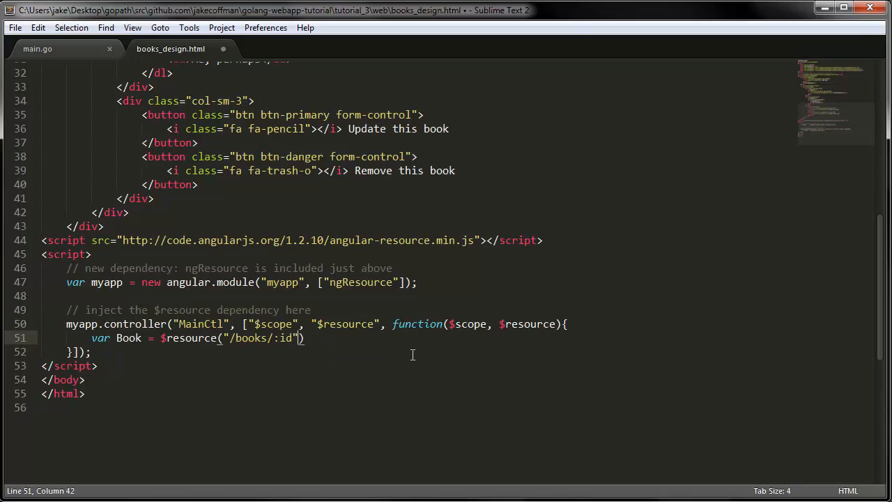
{"action": "type", "text": ", {id: \""}
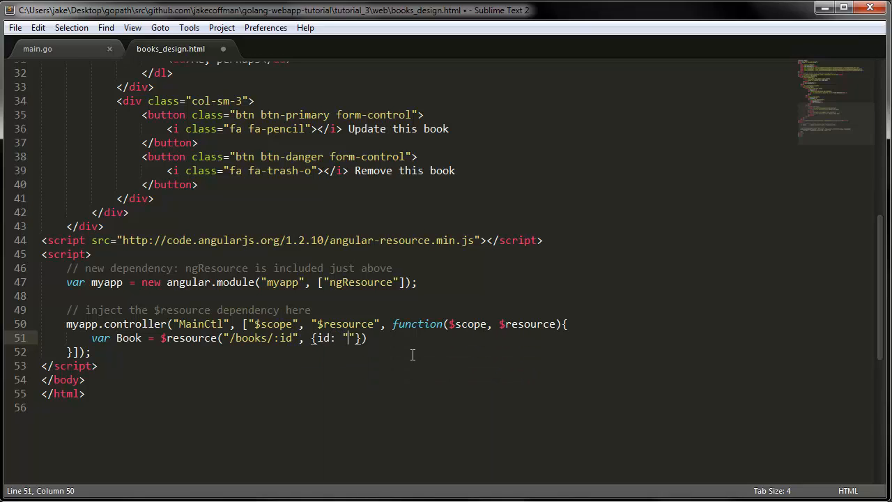
{"action": "type", "text": "@id"}
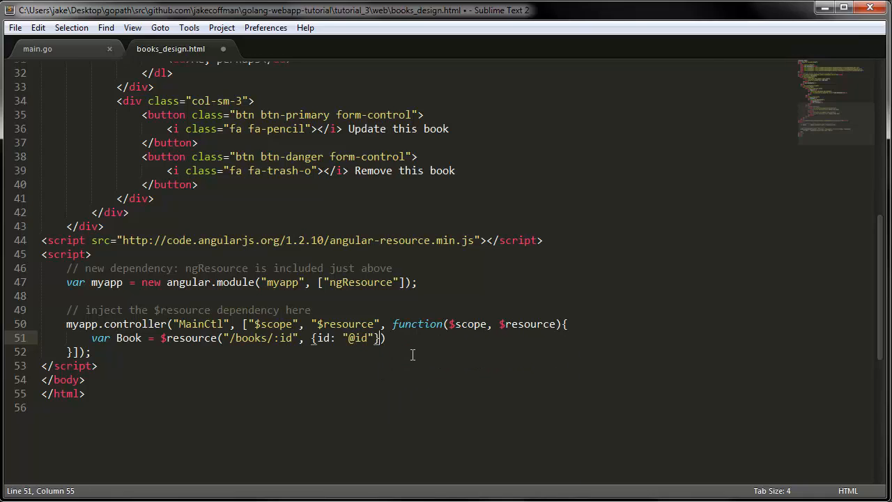
{"action": "type", "text": ", {}"}
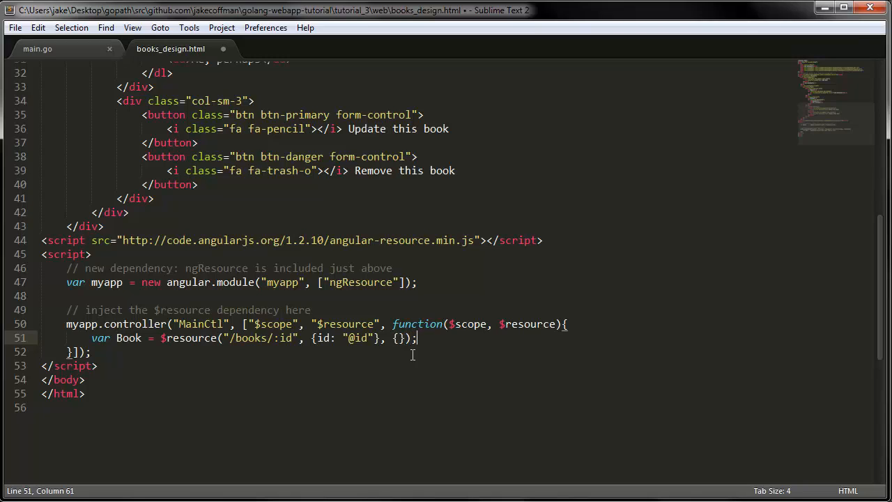
{"action": "mouse_move", "coordinate": [412, 354]}
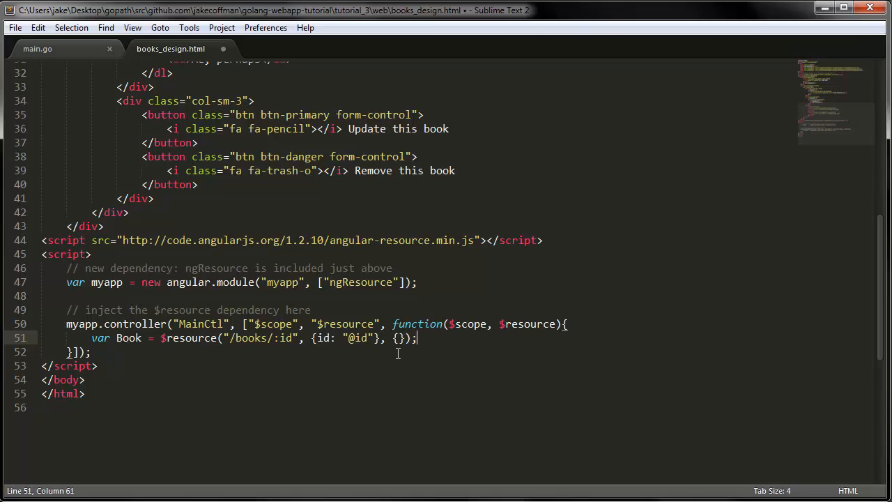
{"action": "mouse_move", "coordinate": [481, 376]}
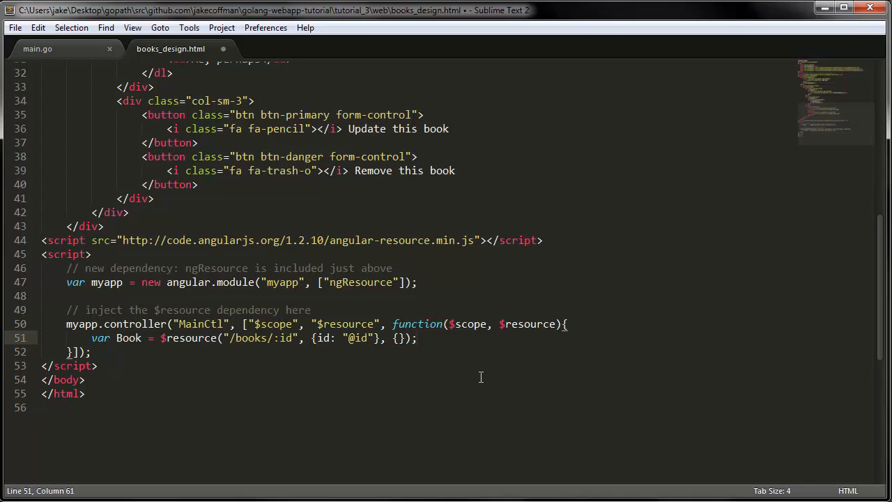
{"action": "mouse_move", "coordinate": [323, 343]}
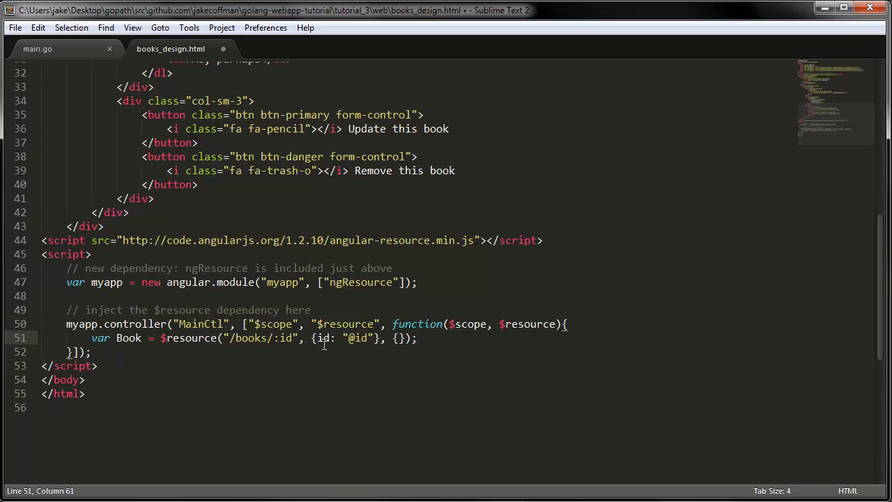
- Try a ?id query form on the URL, undo it, and open blank lines below Book
{"action": "double_click", "coordinate": [323, 338]}
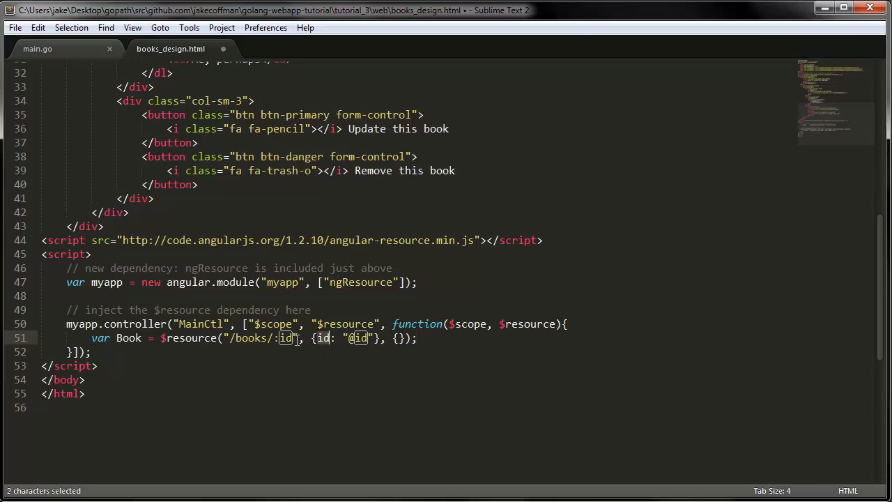
{"action": "type", "text": "?id=value"}
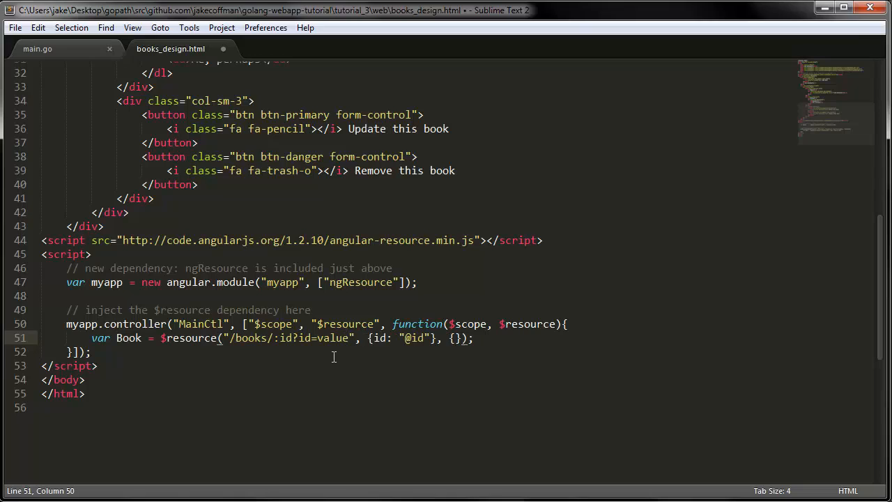
{"action": "key", "text": "backspace"}
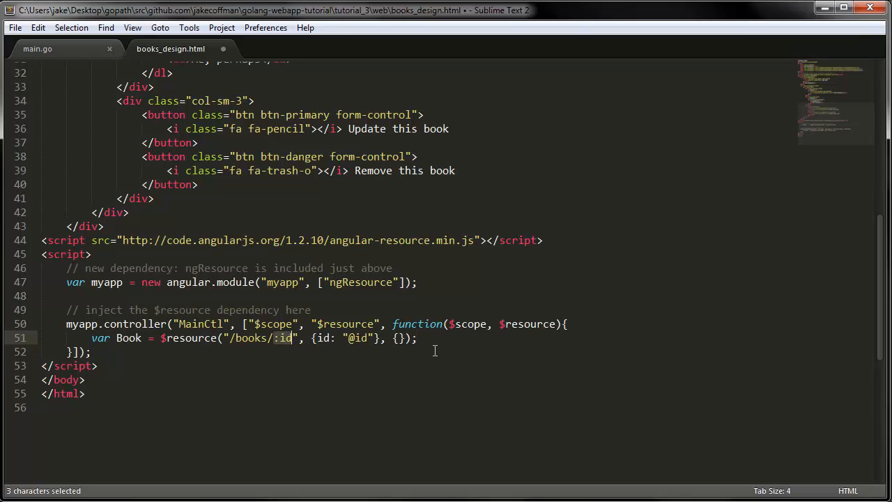
{"action": "left_click", "coordinate": [438, 339]}
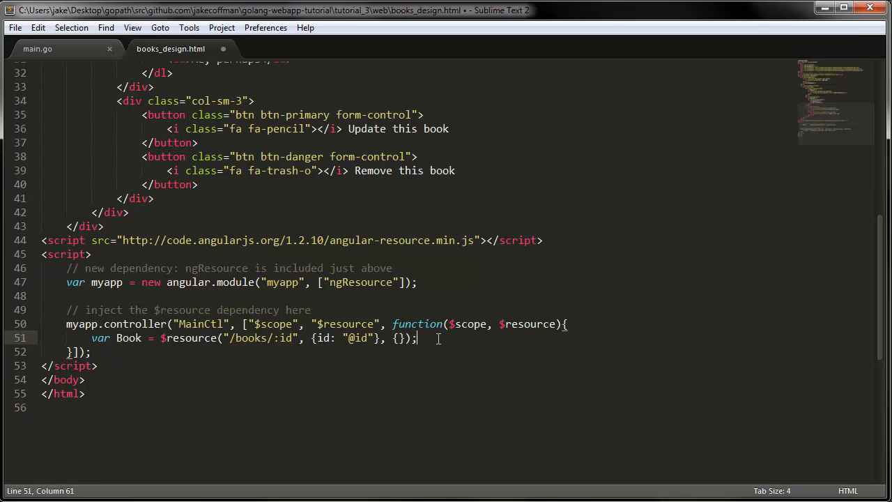
{"action": "mouse_move", "coordinate": [479, 354]}
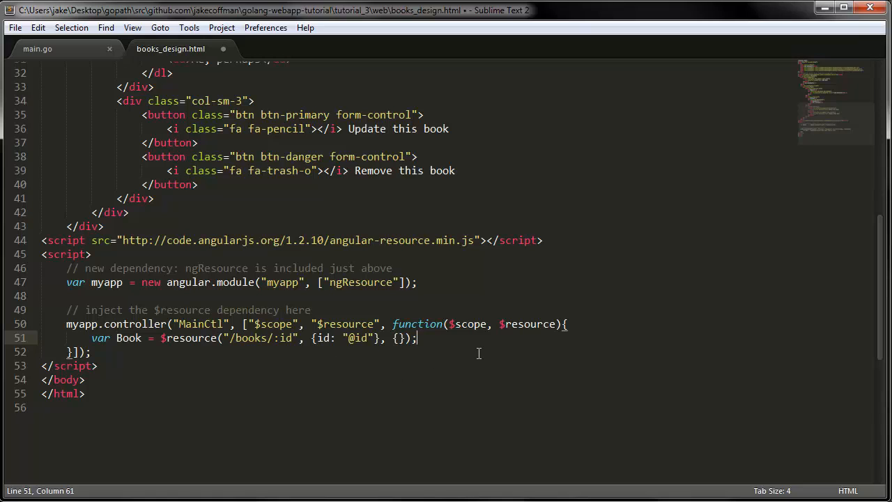
{"action": "key", "text": "enter"}
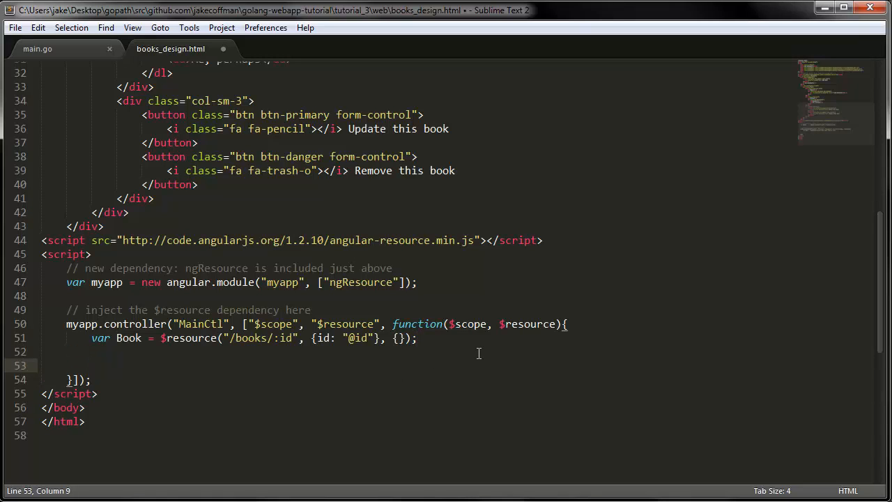
- Check ng-repeat uses 'books', then set $scope.books = Book.query(); in MainCtl
{"action": "scroll", "scroll_direction": "up", "scroll_amount": 3}
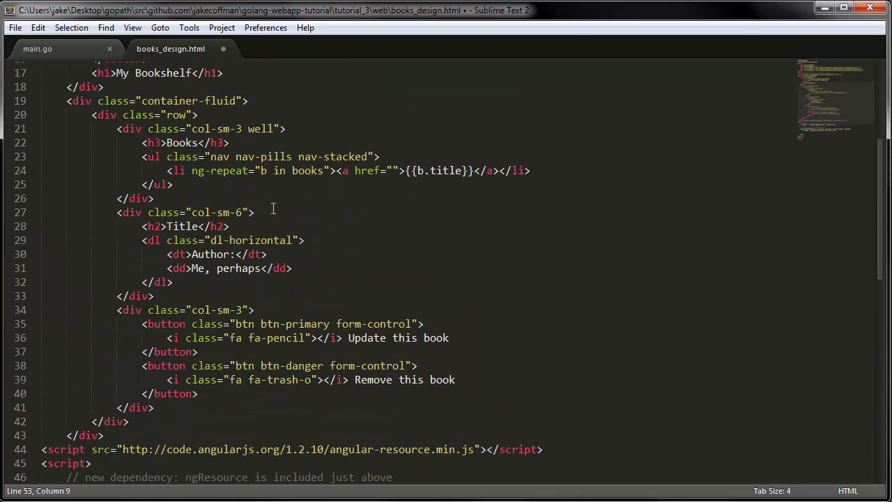
{"action": "double_click", "coordinate": [306, 170]}
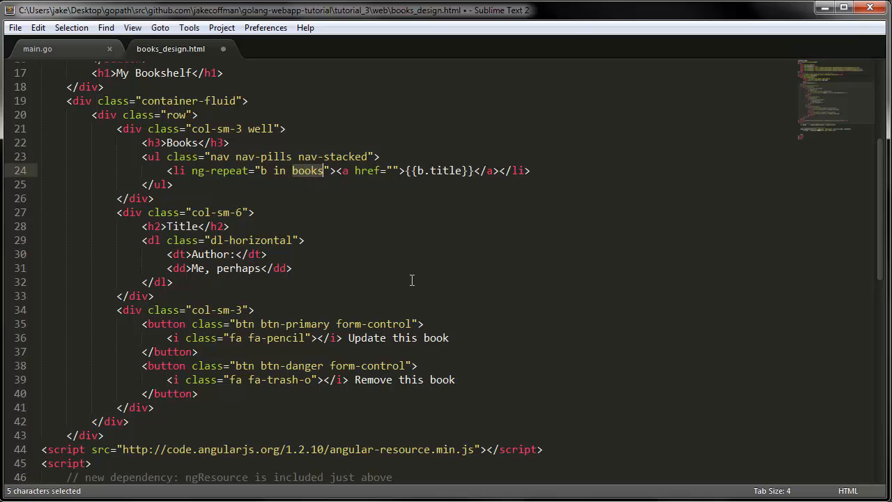
{"action": "scroll", "scroll_direction": "down", "scroll_amount": 3}
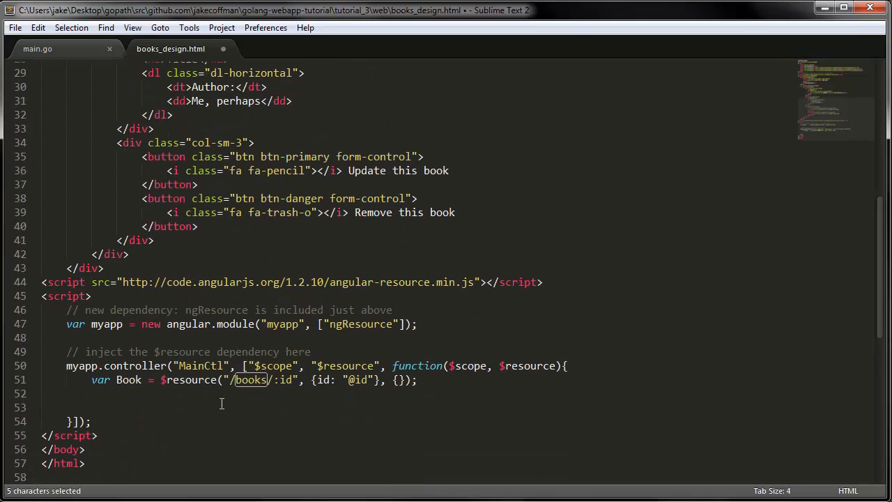
{"action": "type", "text": "$scope"}
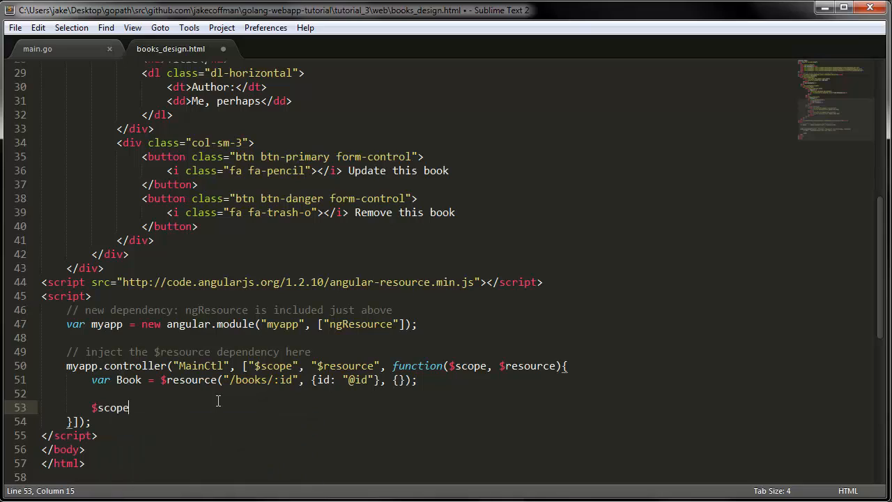
{"action": "type", "text": ".books ="}
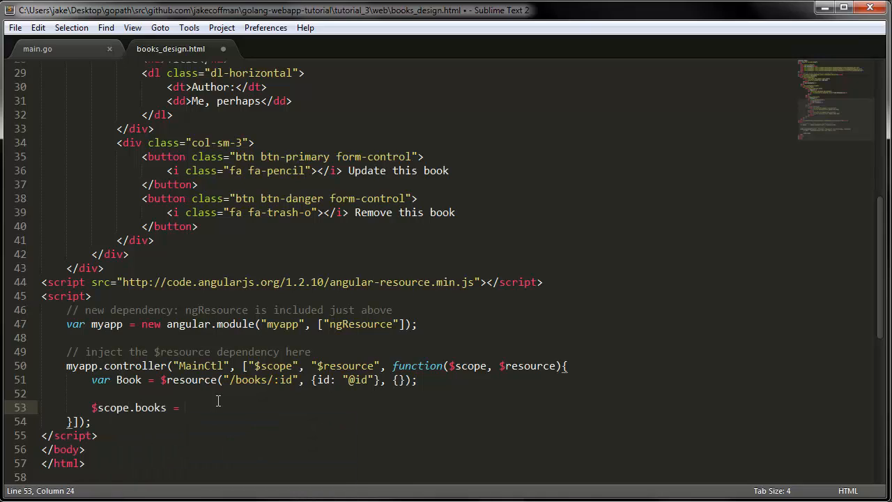
{"action": "type", "text": "Book.query();"}
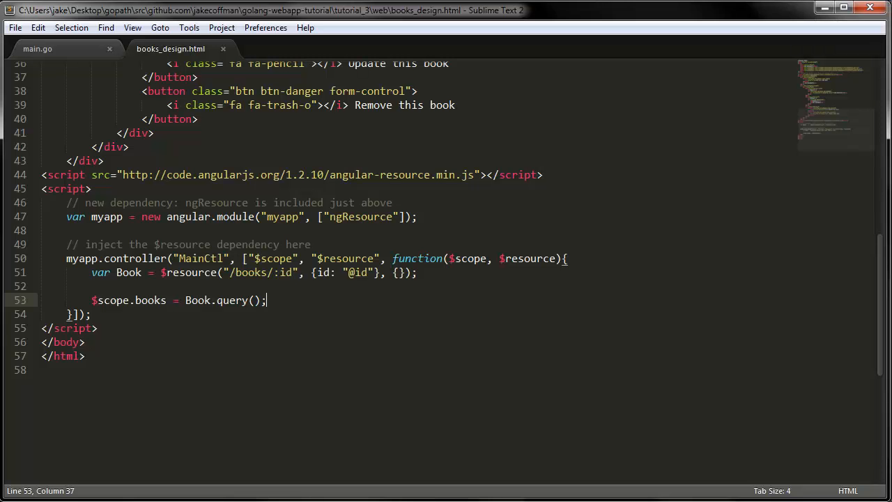
{"action": "scroll", "scroll_direction": "up", "scroll_amount": 3}
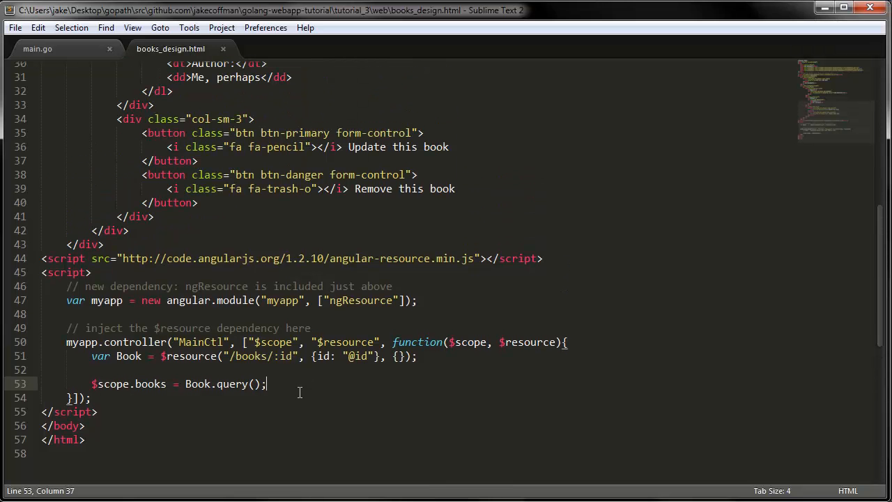
{"action": "scroll", "scroll_direction": "up", "scroll_amount": 3}
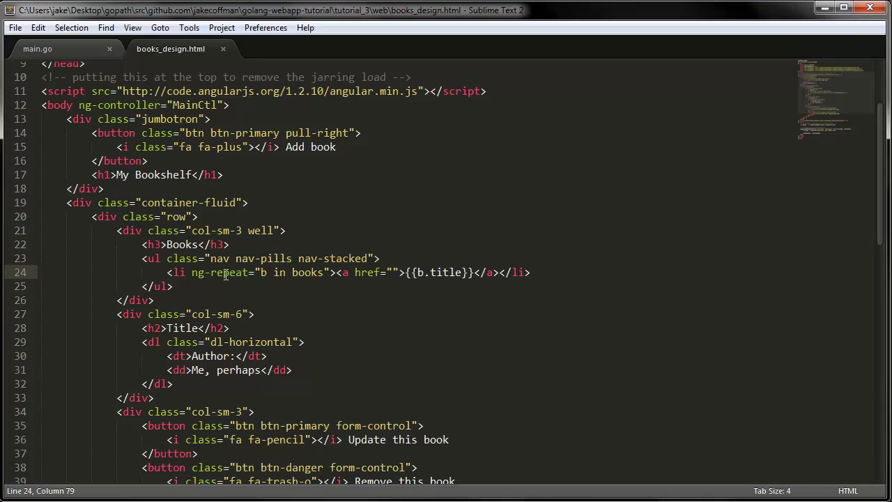
- Add ng-click="get(b)" to the book title link in the repeated list item
{"action": "scroll", "scroll_direction": "down", "scroll_amount": 3}
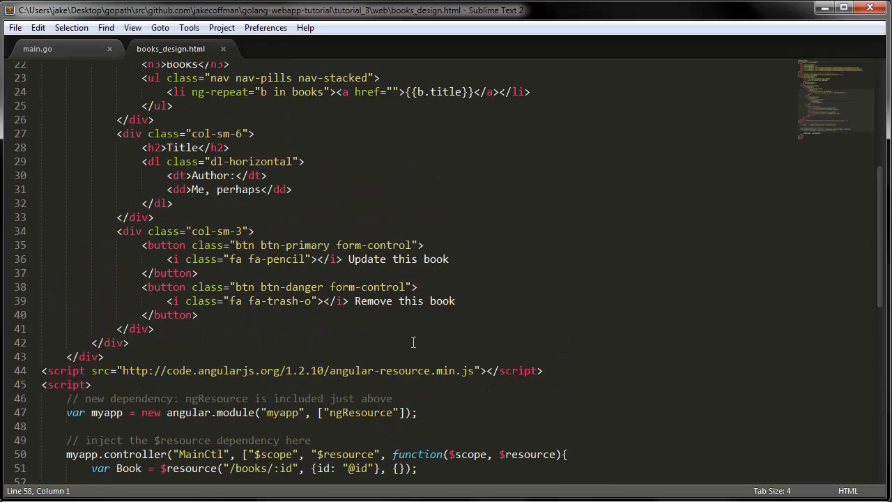
{"action": "scroll", "scroll_direction": "up", "scroll_amount": 3}
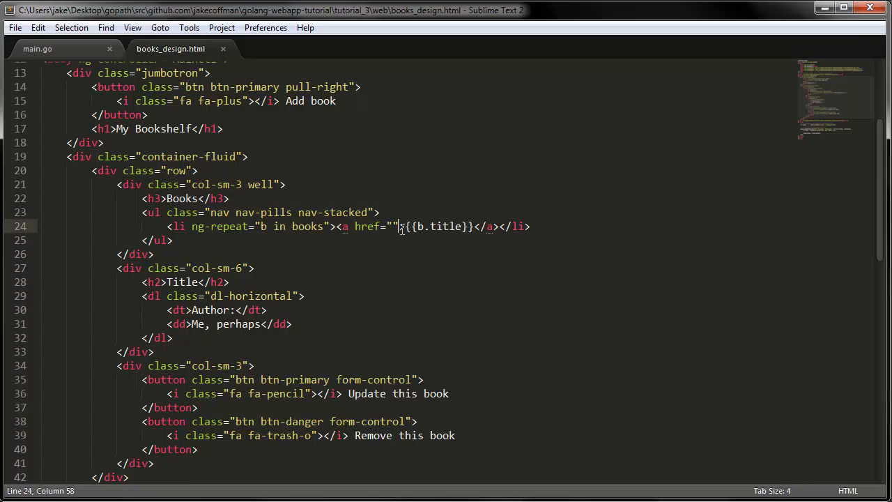
{"action": "type", "text": "ng-click=\"get("}
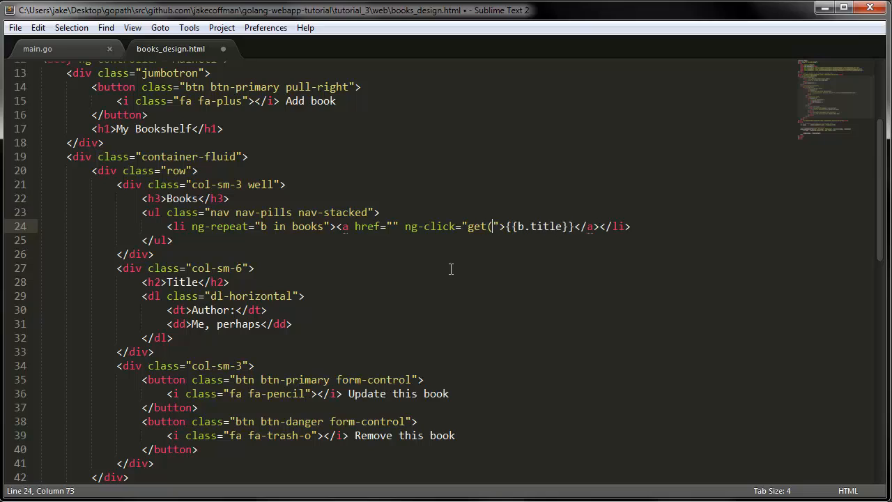
{"action": "type", "text": "b)"}
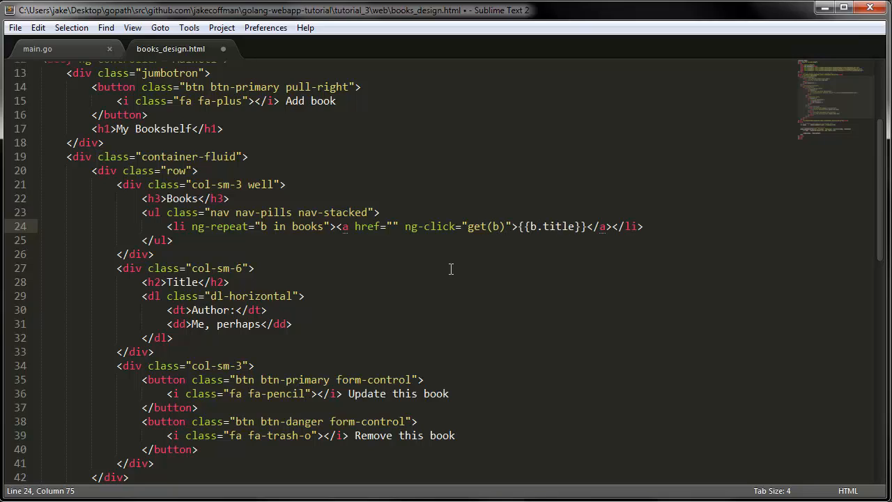
{"action": "left_click", "coordinate": [480, 226]}
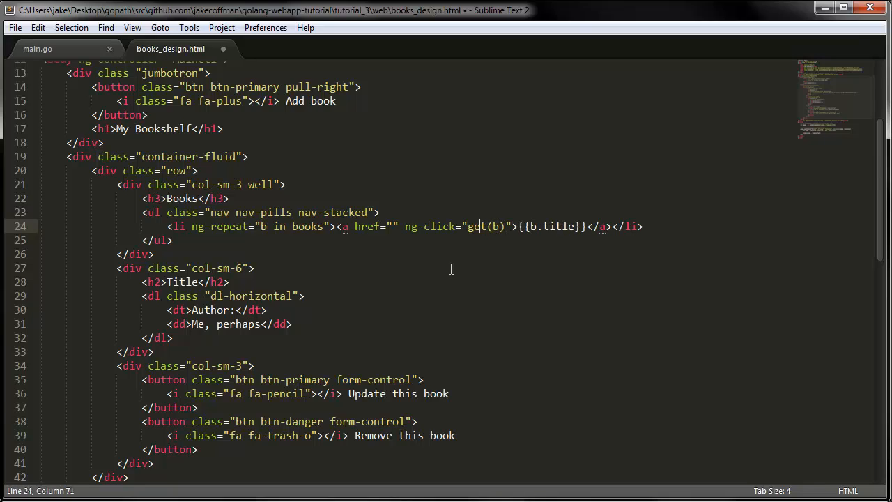
{"action": "double_click", "coordinate": [481, 226]}
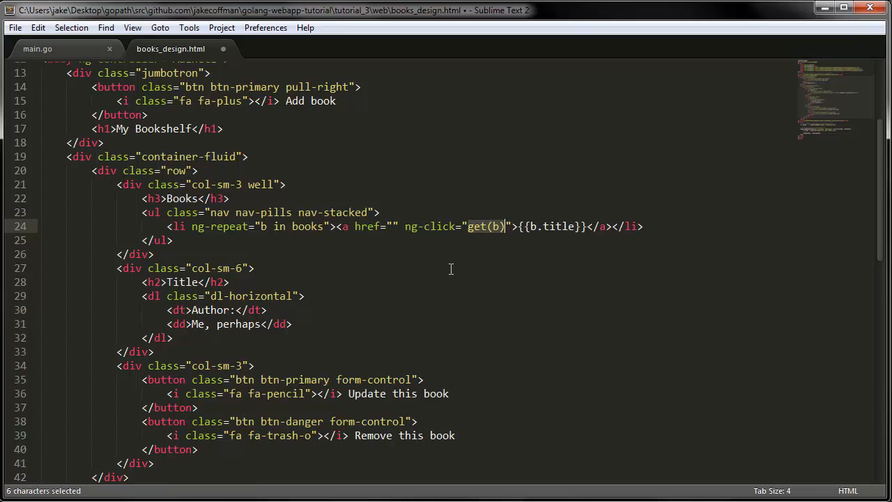
{"action": "left_click", "coordinate": [473, 226]}
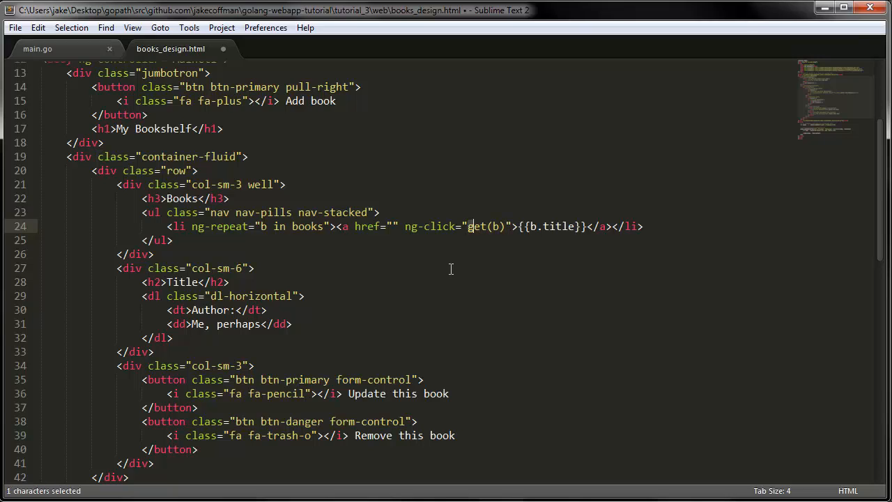
{"action": "double_click", "coordinate": [485, 226]}
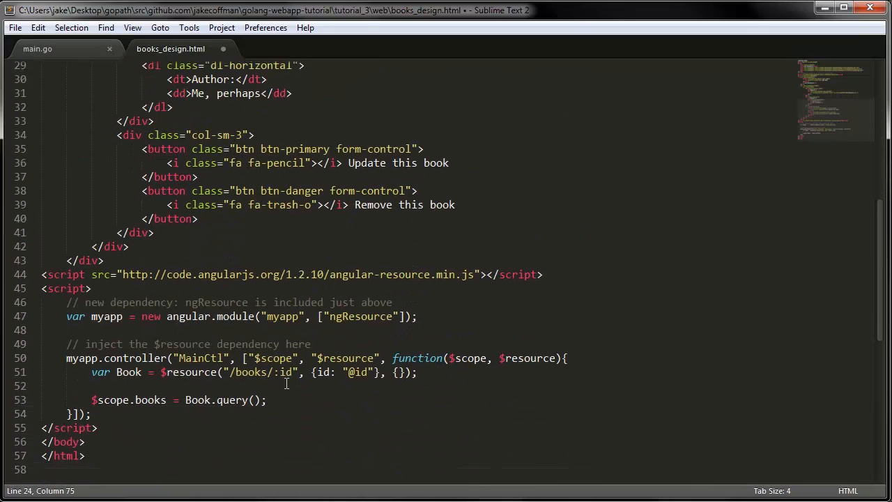
- Define $scope.get = function(book) calling Book.get({id: book.id}, function(data))
{"action": "type", "text": "$scope."}
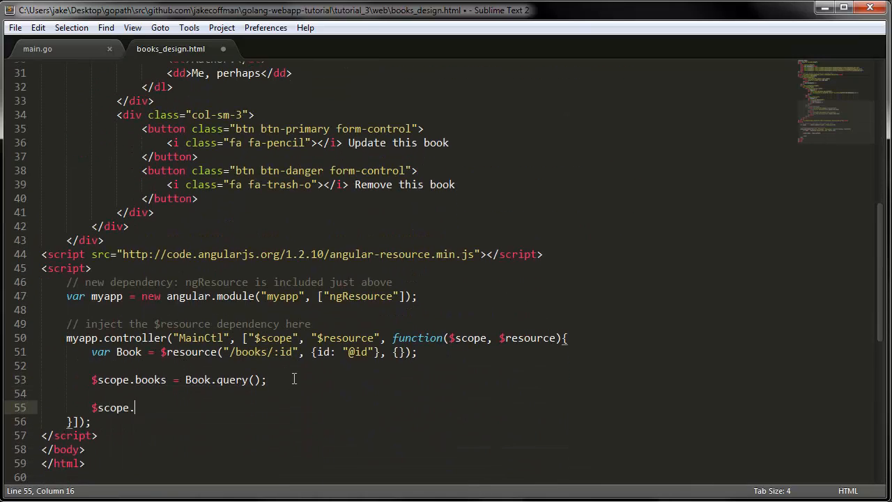
{"action": "type", "text": "get = function("}
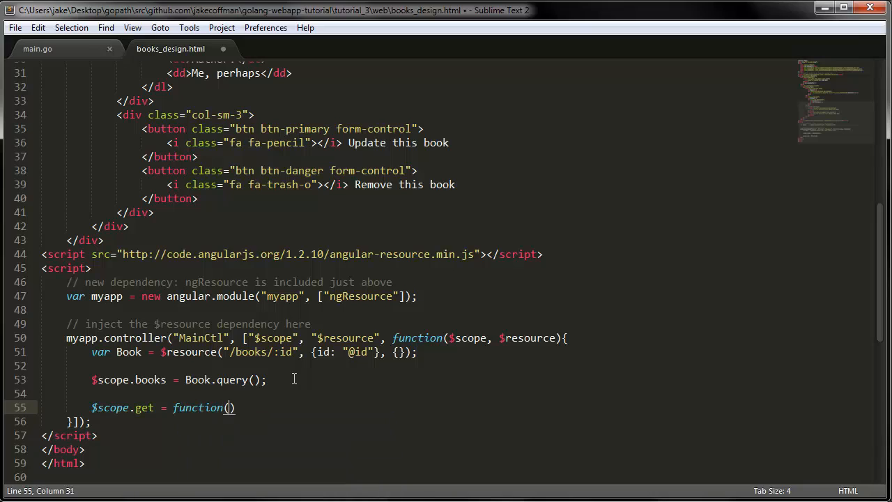
{"action": "type", "text": "book)"}
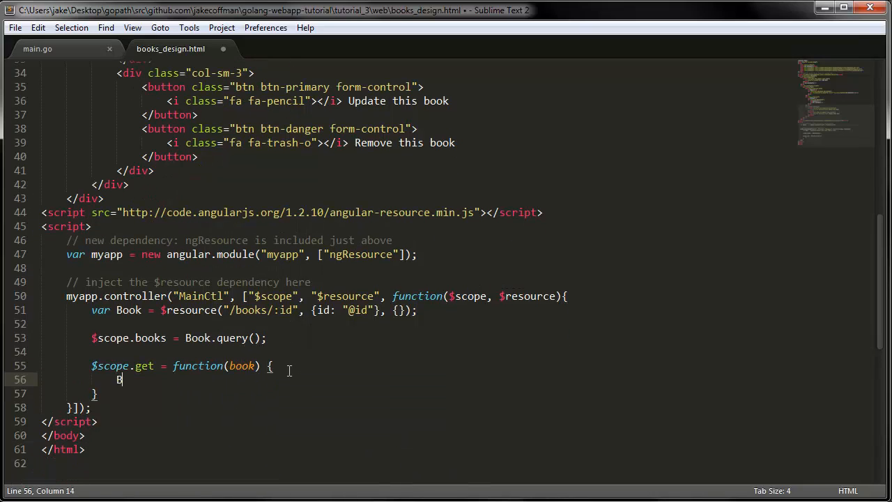
{"action": "type", "text": "ook.get()"}
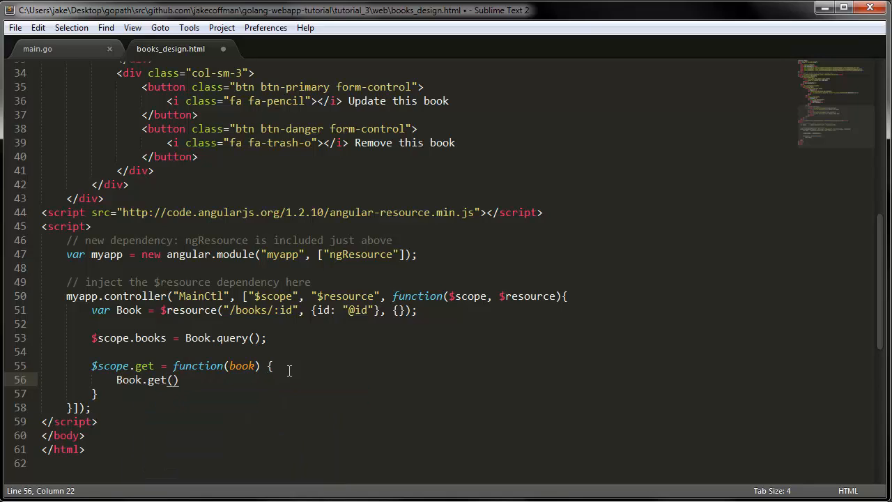
{"action": "type", "text": "{id: }"}
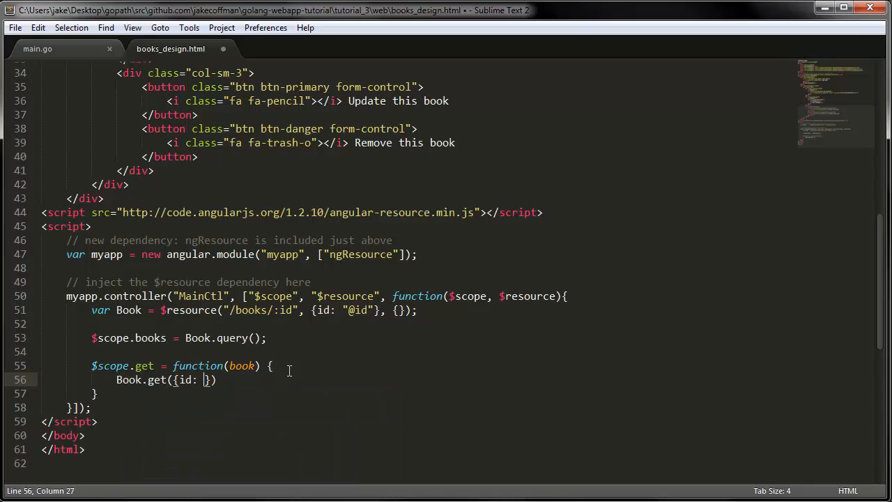
{"action": "type", "text": "book.id"}
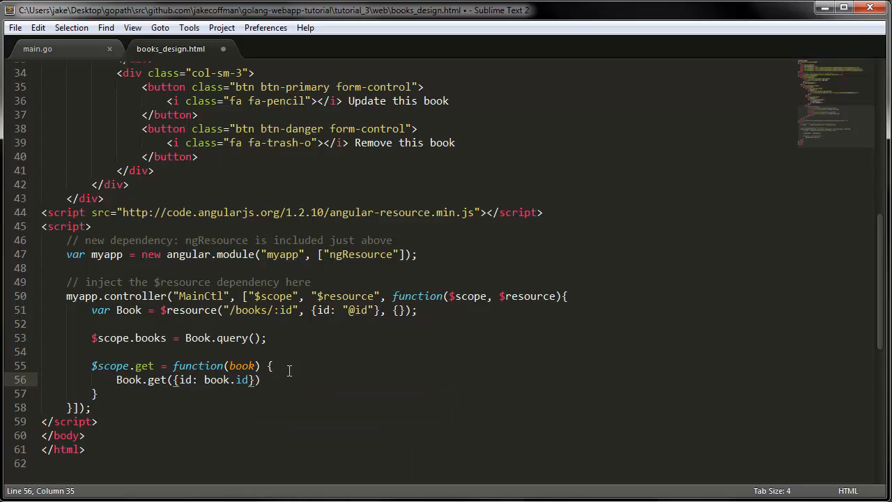
{"action": "type", "text": ", function("}
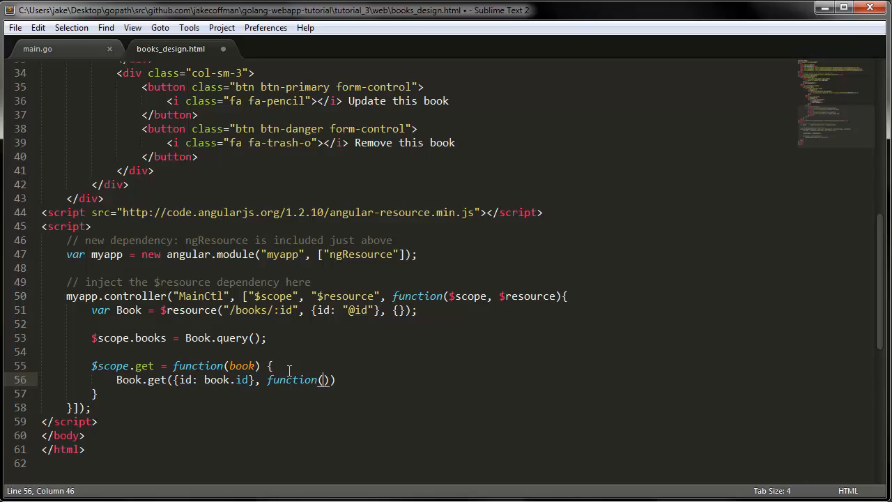
{"action": "type", "text": "data"}
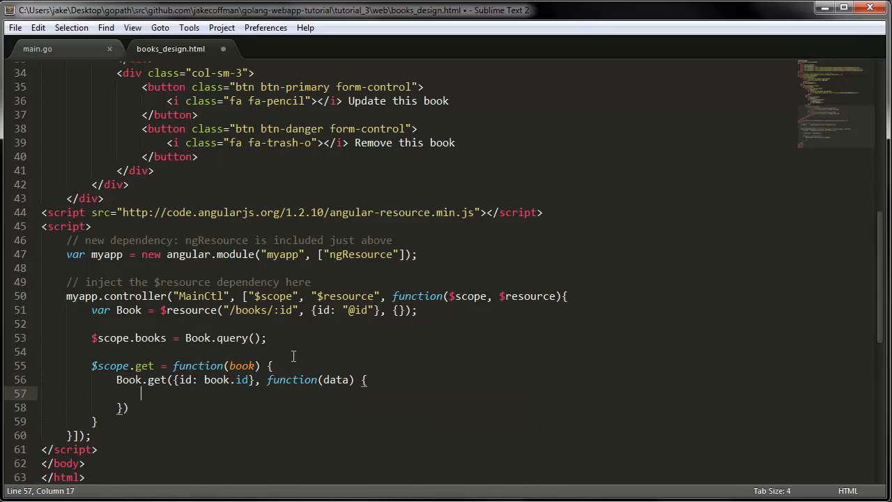
- Store data in $scope.selected in the callback and initialise $scope.selected = null;
{"action": "scroll", "scroll_direction": "down", "scroll_amount": 3}
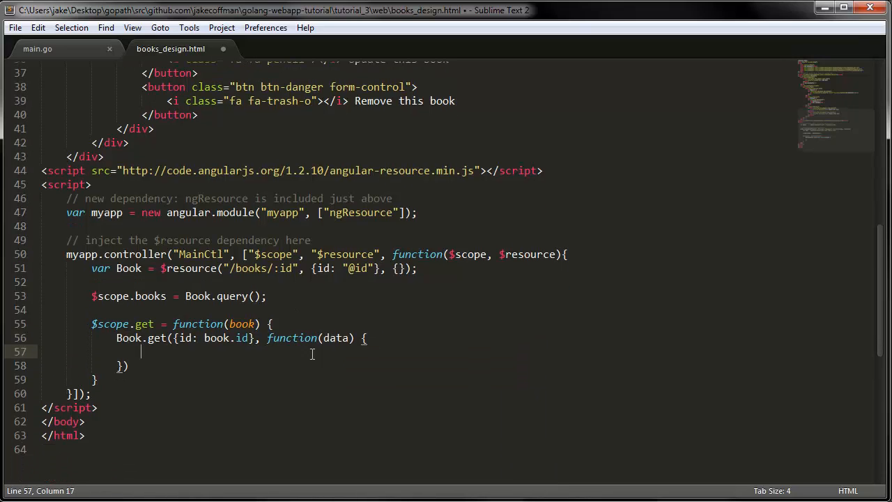
{"action": "type", "text": "$scope."}
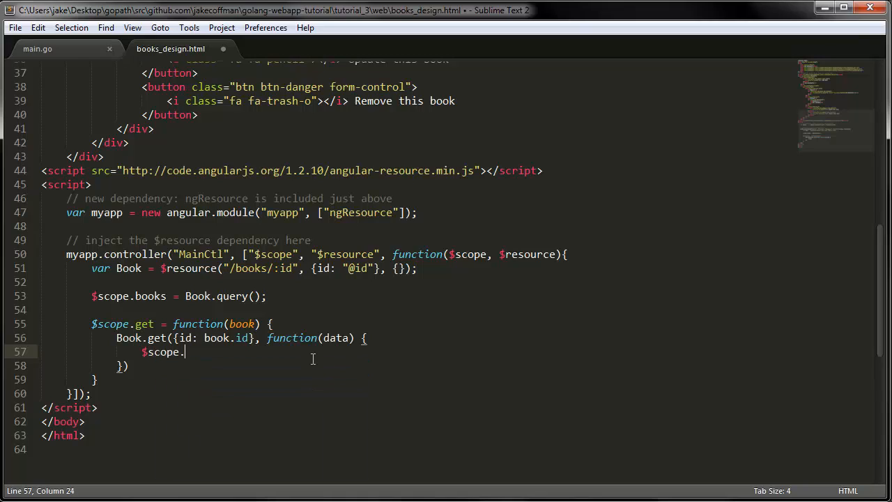
{"action": "type", "text": "selected ="}
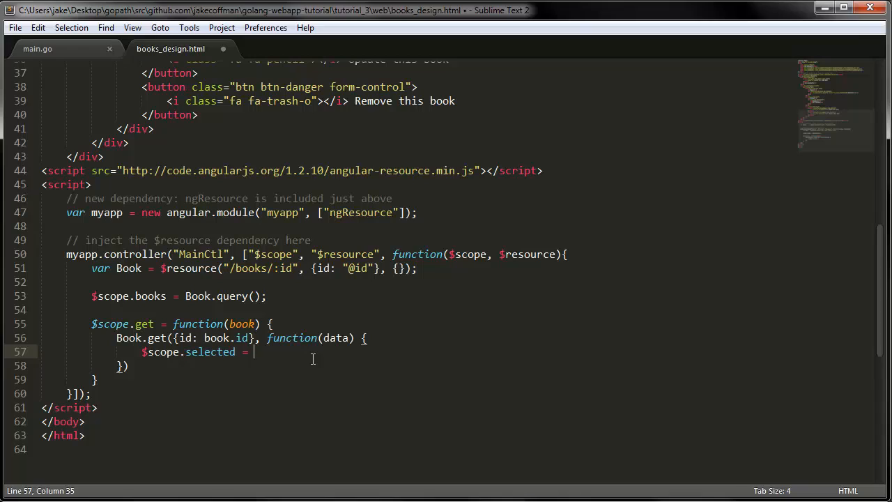
{"action": "type", "text": "data;"}
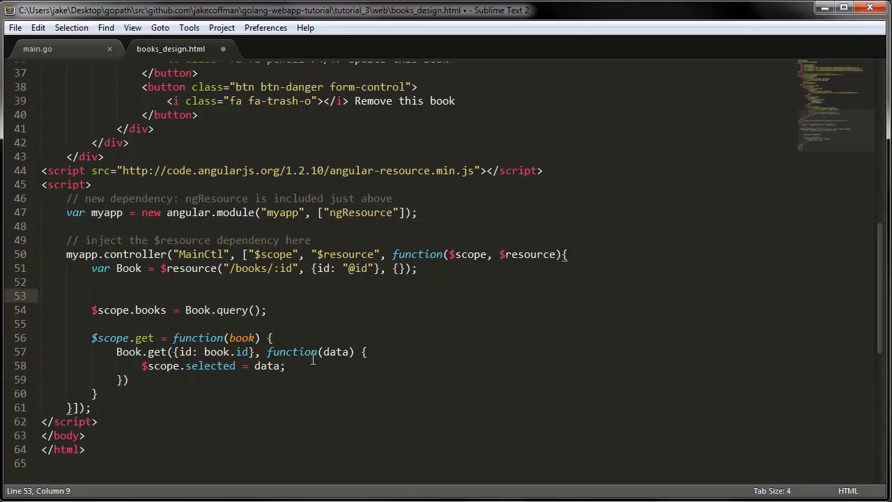
{"action": "type", "text": "$scope.selected"}
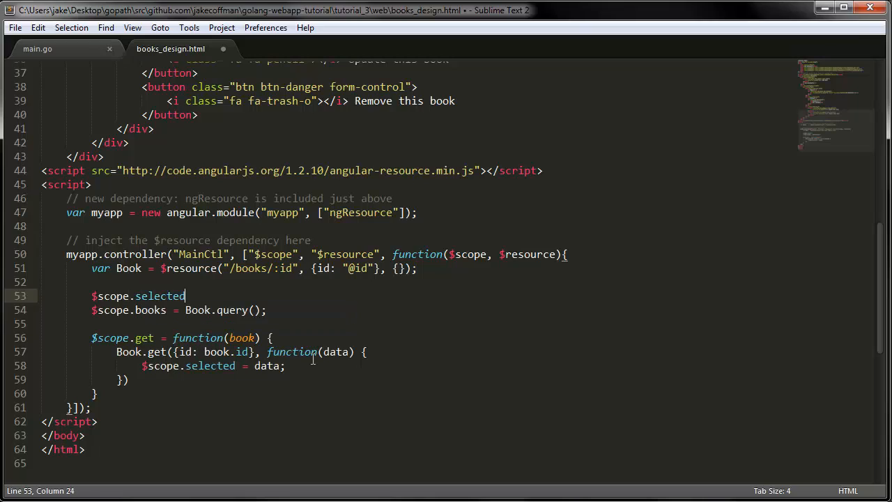
{"action": "type", "text": "= null;"}
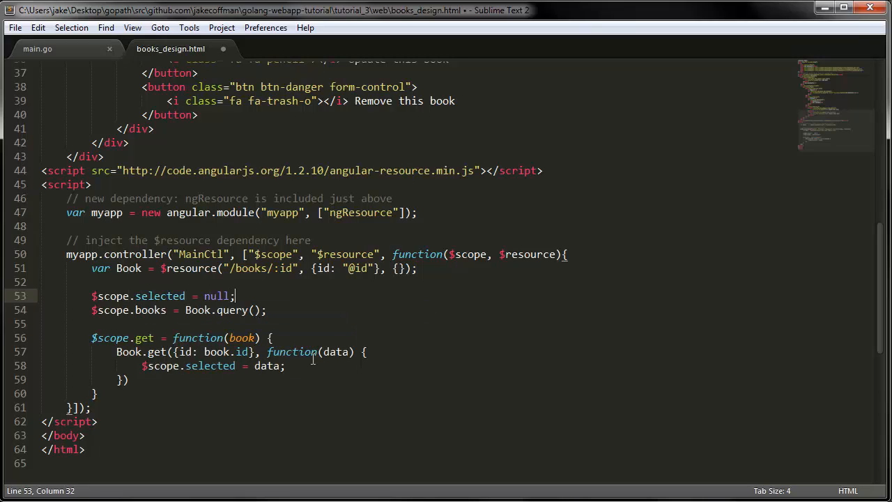
{"action": "left_click", "coordinate": [313, 365]}
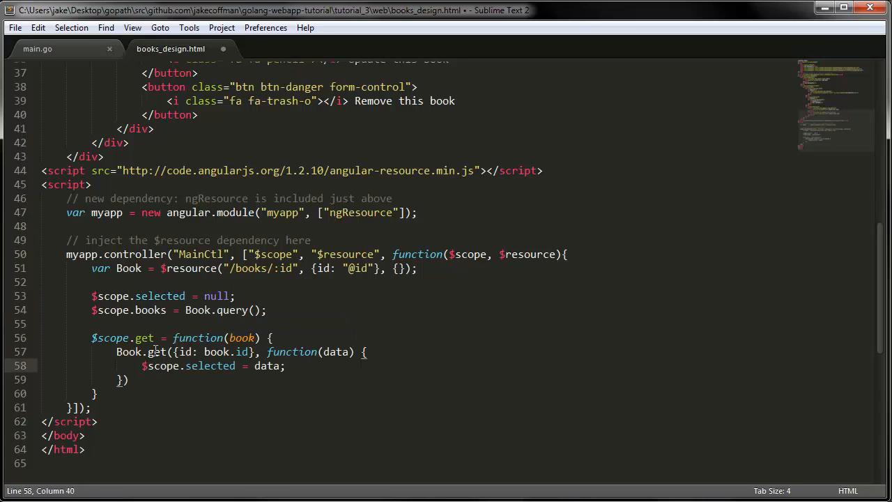
{"action": "mouse_move", "coordinate": [365, 365]}
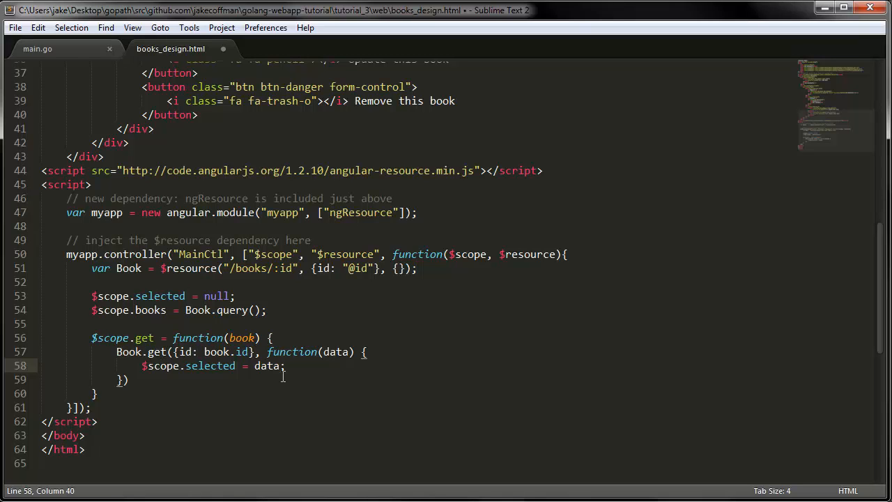
- Replace the placeholder Title heading with {{selected.title}}
{"action": "scroll", "scroll_direction": "up", "scroll_amount": 3}
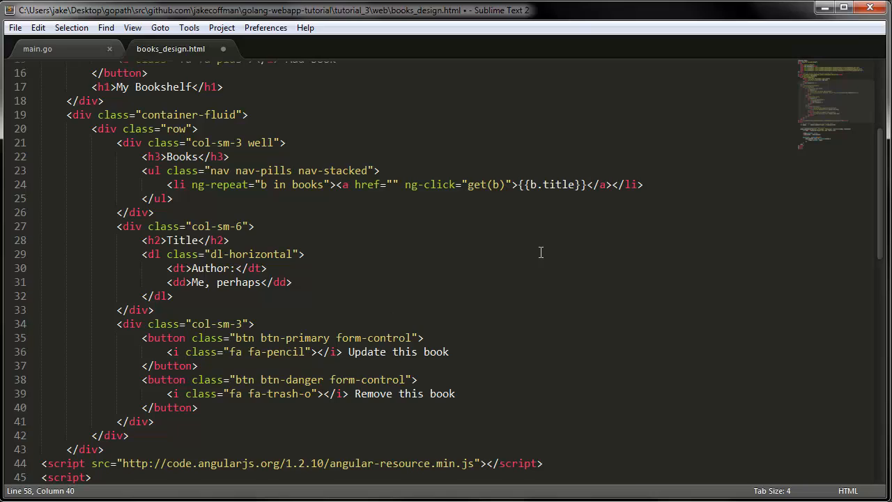
{"action": "double_click", "coordinate": [181, 240]}
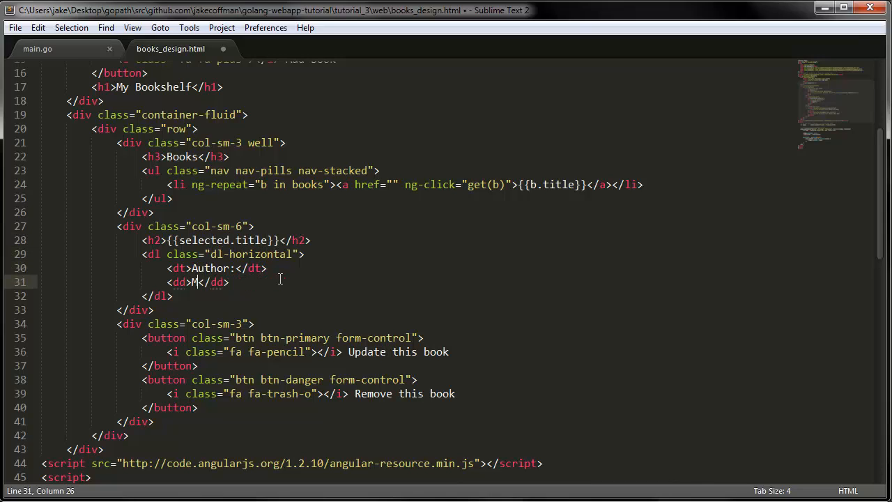
{"action": "type", "text": "{{selecte"}
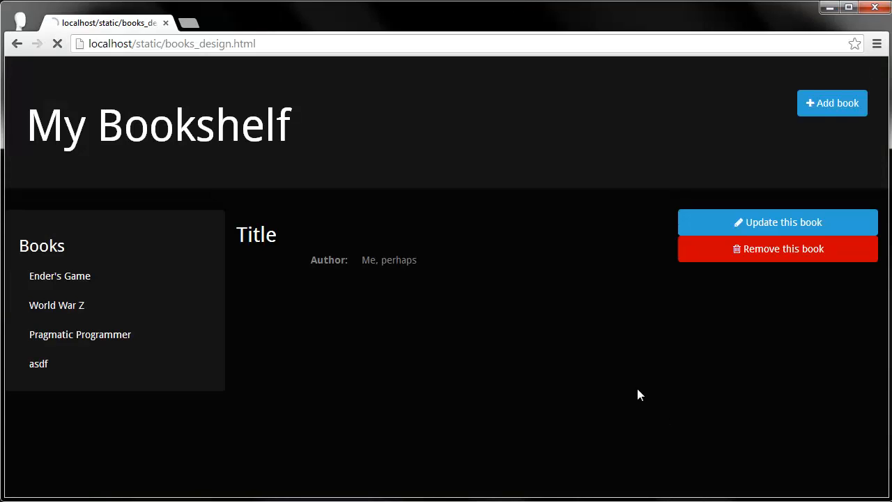
- Show World War Z, Pragmatic Programmer and Ender's Game details, then remove the shown book
{"action": "left_click", "coordinate": [56, 304]}
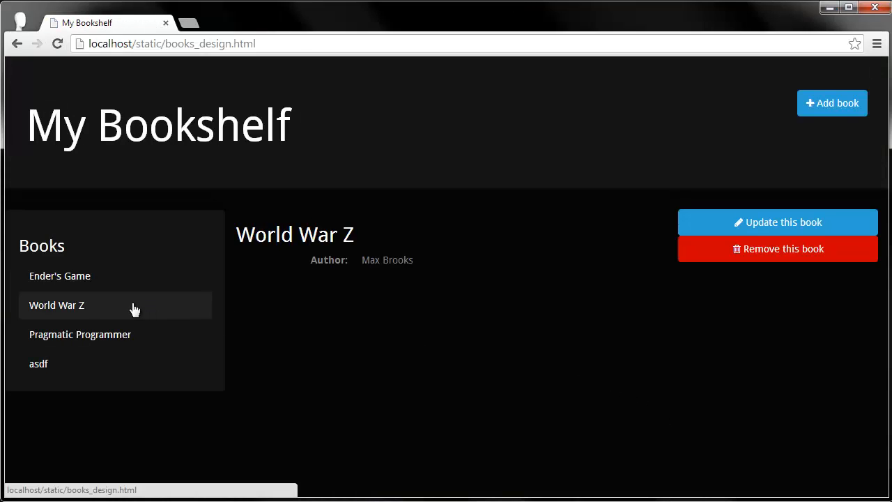
{"action": "left_click", "coordinate": [80, 334]}
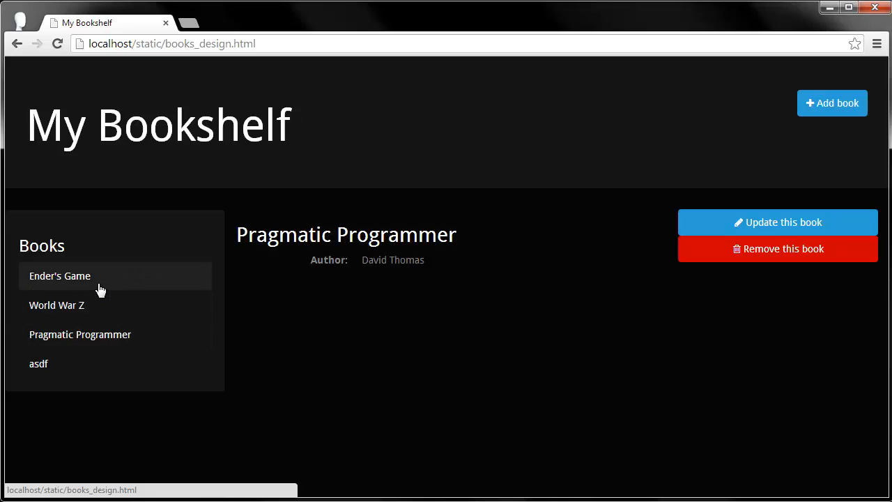
{"action": "left_click", "coordinate": [59, 276]}
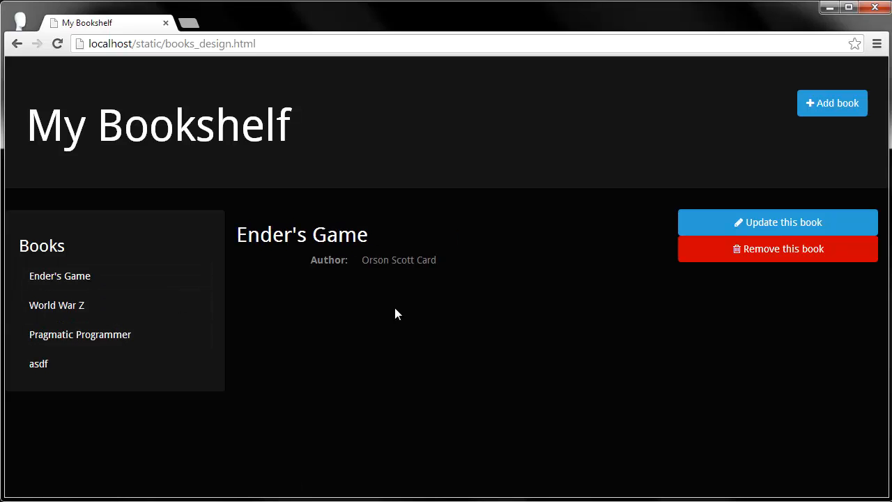
{"action": "left_click", "coordinate": [777, 248]}
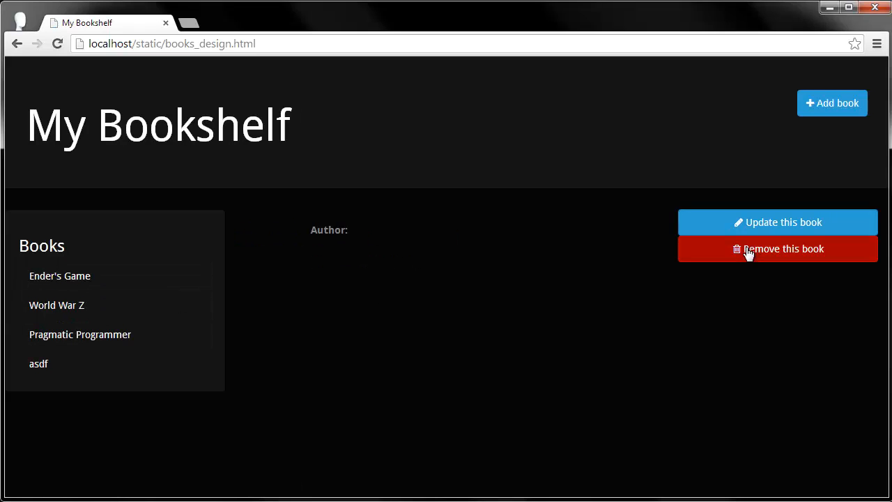
{"action": "mouse_move", "coordinate": [843, 212]}
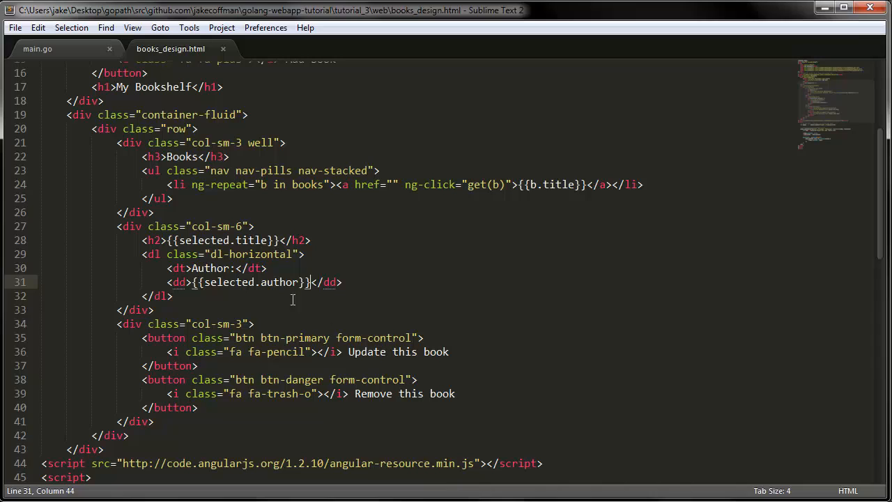
- Add ng-show="selected" to the col-sm-6 book details column
{"action": "left_click", "coordinate": [248, 225]}
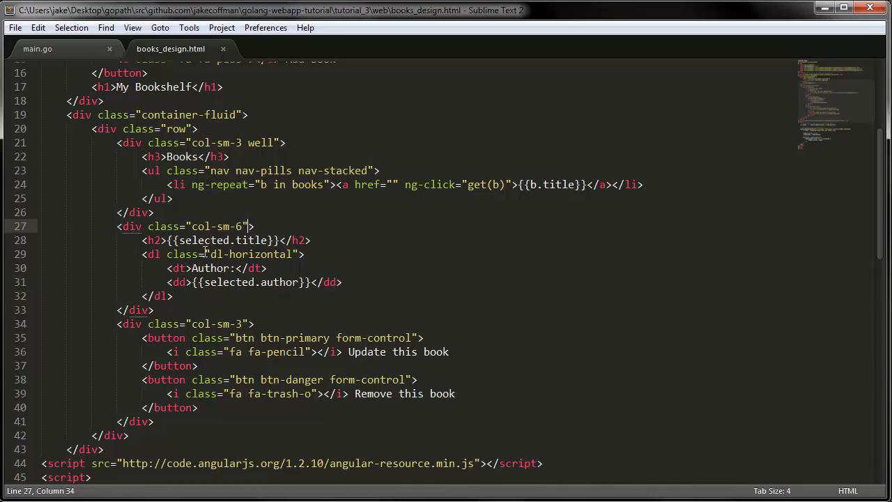
{"action": "type", "text": "ng"}
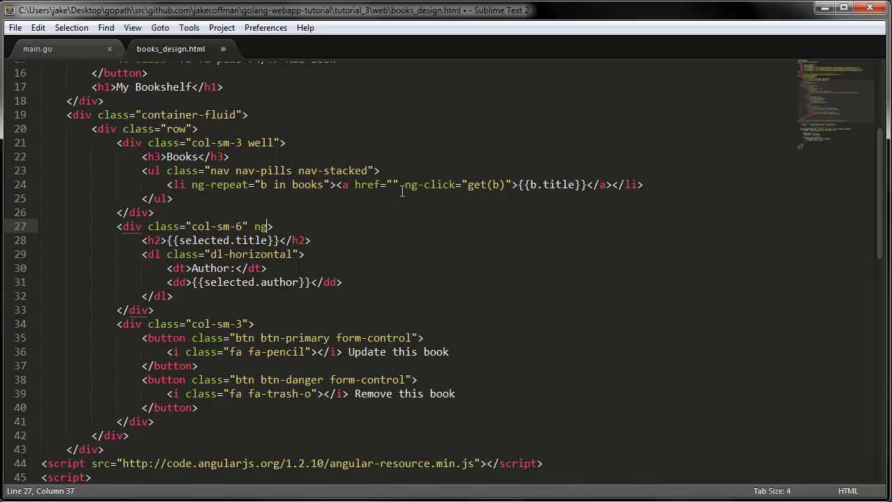
{"action": "type", "text": "-sh"}
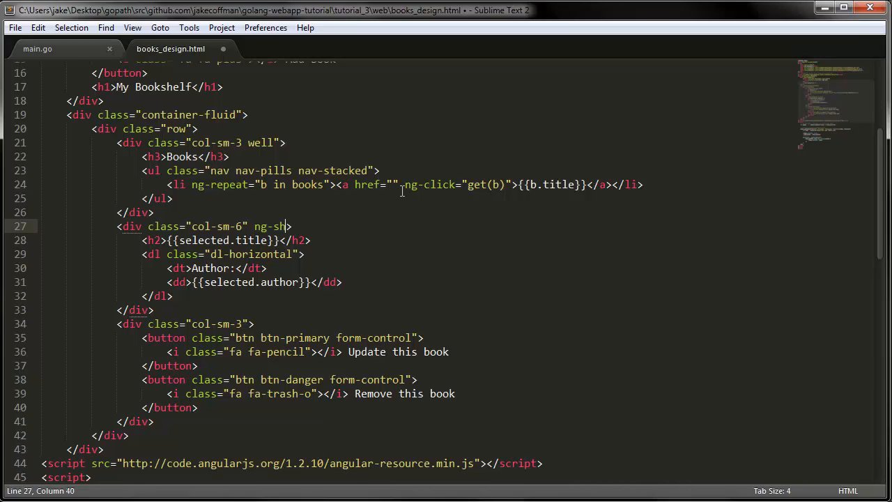
{"action": "type", "text": "ow"}
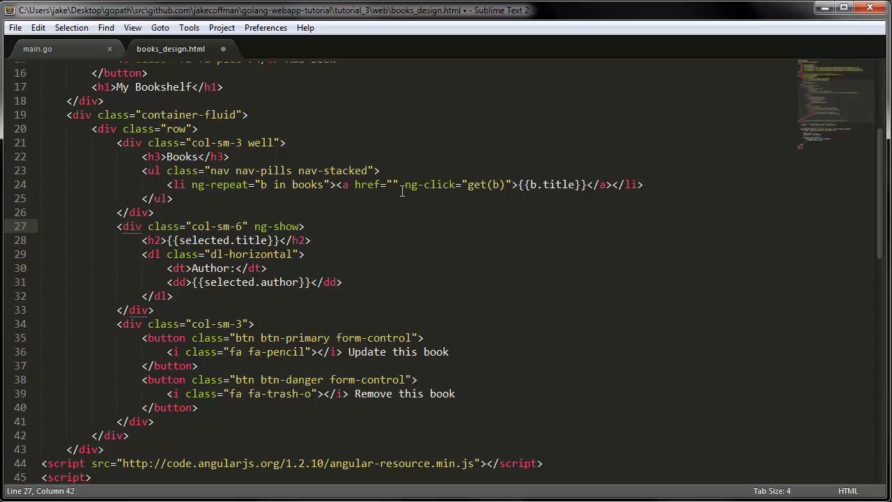
{"action": "type", "text": "s\""}
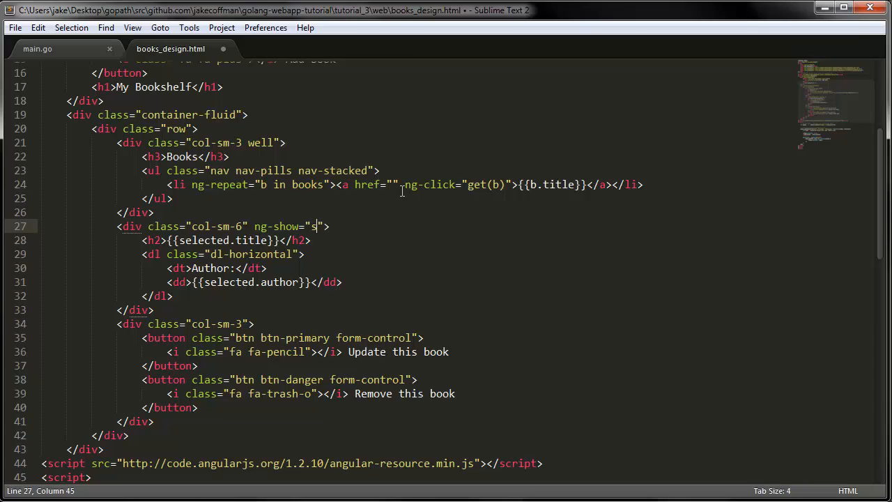
{"action": "type", "text": "elected"}
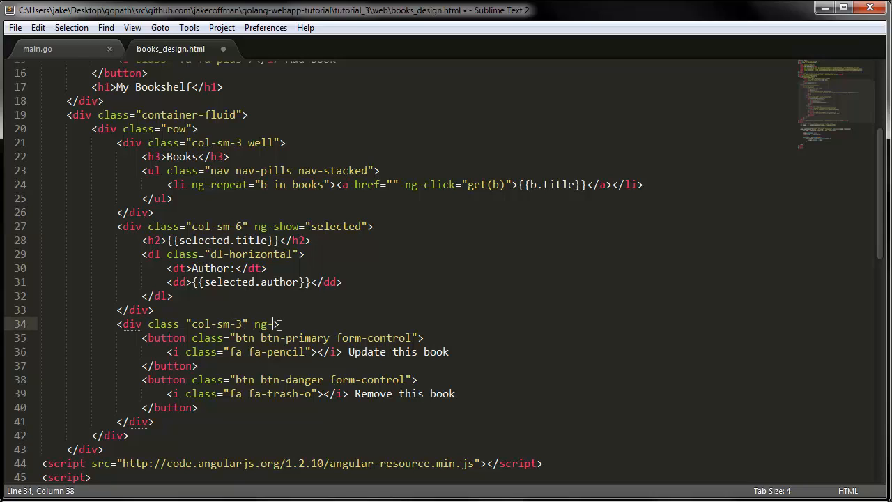
- Add ng-show="selected" to the col-sm-3 buttons column and save the page file
{"action": "type", "text": "show=\"\""}
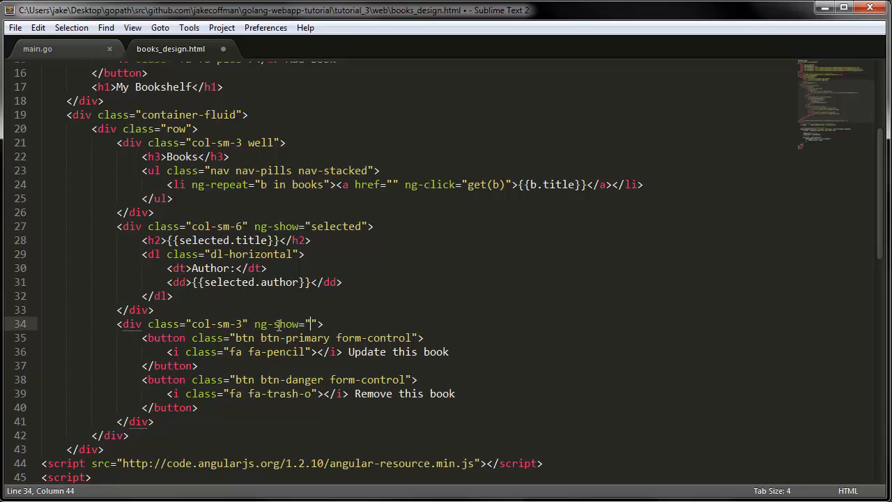
{"action": "type", "text": "selected"}
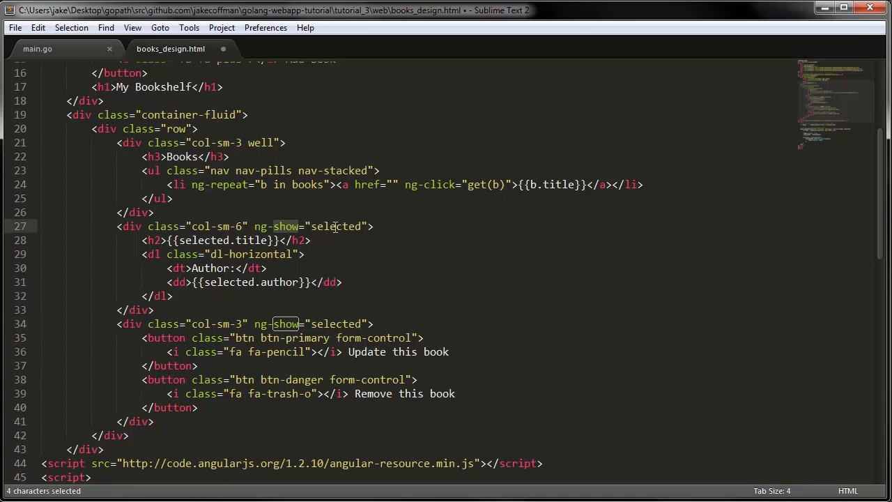
{"action": "mouse_move", "coordinate": [256, 263]}
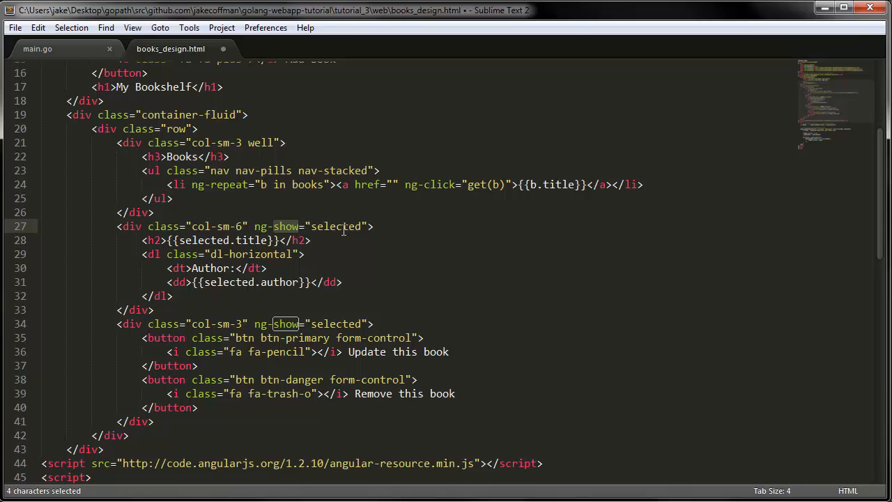
{"action": "scroll", "scroll_direction": "down", "scroll_amount": 3}
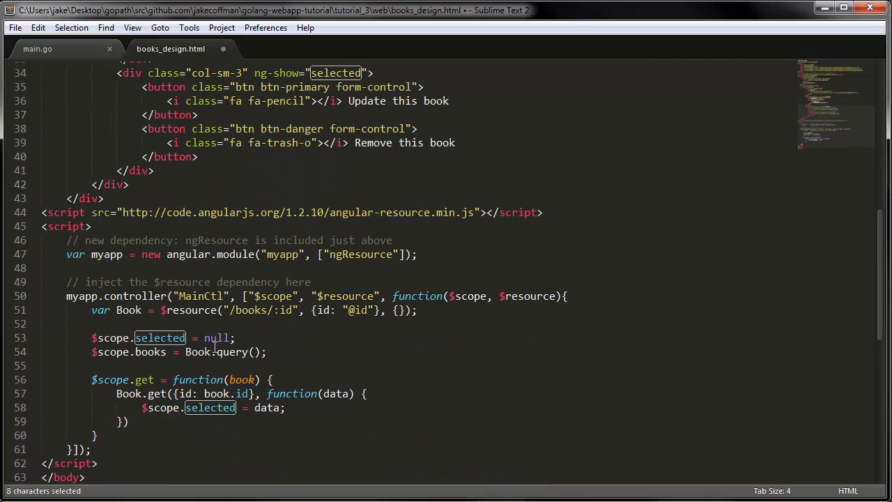
{"action": "scroll", "scroll_direction": "up", "scroll_amount": 3}
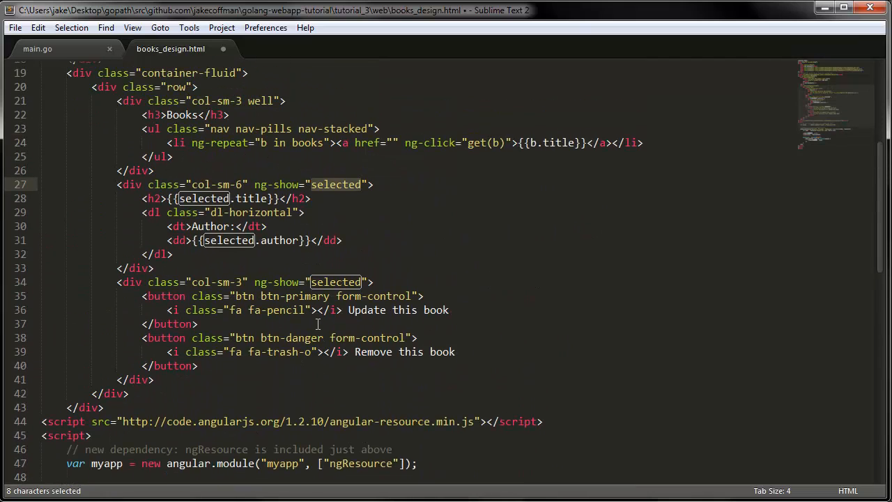
{"action": "key", "text": "ctrl+s"}
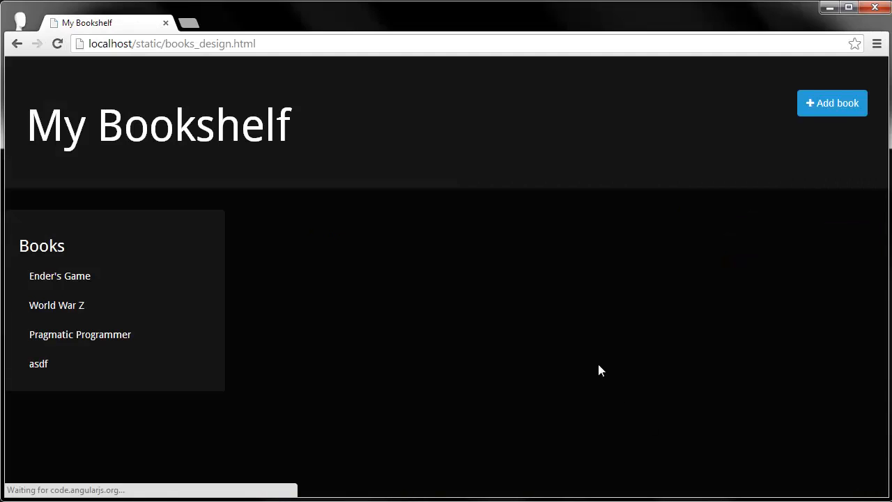
- Select World War Z and Ender's Game in the Books list to confirm details appear only when chosen
{"action": "left_click", "coordinate": [57, 304]}
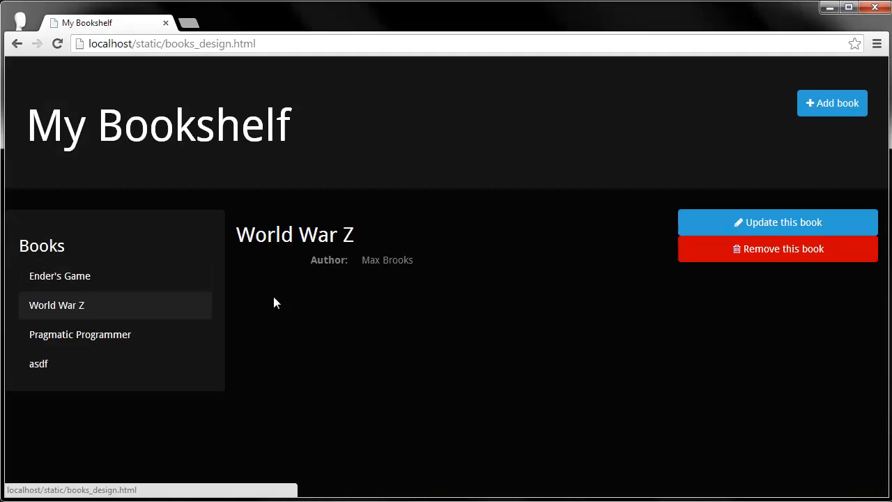
{"action": "mouse_move", "coordinate": [722, 444]}
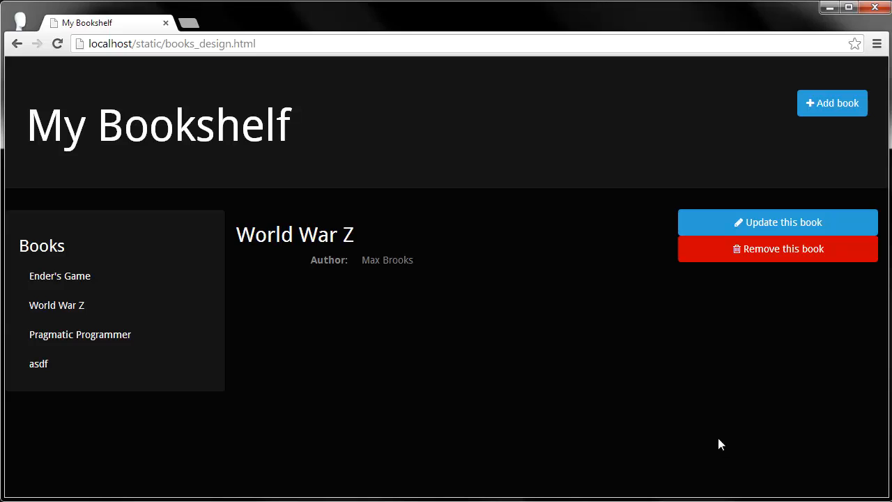
{"action": "mouse_move", "coordinate": [662, 376]}
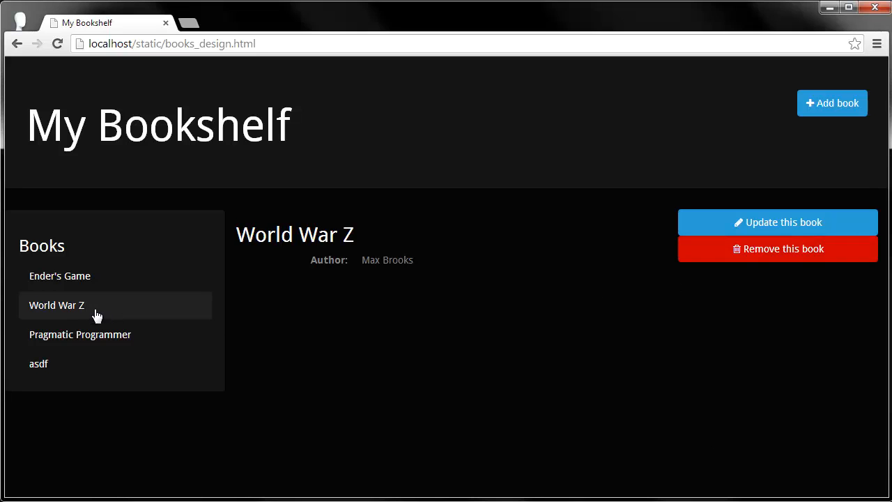
{"action": "left_click", "coordinate": [59, 276]}
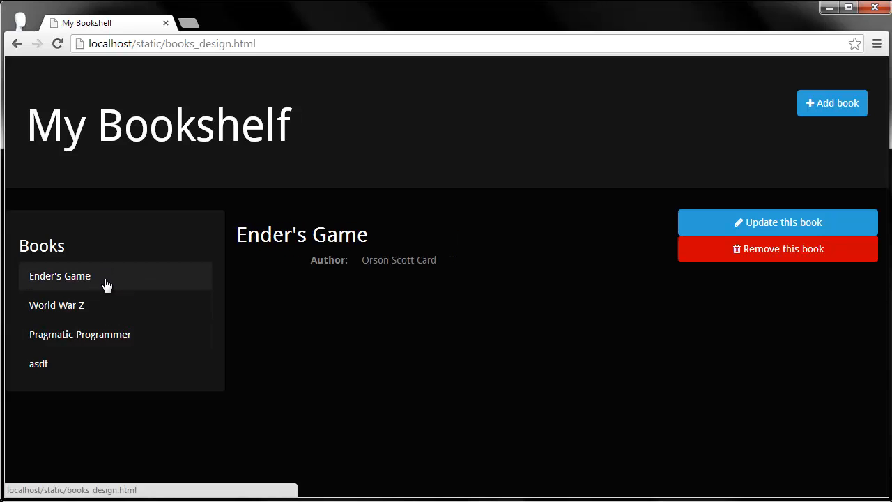
{"action": "left_click", "coordinate": [55, 304]}
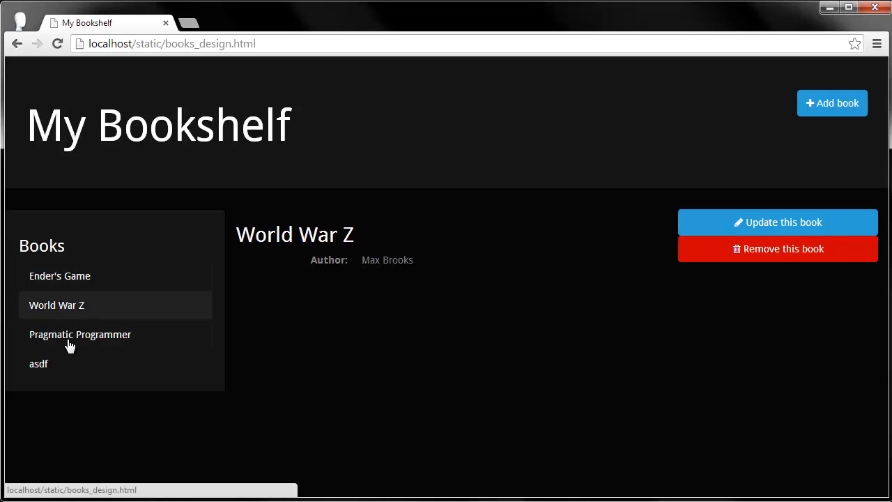
{"action": "left_click", "coordinate": [59, 276]}
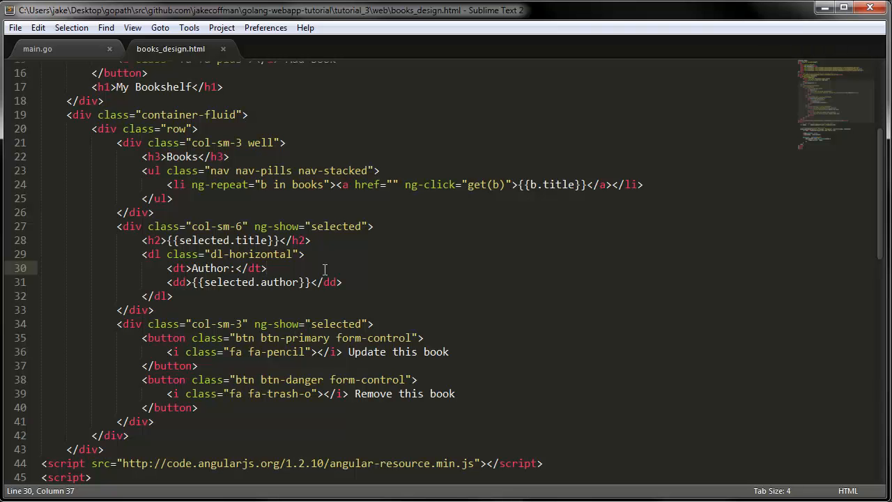
- Add ng-class="{active: selected.title == b.title}" to the book list item, with the anchor on its own line
{"action": "scroll", "scroll_direction": "up", "scroll_amount": 3}
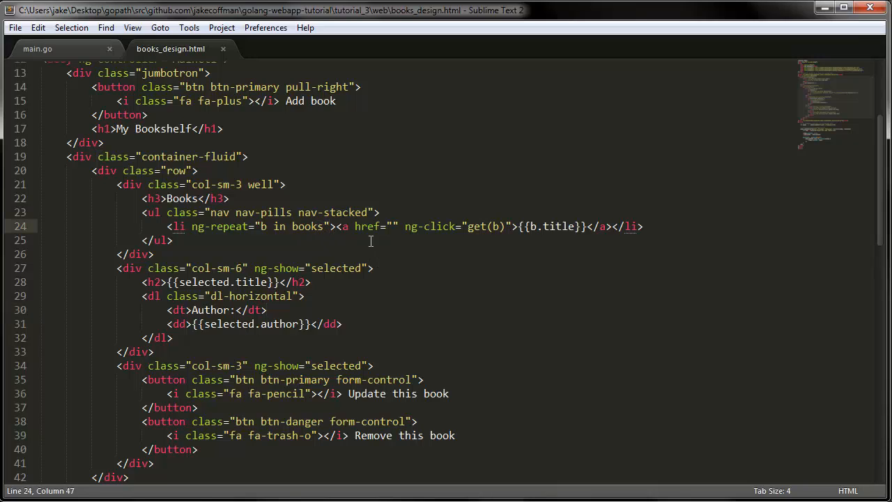
{"action": "key", "text": "enter"}
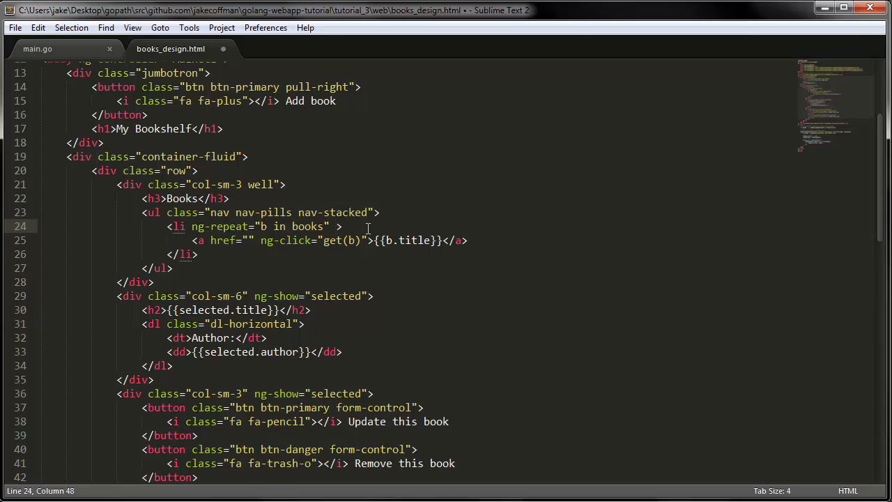
{"action": "type", "text": "class=\"\""}
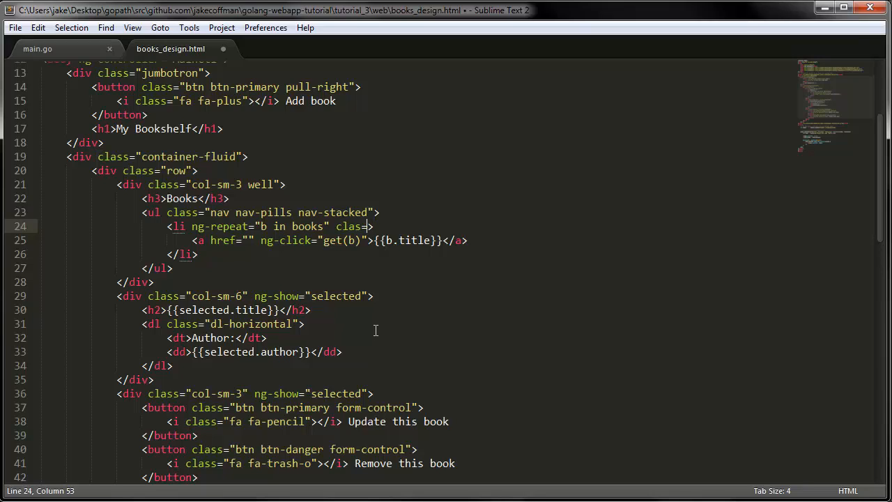
{"action": "type", "text": "acto"}
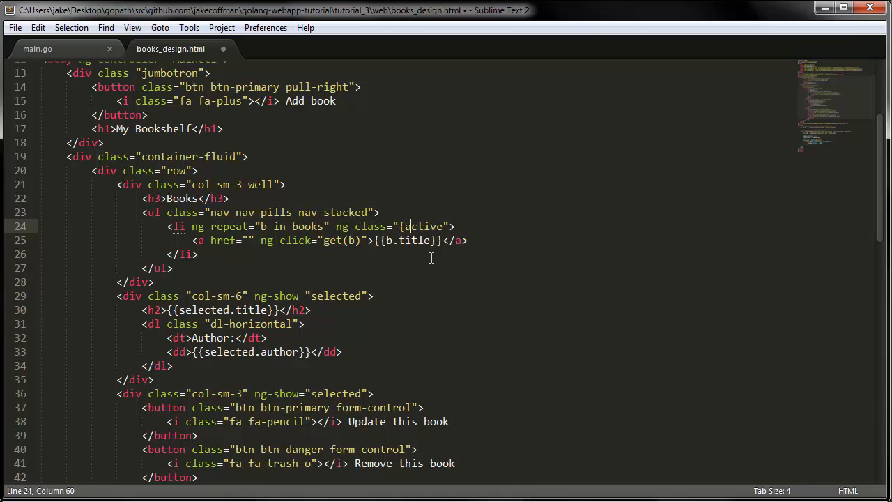
{"action": "type", "text": ":"}
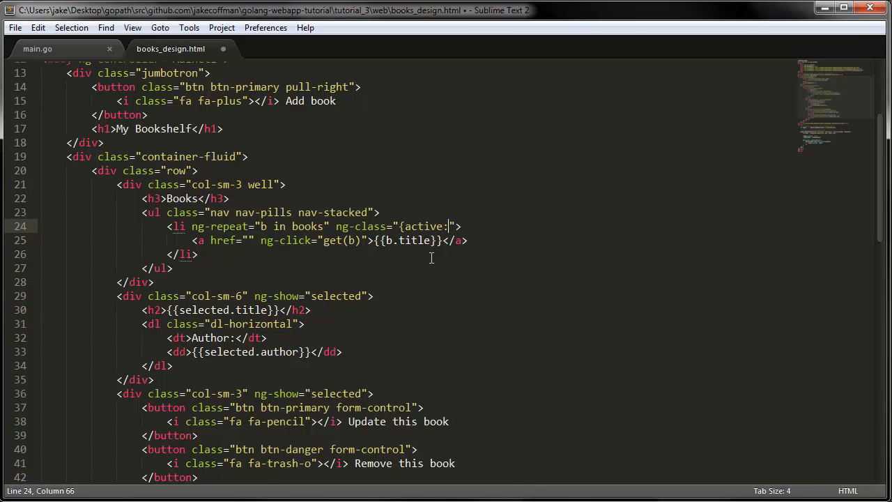
{"action": "double_click", "coordinate": [423, 225]}
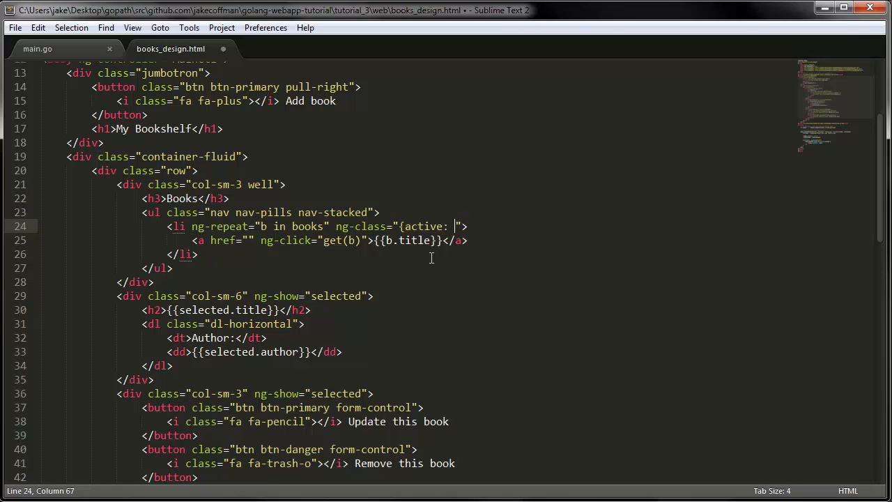
{"action": "type", "text": "}"}
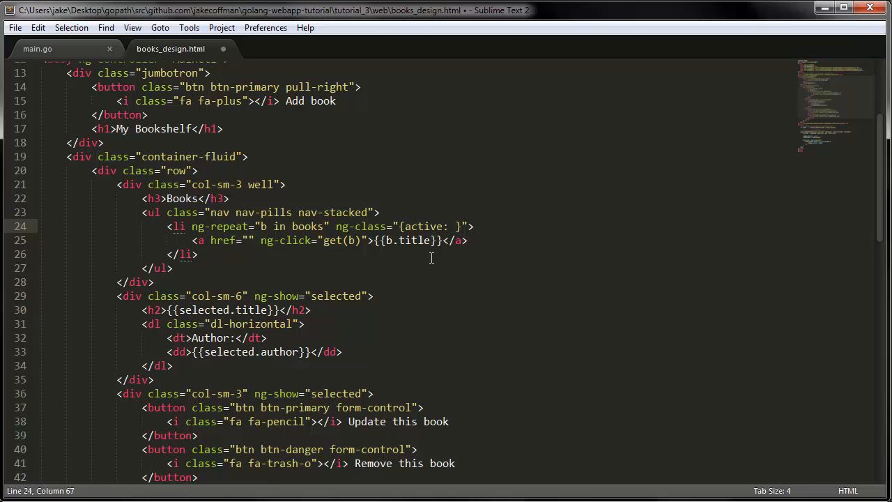
{"action": "type", "text": "se"}
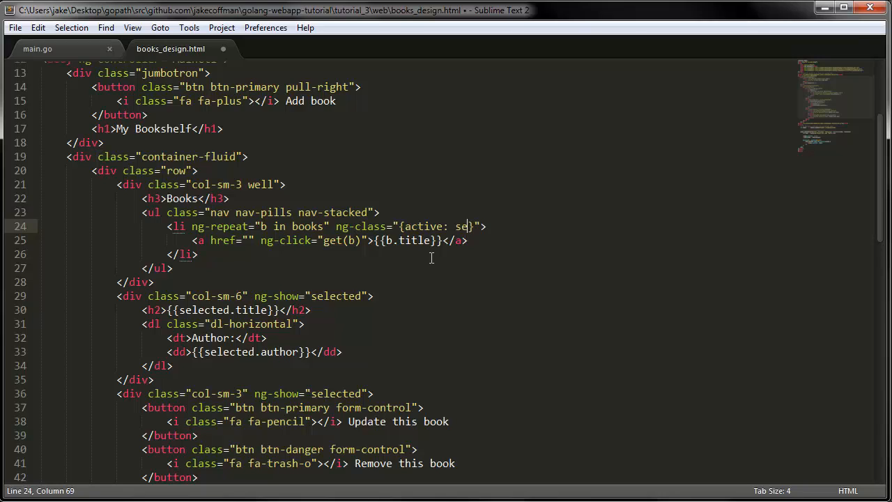
{"action": "type", "text": "lected.ti"}
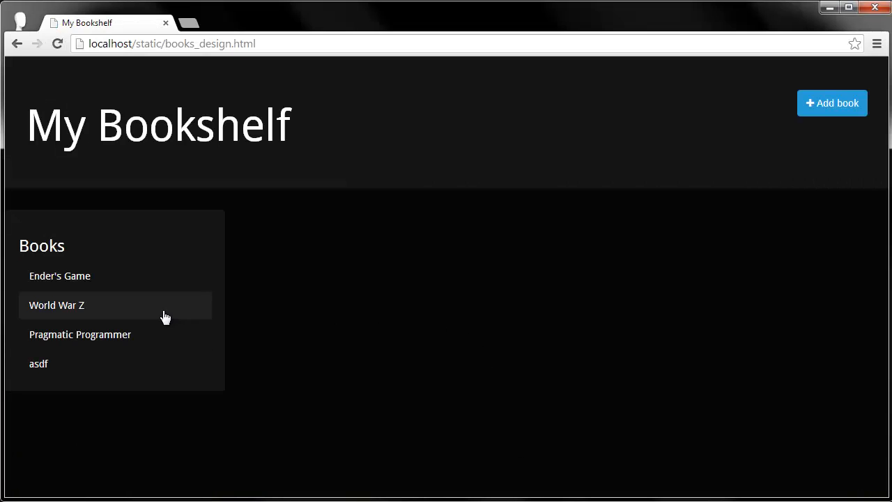
- Select Ender's Game to confirm the active highlight, then return to the editor
{"action": "left_click", "coordinate": [59, 276]}
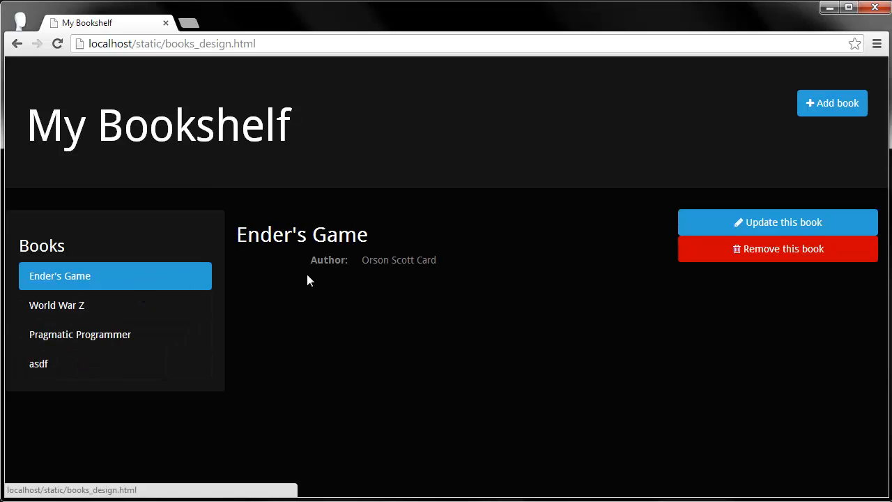
{"action": "mouse_move", "coordinate": [744, 342]}
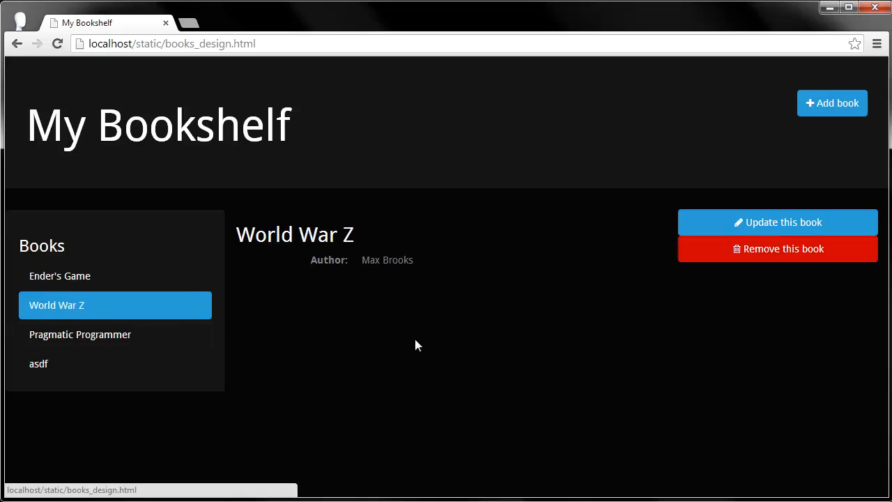
{"action": "key", "text": "alt+tab"}
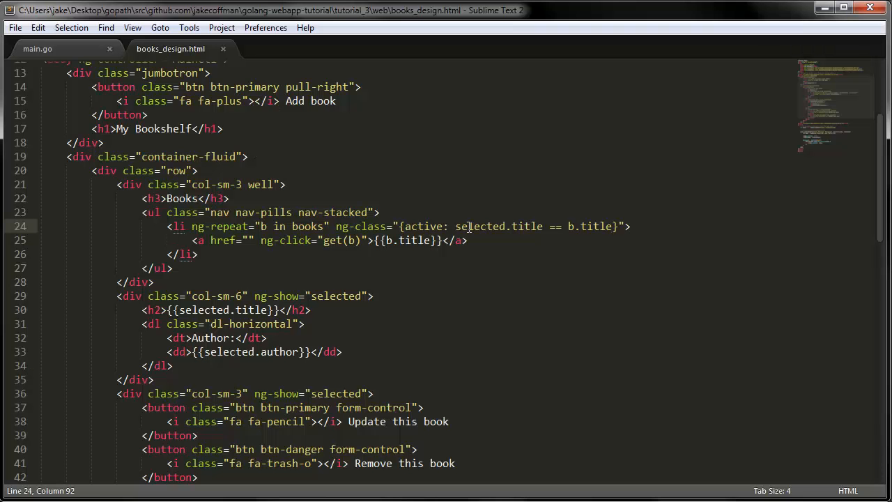
- Add ng-click="remove(selected)" to the btn-danger Remove this book button
{"action": "scroll", "scroll_direction": "down", "scroll_amount": 3}
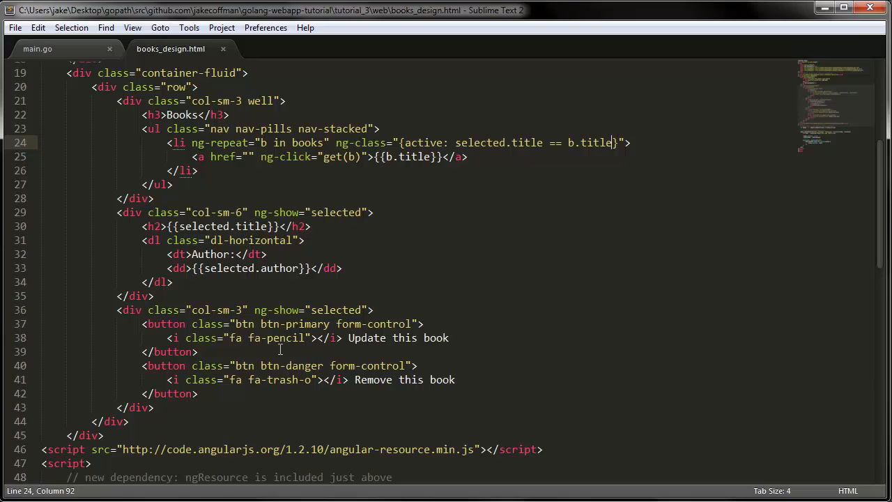
{"action": "scroll", "scroll_direction": "down", "scroll_amount": 3}
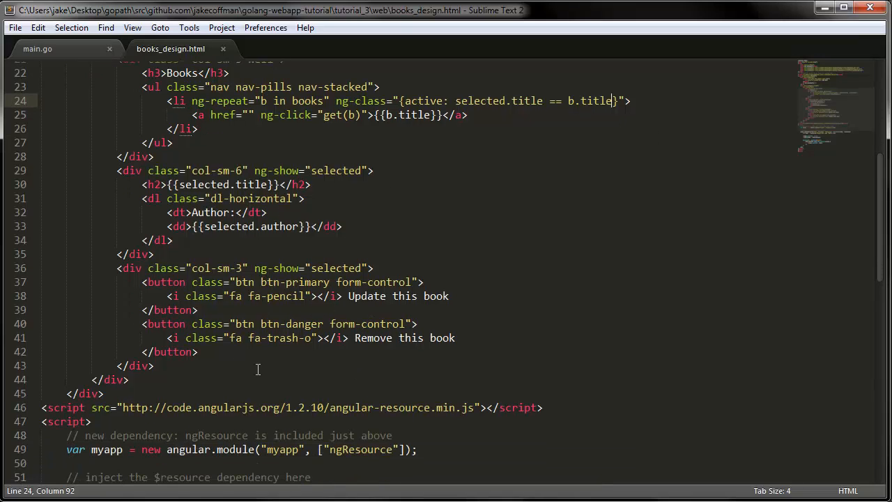
{"action": "mouse_move", "coordinate": [368, 323]}
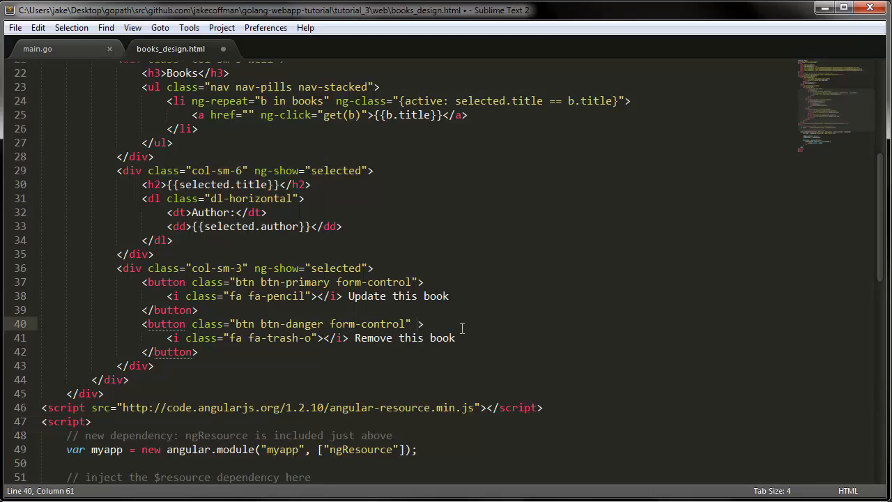
{"action": "type", "text": "ng-click=\""}
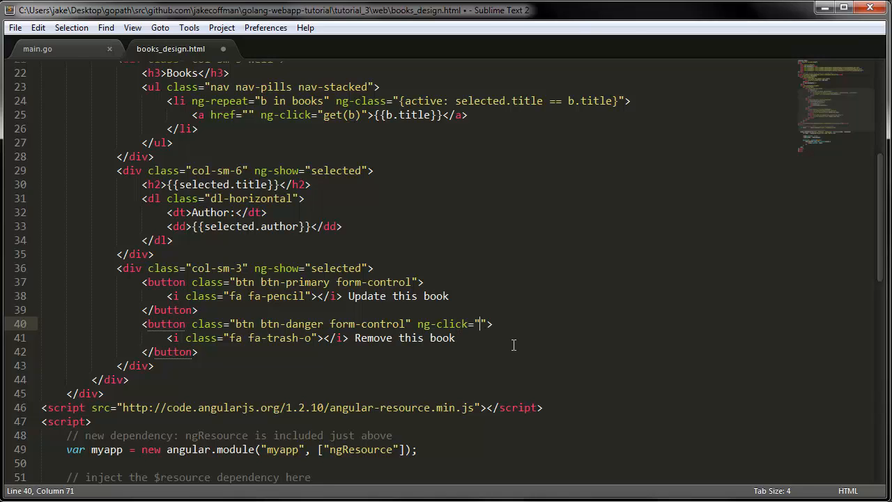
{"action": "mouse_move", "coordinate": [538, 338]}
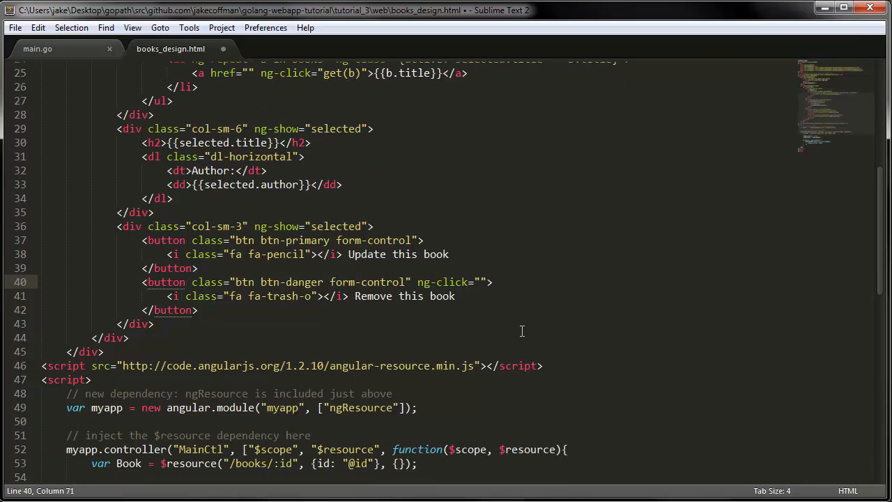
{"action": "type", "text": "remove("}
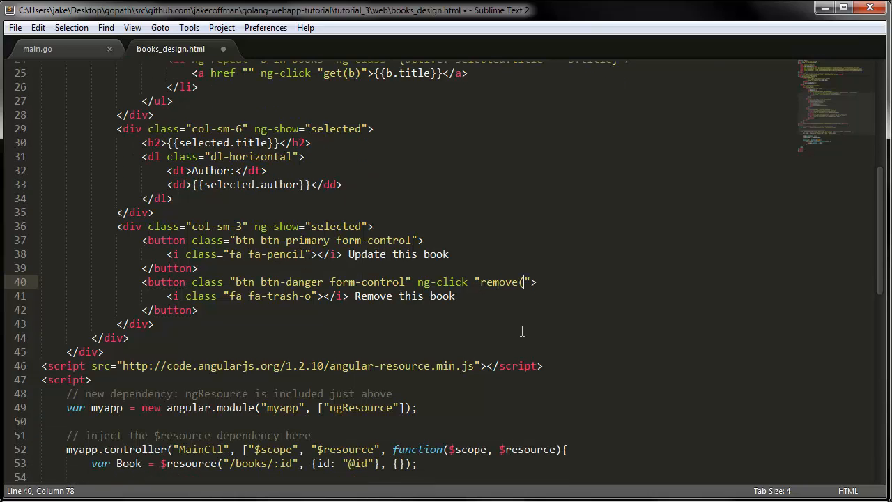
{"action": "type", "text": "selected"}
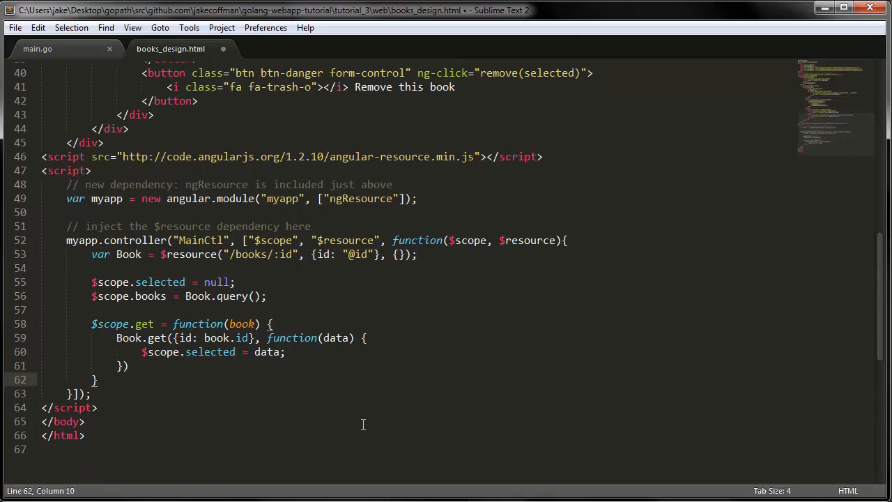
- Define $scope.remove = function(book) { $scope.selected.$delete(); } in MainCtl
{"action": "key", "text": "Backspace"}
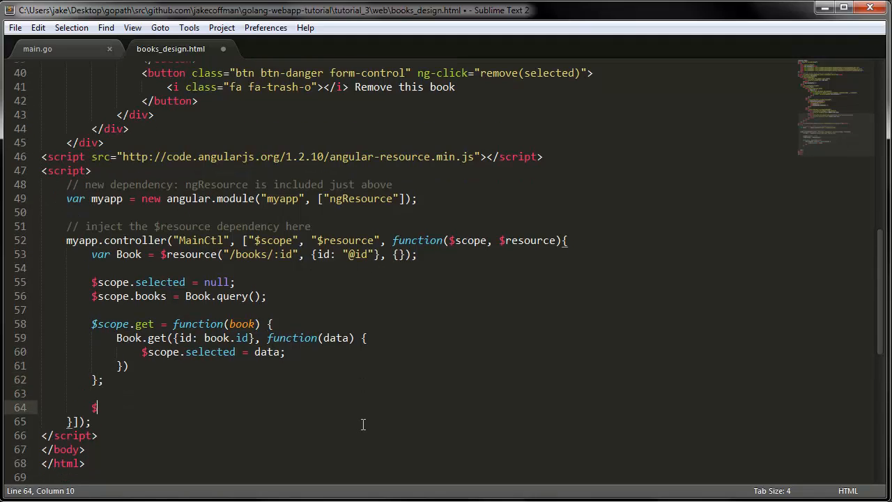
{"action": "type", "text": "scope.remove = function(book) {"}
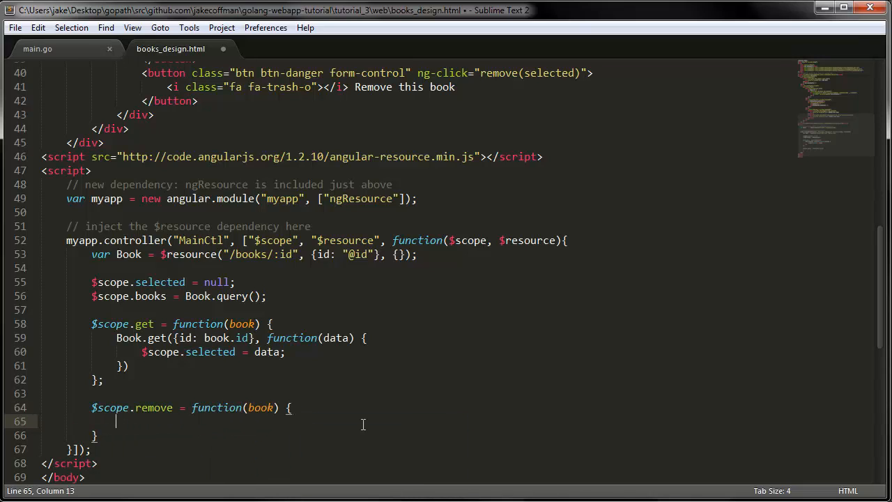
{"action": "scroll", "scroll_direction": "down", "scroll_amount": 3}
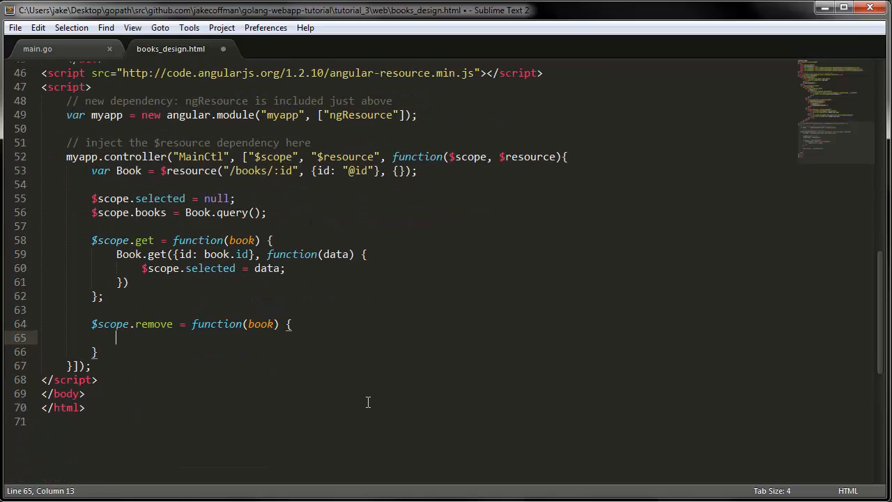
{"action": "type", "text": "$"}
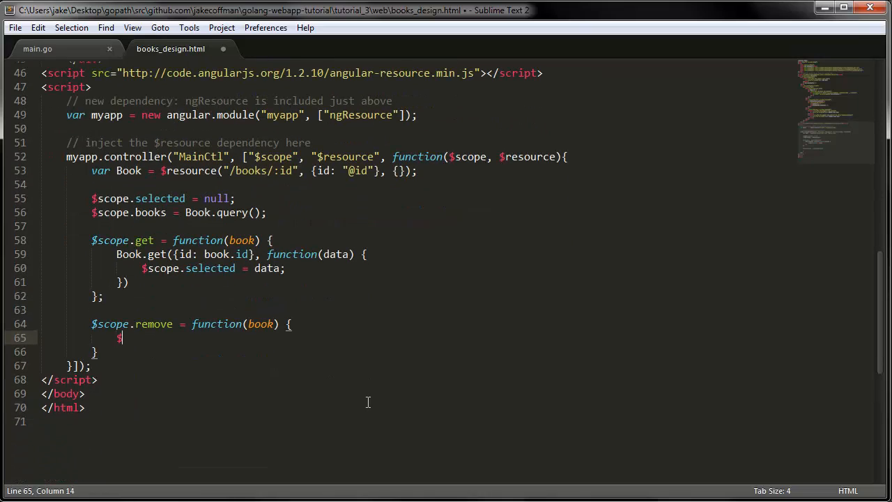
{"action": "type", "text": "$scope.selected."}
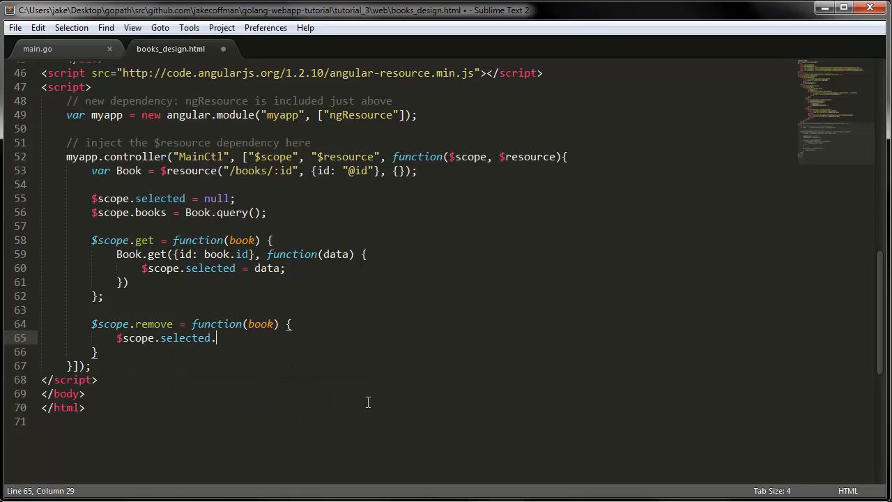
{"action": "type", "text": "$delete()"}
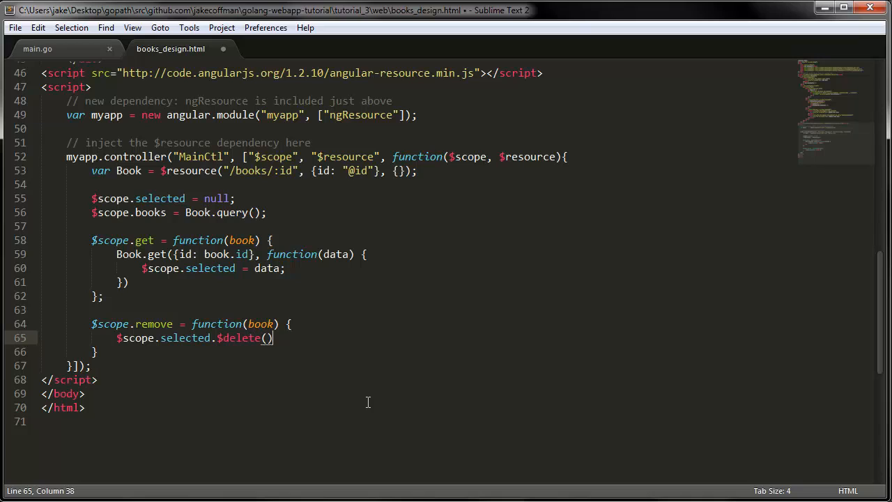
{"action": "type", "text": ";"}
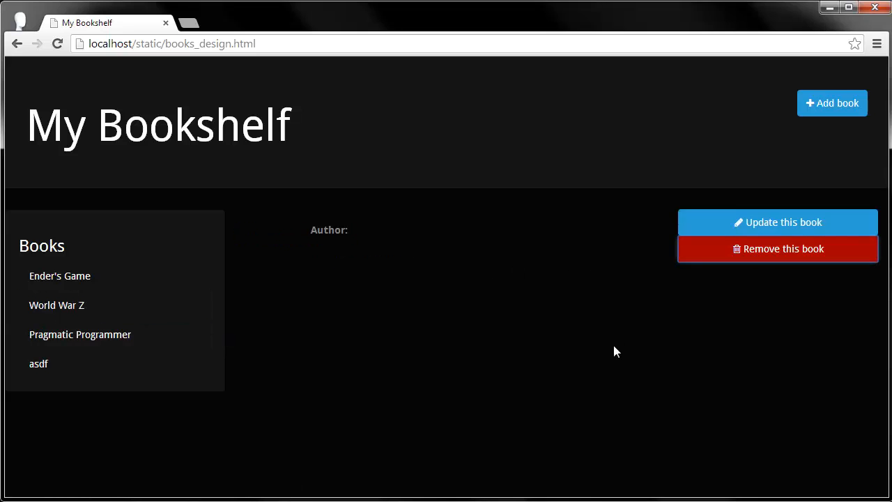
- Select Ender's Game to check the Books list after trying Remove this book
{"action": "left_click", "coordinate": [59, 276]}
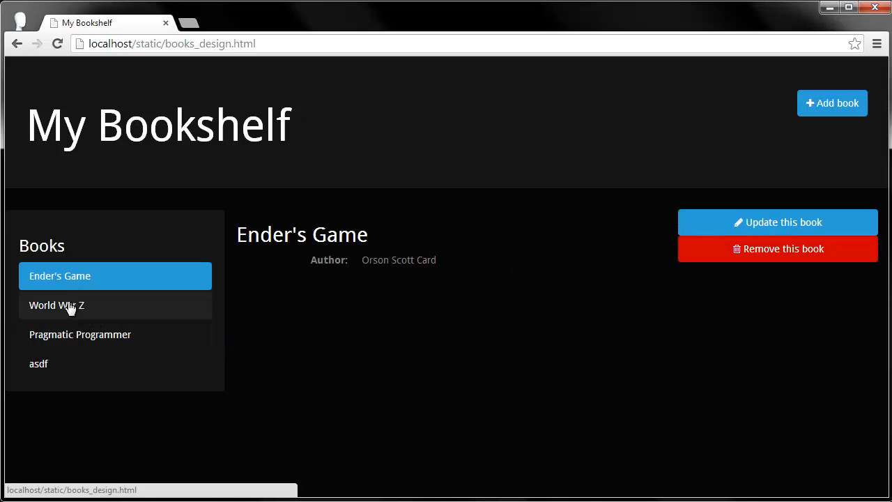
{"action": "mouse_move", "coordinate": [67, 334]}
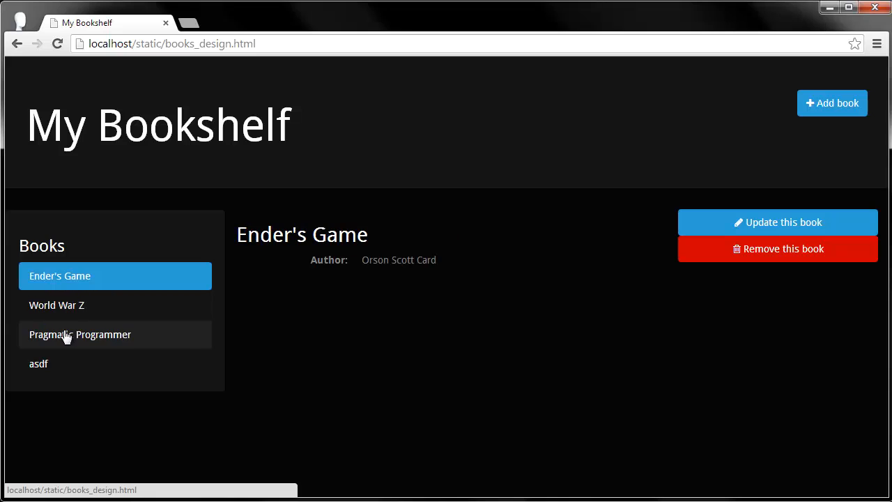
{"action": "mouse_move", "coordinate": [67, 305]}
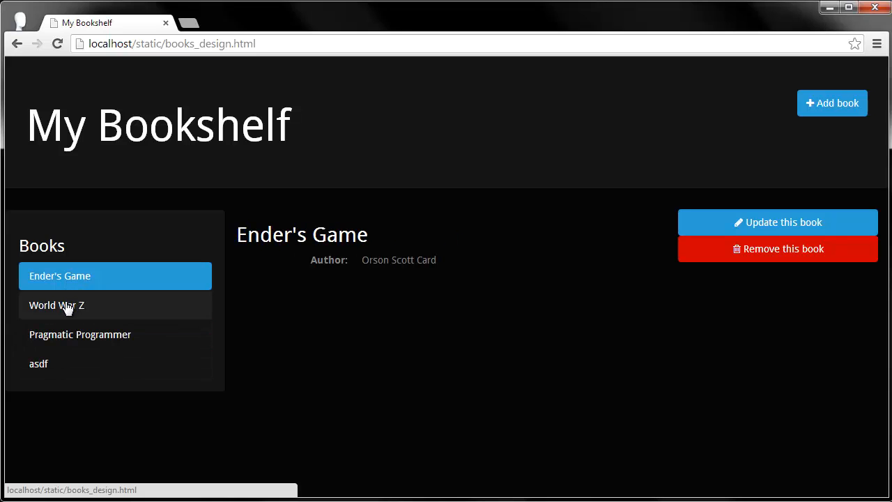
{"action": "mouse_move", "coordinate": [277, 307]}
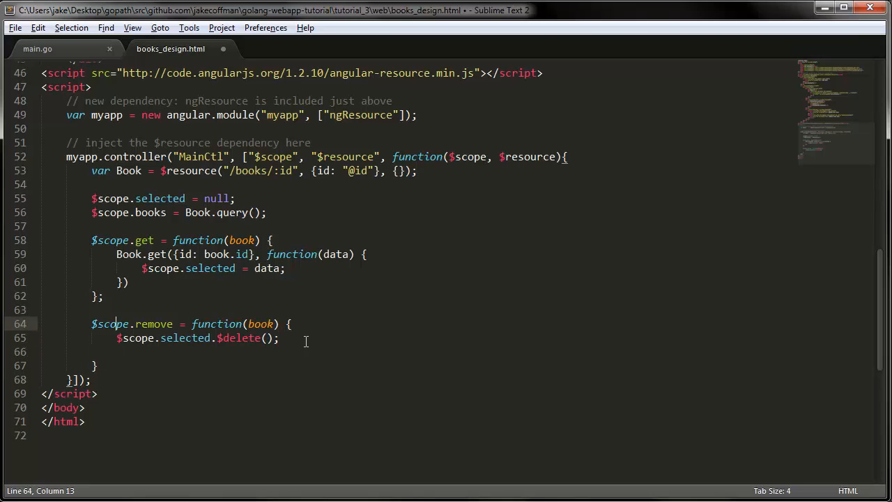
- Add $scope.books = Book.query(); after the $delete() call in $scope.remove
{"action": "type", "text": "$scope."}
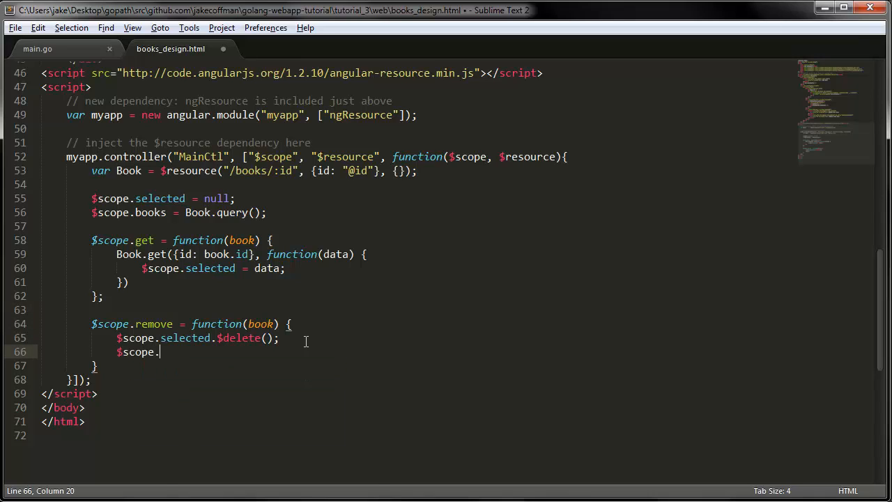
{"action": "type", "text": "books = B"}
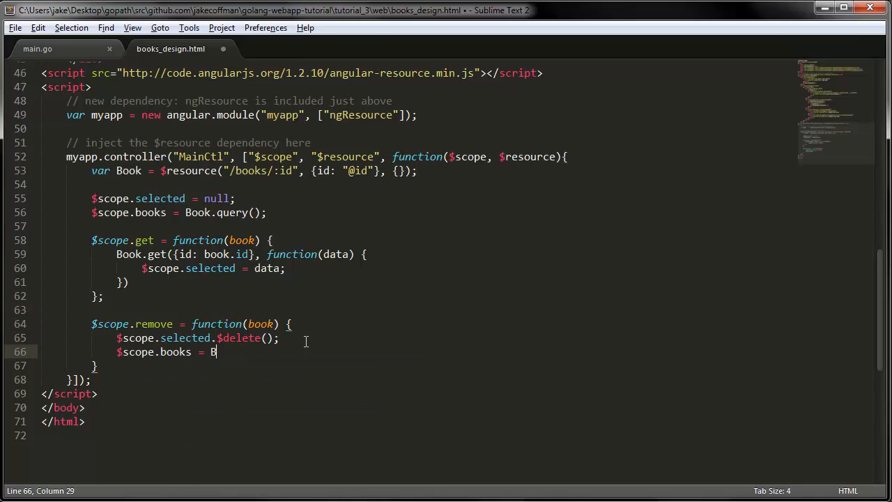
{"action": "type", "text": "ook.quer"}
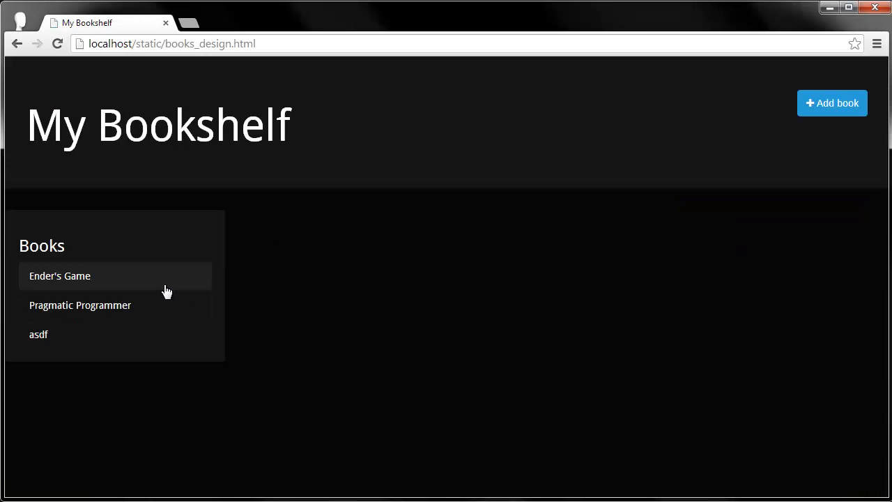
{"action": "mouse_move", "coordinate": [103, 335]}
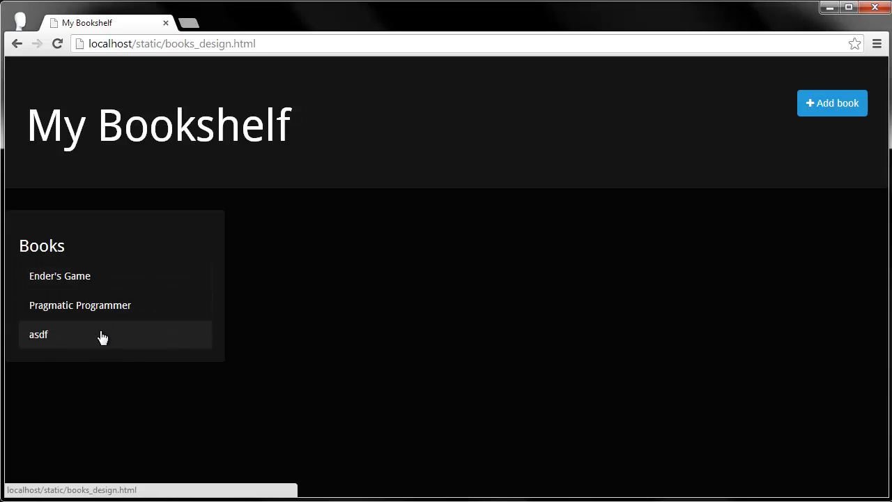
{"action": "left_click", "coordinate": [80, 304]}
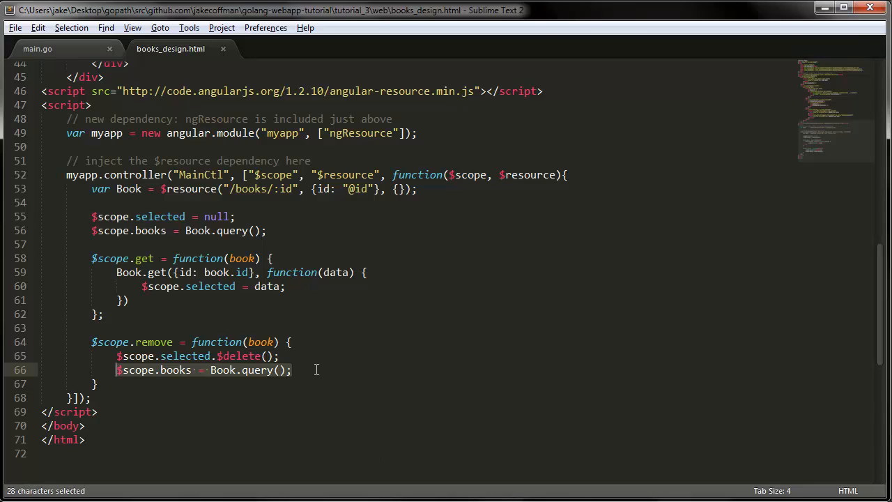
- Move $scope.books = Book.query(); into a function(){} callback passed to $delete(), and save
{"action": "key", "text": "ctrl+x"}
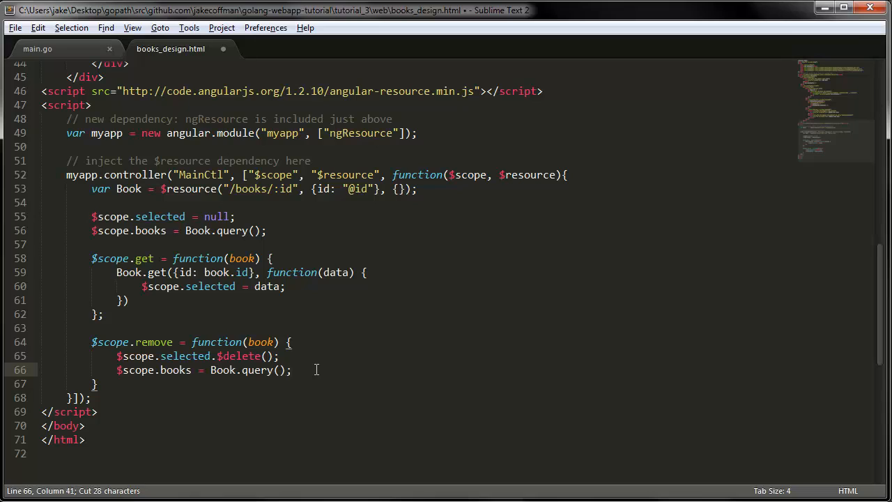
{"action": "double_click", "coordinate": [239, 357]}
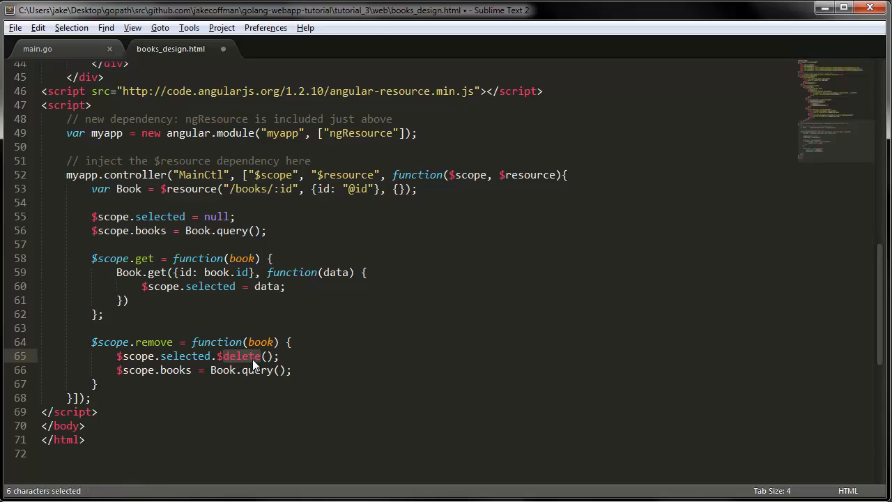
{"action": "left_click", "coordinate": [318, 370]}
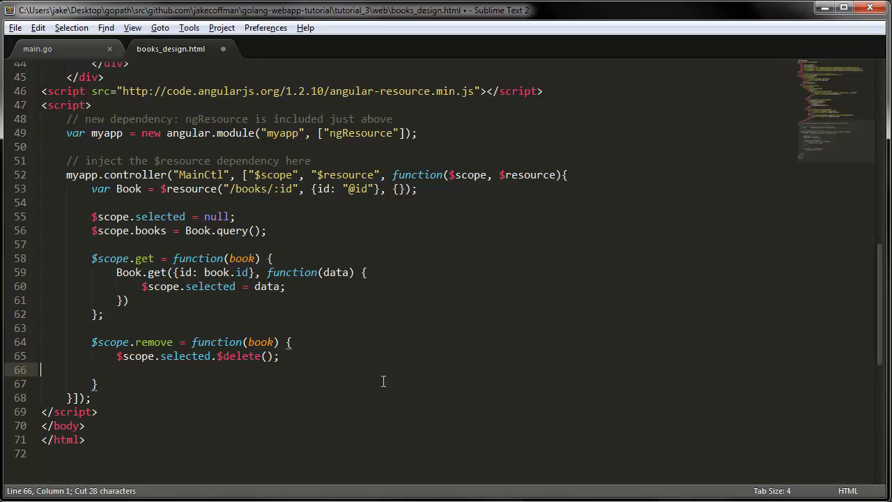
{"action": "type", "text": "function("}
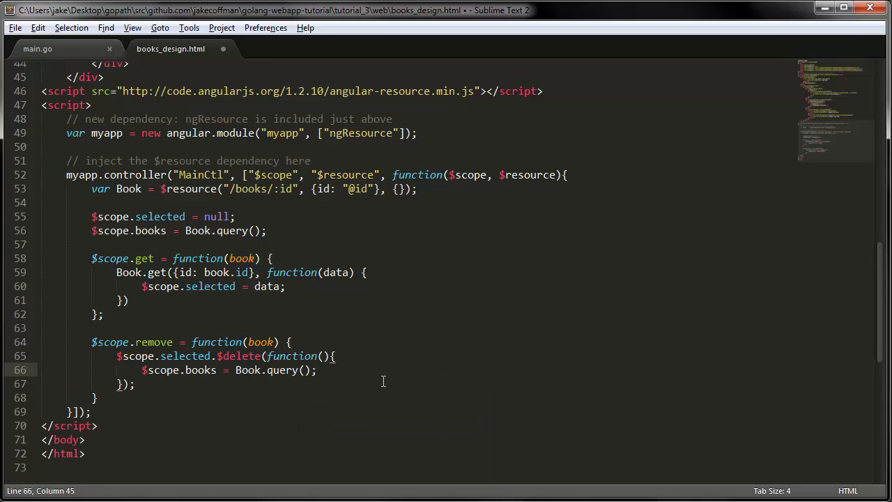
{"action": "key", "text": "ctrl+s"}
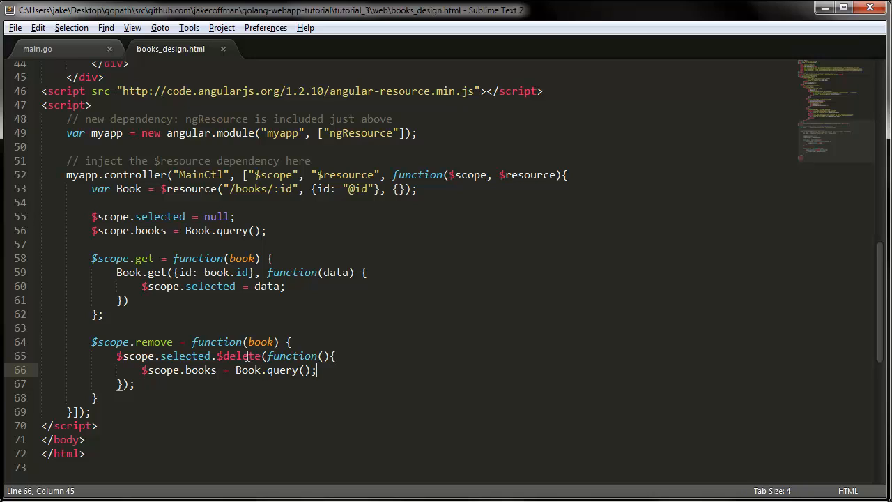
{"action": "mouse_move", "coordinate": [523, 411]}
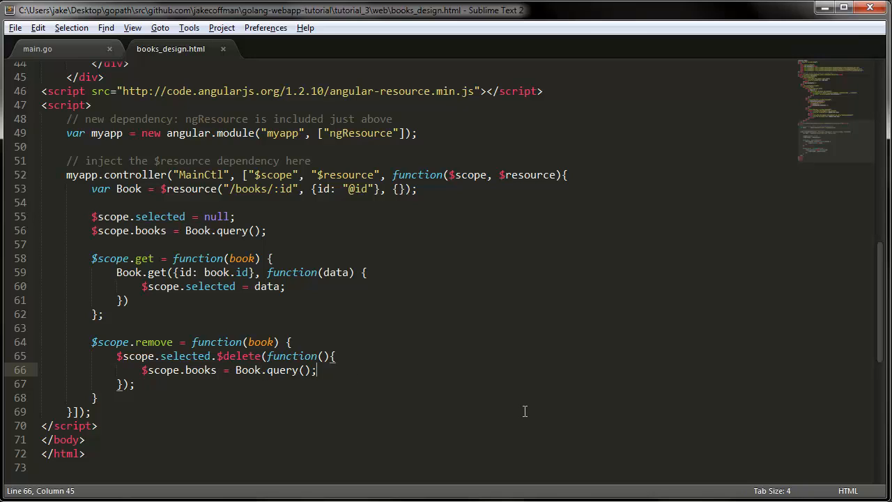
{"action": "double_click", "coordinate": [289, 272]}
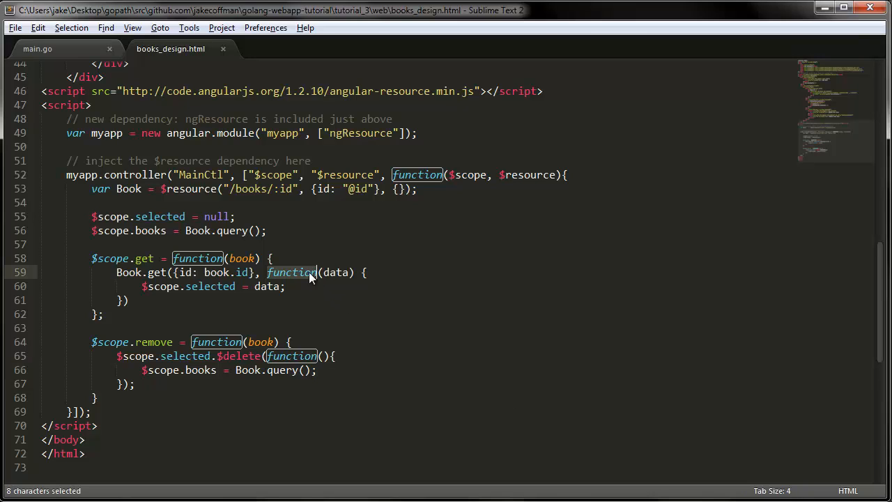
{"action": "mouse_move", "coordinate": [348, 379]}
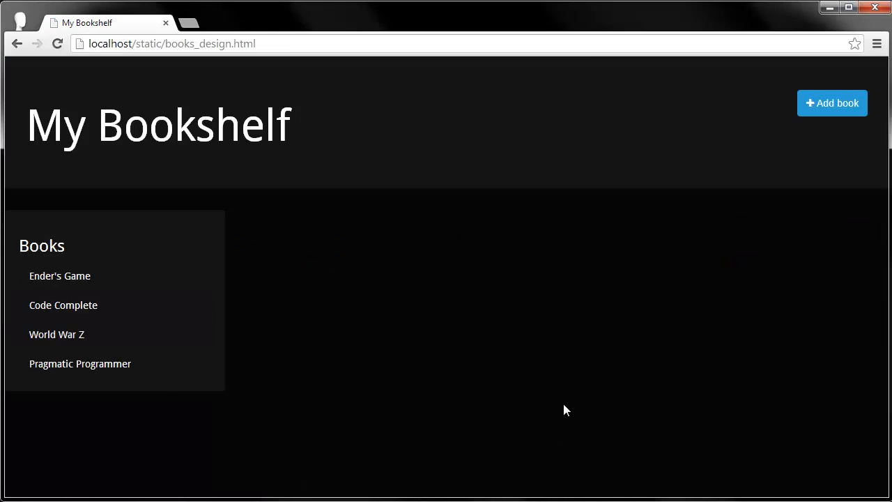
- Select Pragmatic Programmer to show its details by David Thomas on the refreshed bookshelf
{"action": "left_click", "coordinate": [80, 363]}
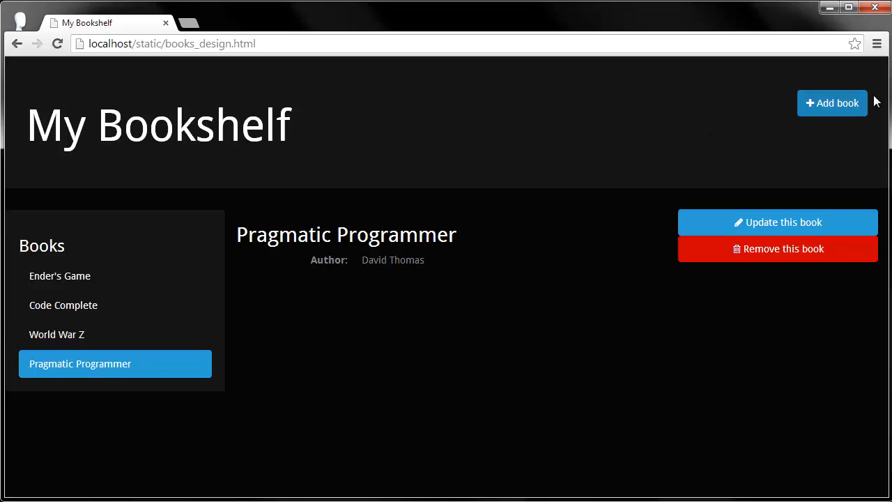
{"action": "mouse_move", "coordinate": [836, 143]}
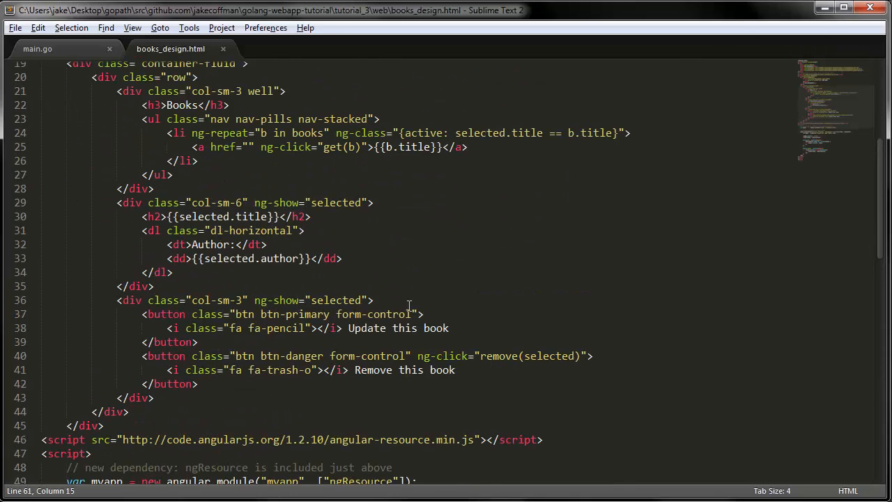
- Wire ng-click on the Add book button and start $scope.add with title and author prompts
{"action": "scroll", "scroll_direction": "up", "scroll_amount": 3}
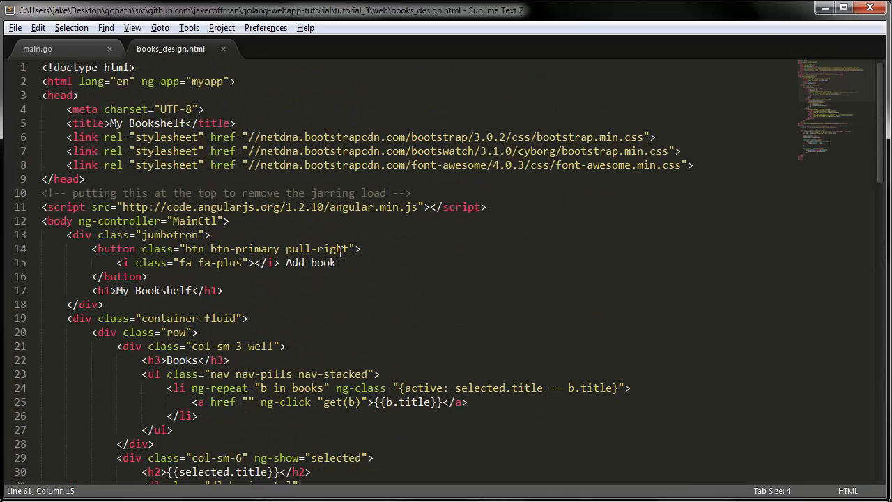
{"action": "type", "text": "ng-click=\"ad"}
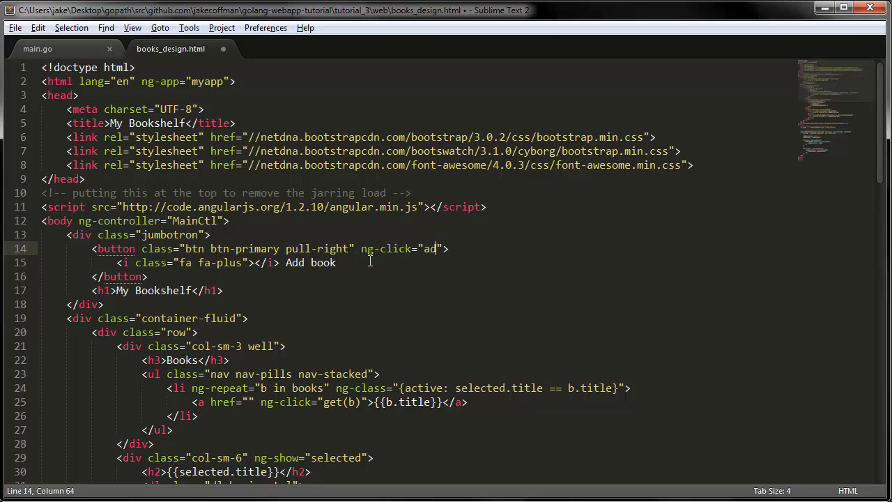
{"action": "scroll", "scroll_direction": "down", "scroll_amount": 3}
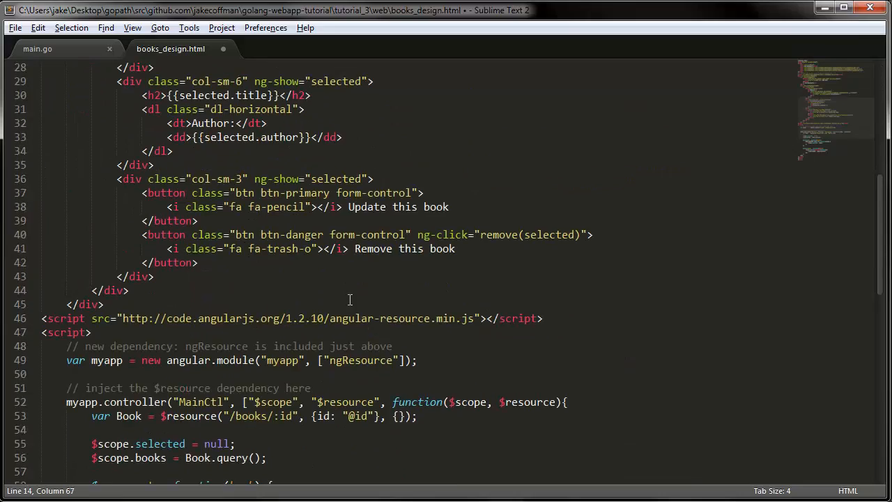
{"action": "scroll", "scroll_direction": "down", "scroll_amount": 3}
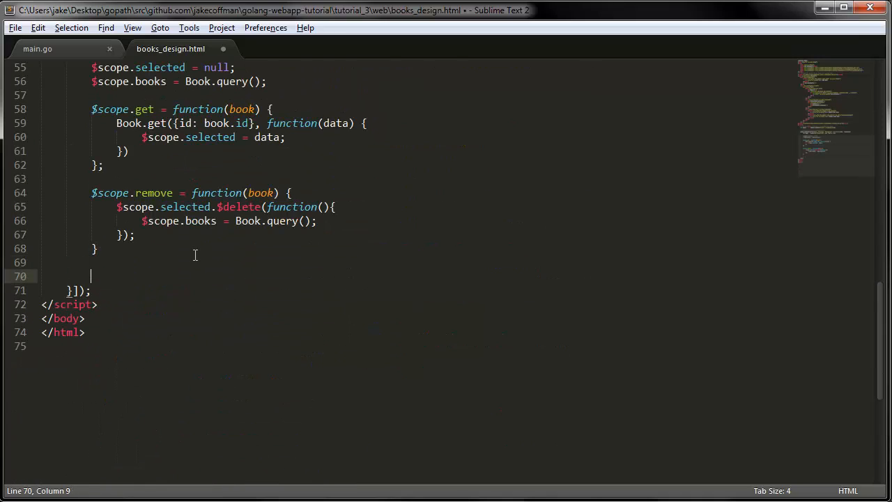
{"action": "type", "text": "$scope.add = f"}
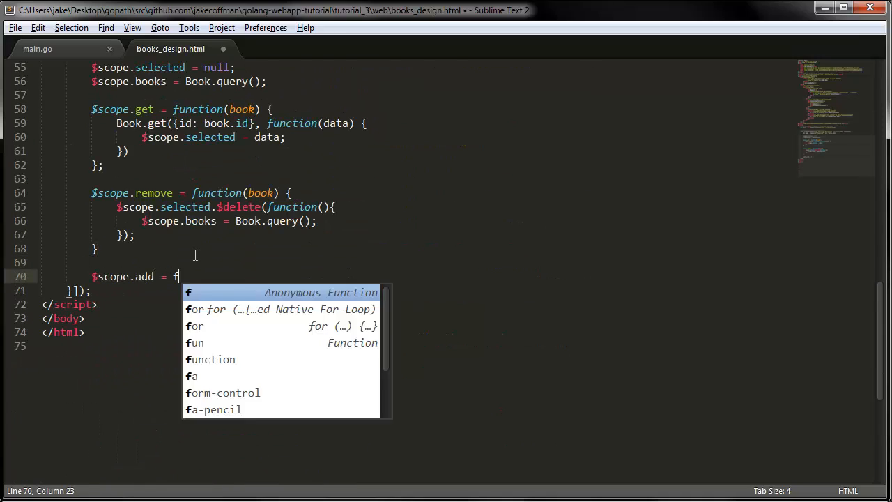
{"action": "type", "text": "cu"}
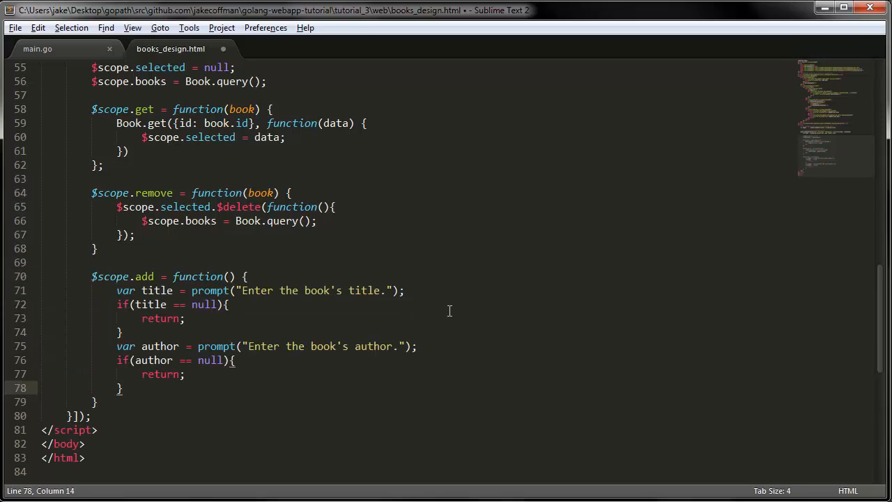
{"action": "scroll", "scroll_direction": "up", "scroll_amount": 3}
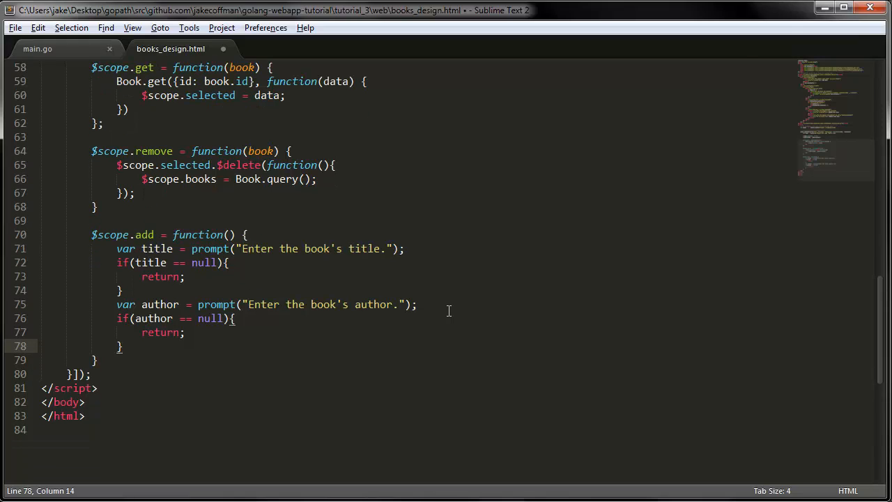
{"action": "key", "text": "enter"}
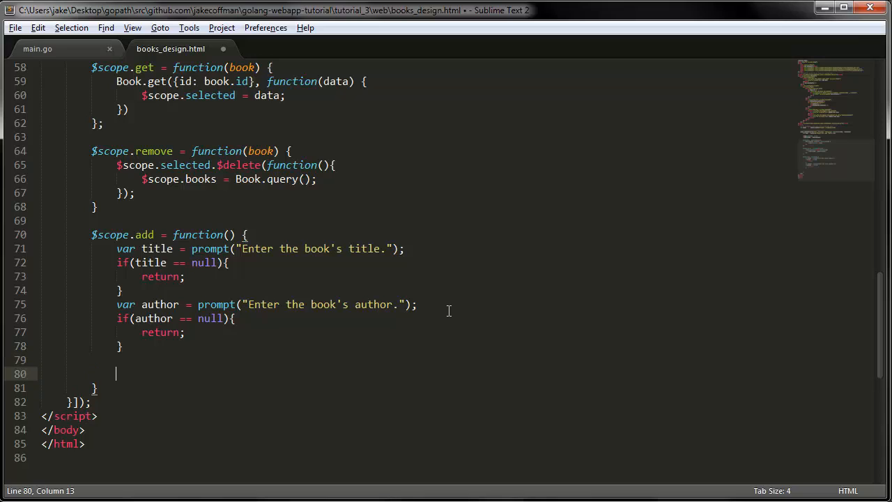
- Build a new Book with the prompted title and author, $save it and reload via Book.query()
{"action": "type", "text": "var book = B"}
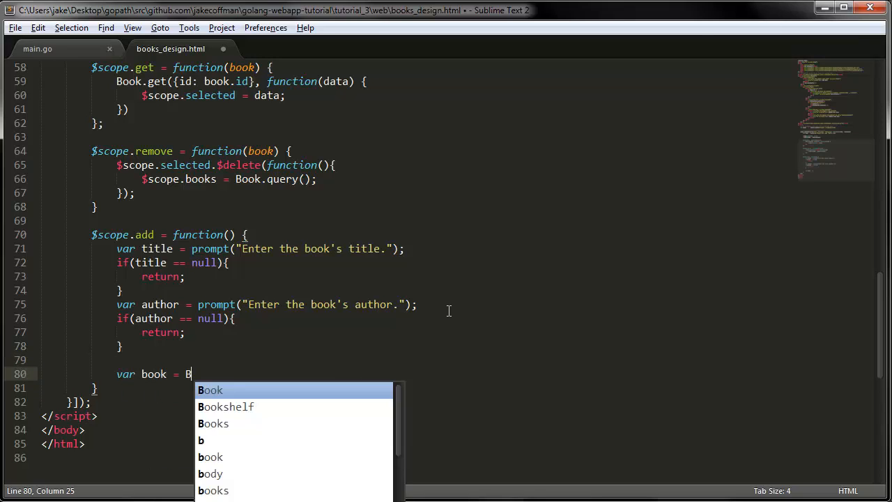
{"action": "type", "text": "new Book();"}
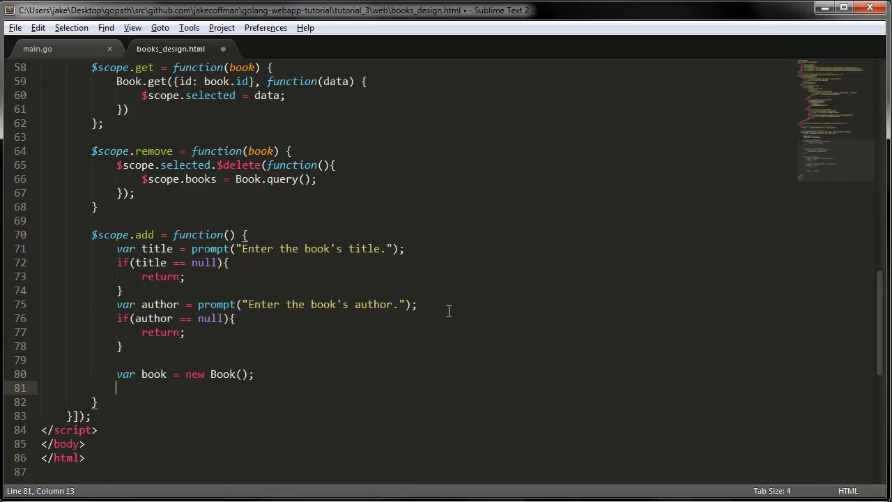
{"action": "type", "text": "book.title = title;"}
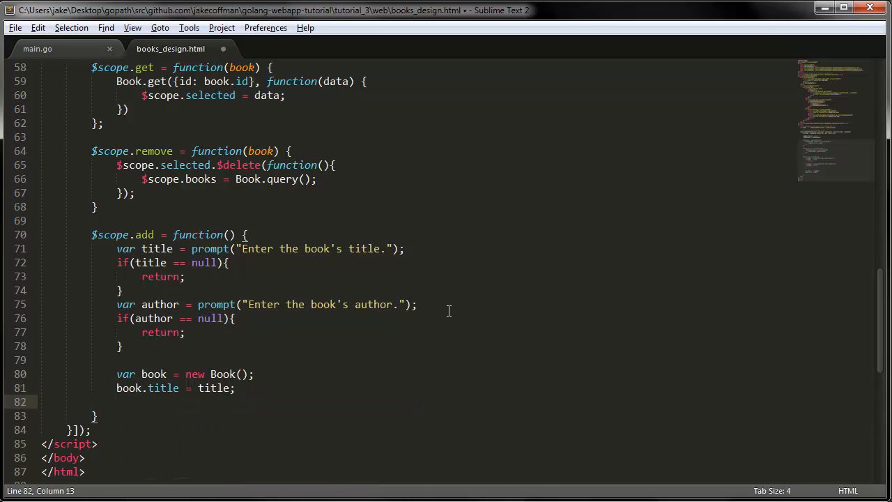
{"action": "type", "text": "book.author ="}
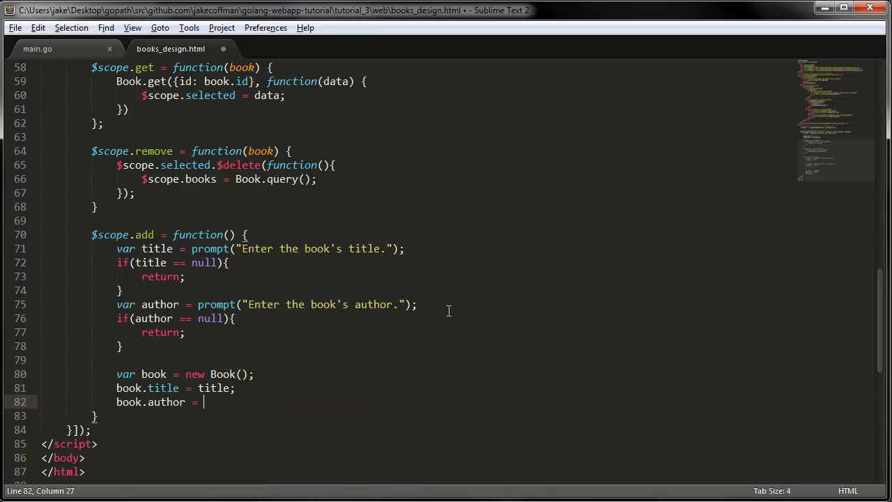
{"action": "type", "text": "author;"}
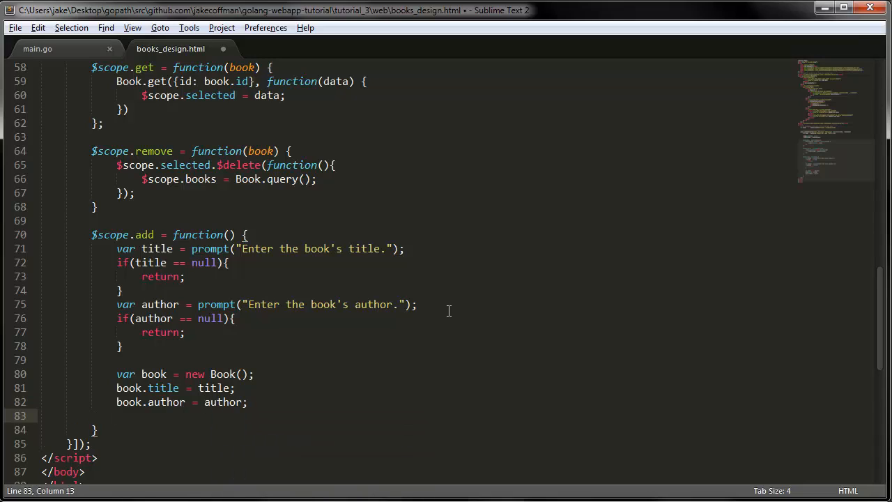
{"action": "type", "text": "book.$save()"}
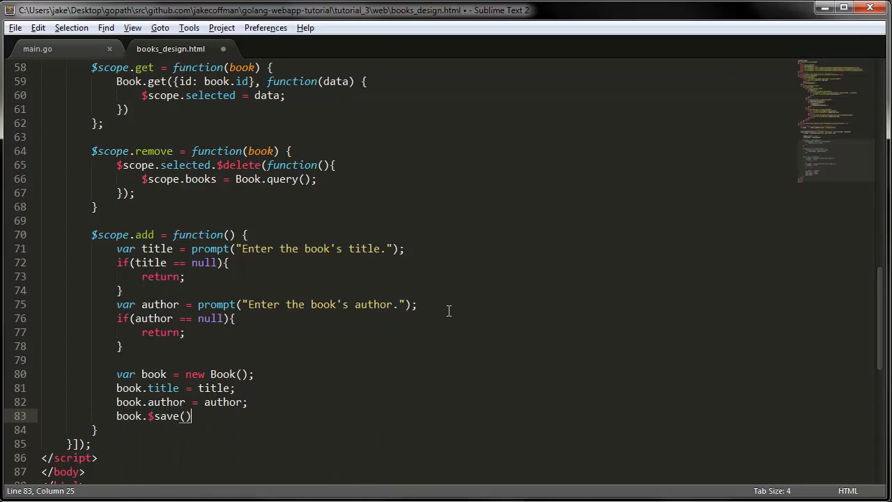
{"action": "type", "text": "function("}
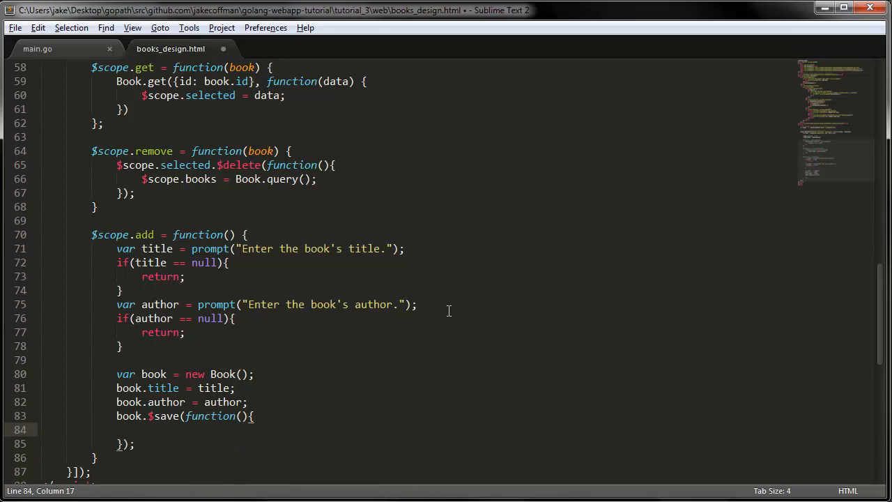
{"action": "type", "text": "$scope.books ="}
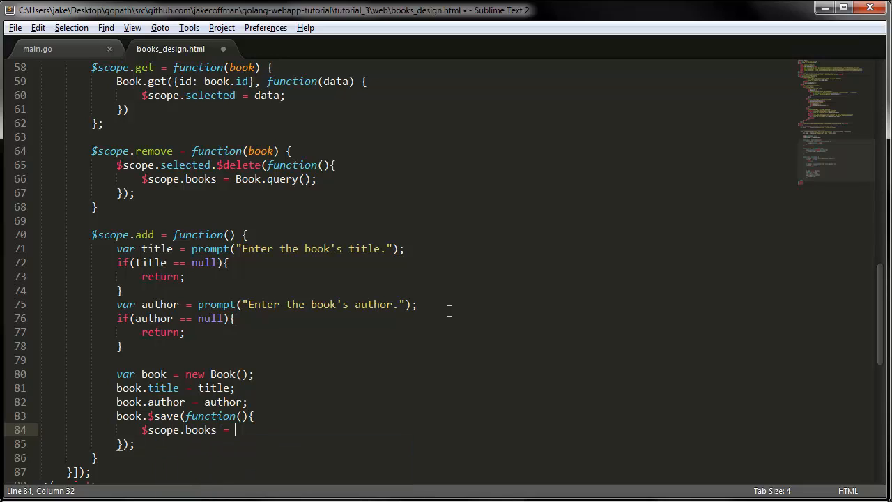
{"action": "type", "text": "Book.query();"}
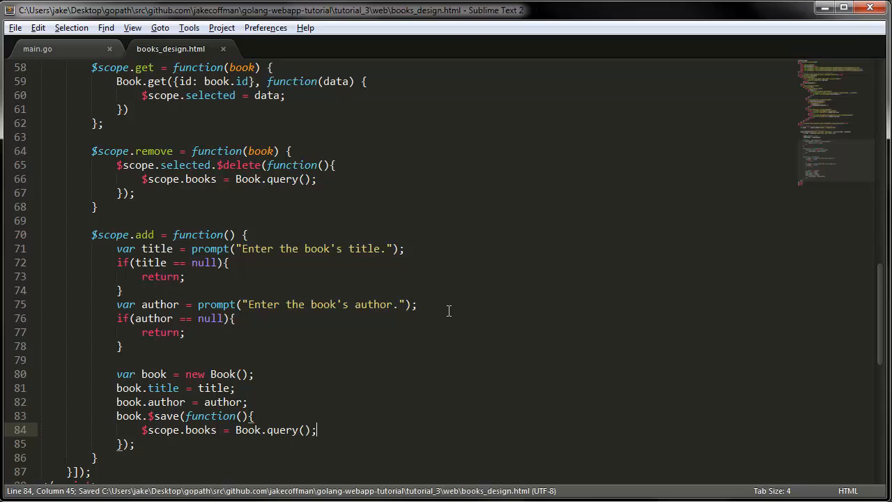
{"action": "scroll", "scroll_direction": "down", "scroll_amount": 3}
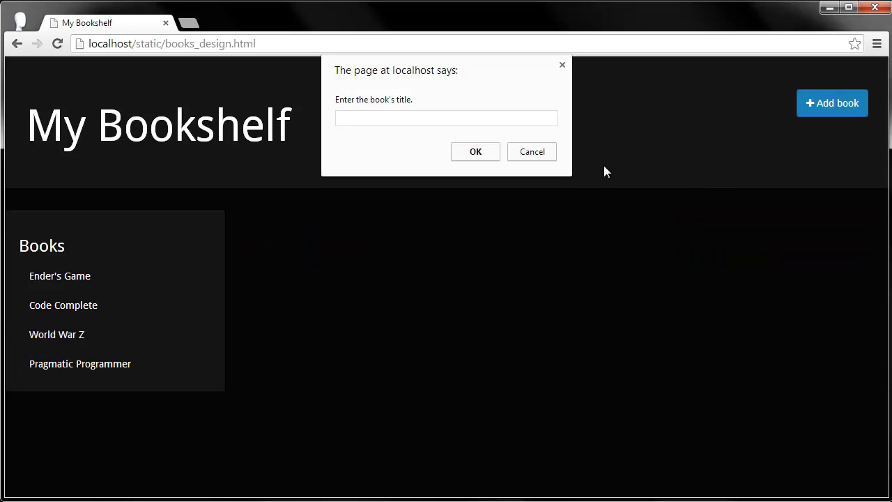
- Add the test book 'title' by 'author', then select it and remove it from the list
{"action": "left_click", "coordinate": [474, 150]}
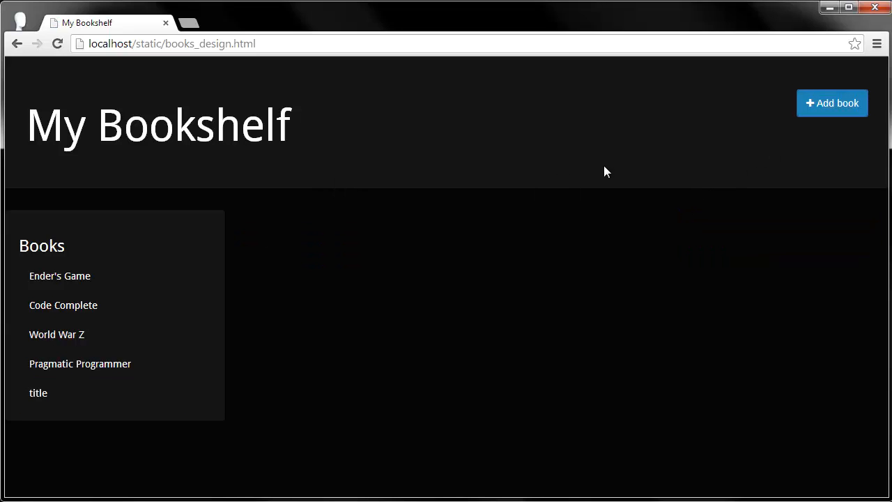
{"action": "left_click", "coordinate": [39, 393]}
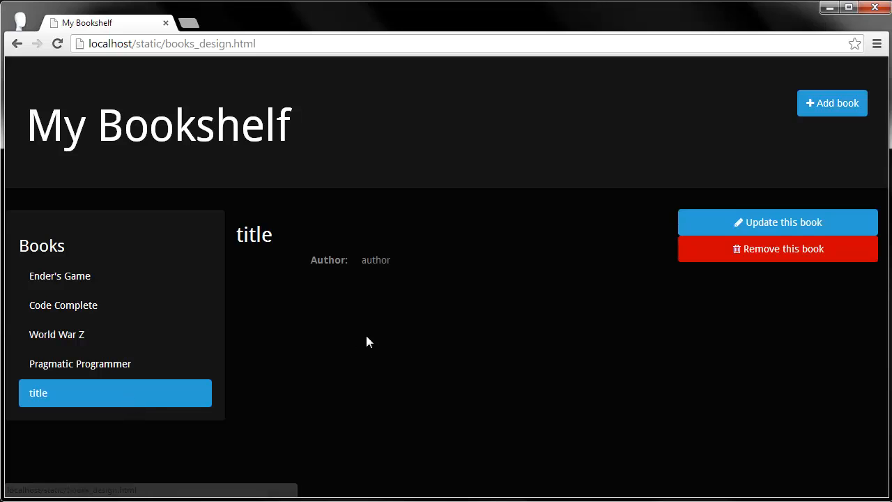
{"action": "left_click", "coordinate": [778, 248]}
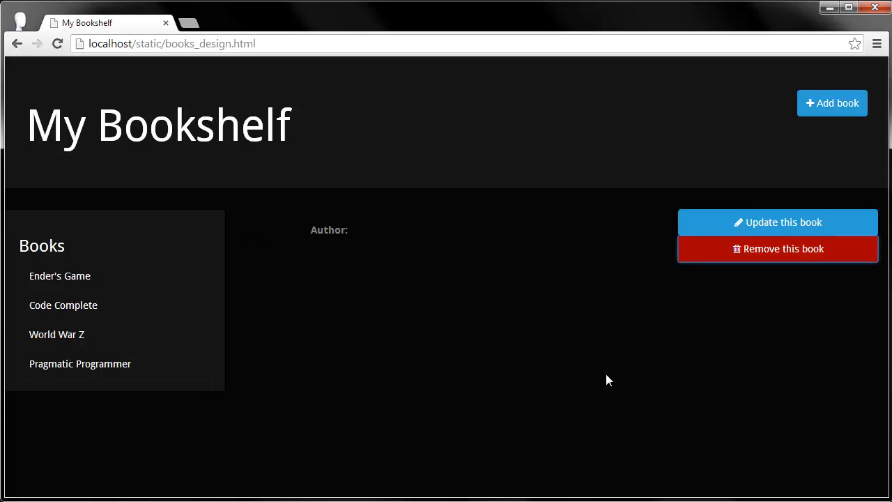
{"action": "left_click", "coordinate": [56, 334]}
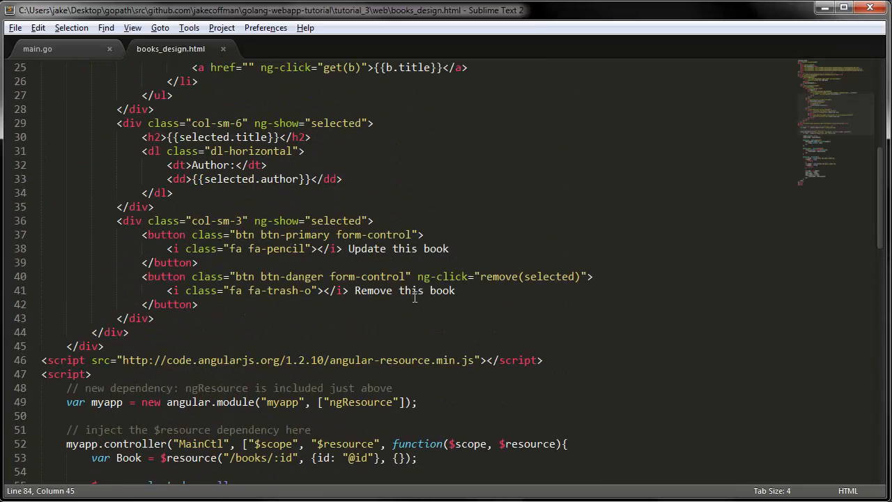
- Add ng-click="update(selected)" to the Update this book button in books_design.html
{"action": "scroll", "scroll_direction": "up", "scroll_amount": 3}
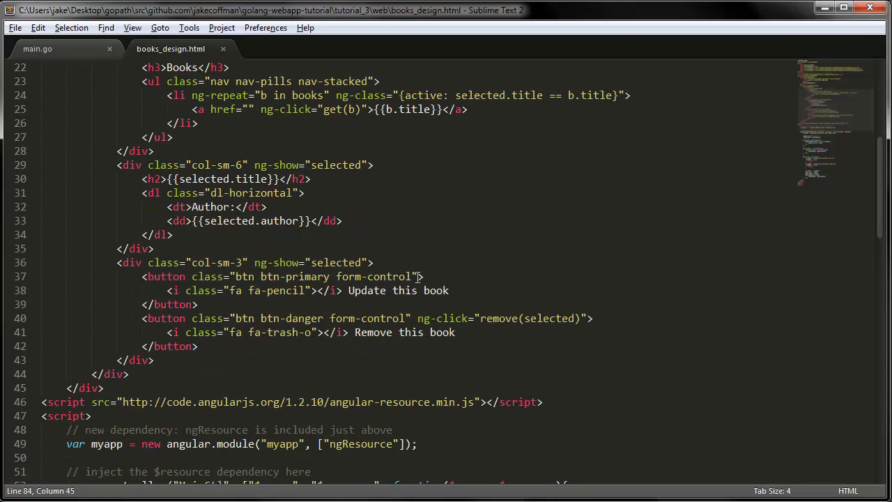
{"action": "type", "text": "ng-click=\"update"}
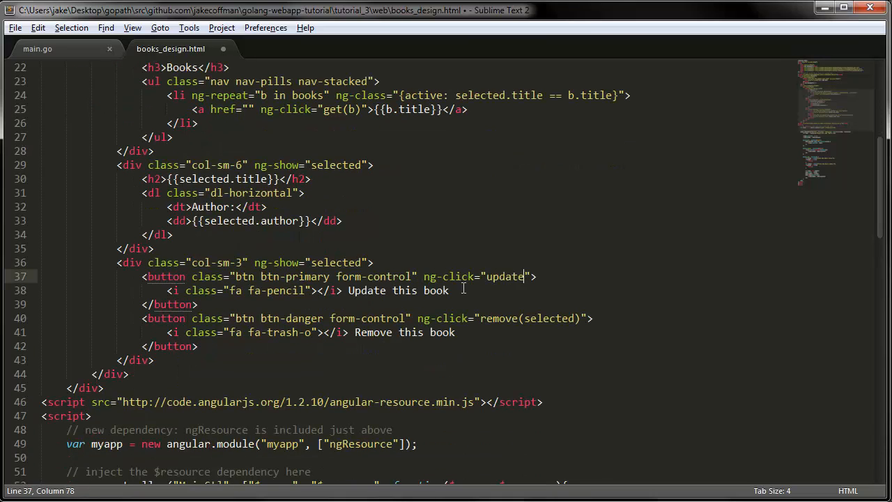
{"action": "type", "text": "(selected)"}
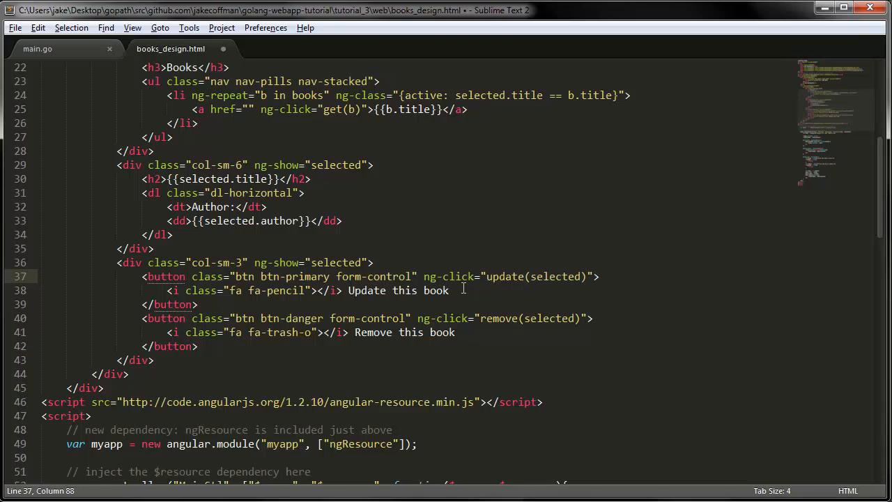
{"action": "scroll", "scroll_direction": "down", "scroll_amount": 3}
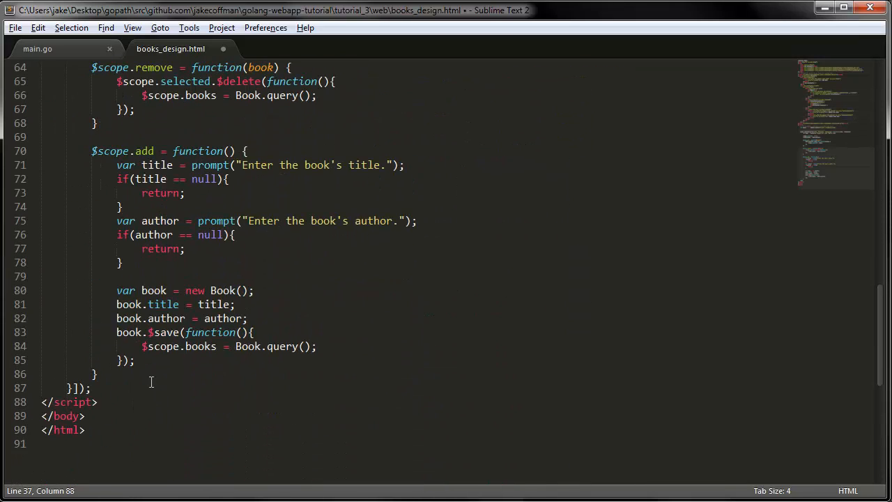
- Start $scope.update with title and author prompts defaulting to book.title and book.author
{"action": "type", "text": "$sc"}
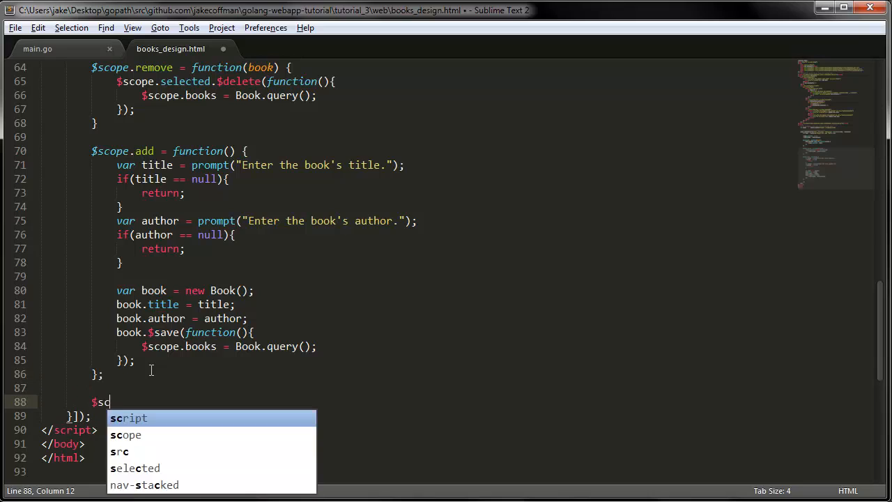
{"action": "type", "text": "ope.update = function(book) {"}
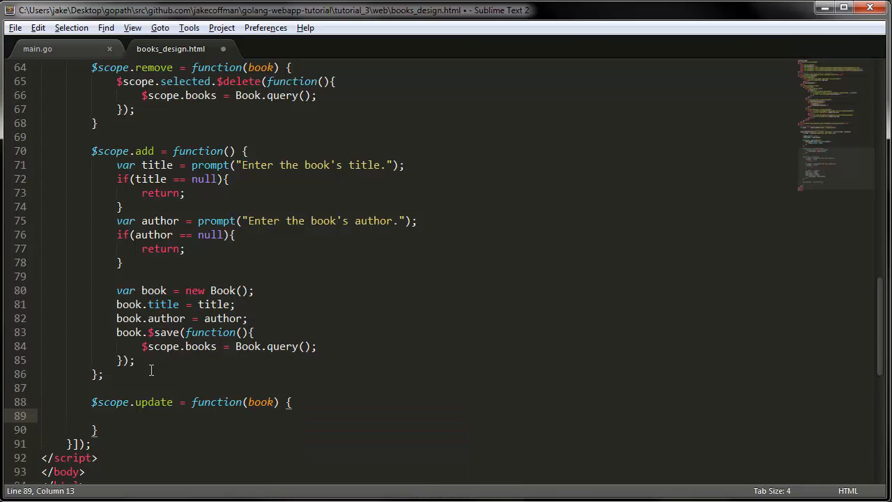
{"action": "scroll", "scroll_direction": "down", "scroll_amount": 3}
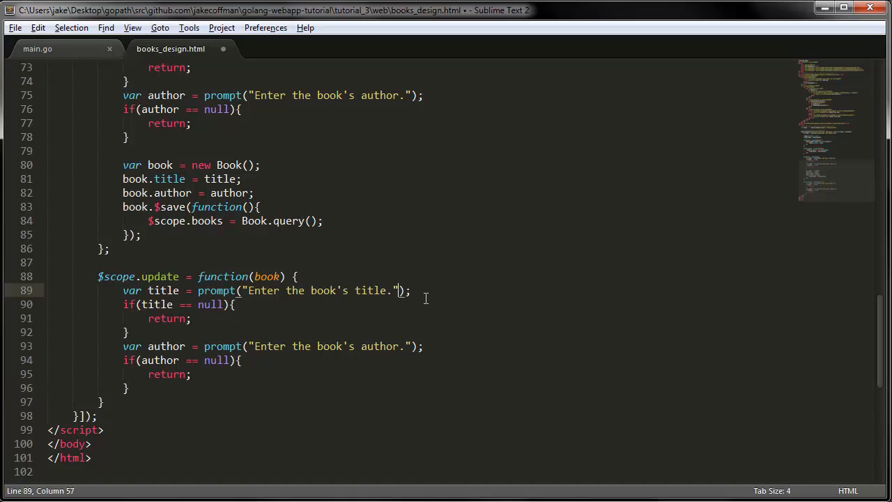
{"action": "type", "text": ", book.title"}
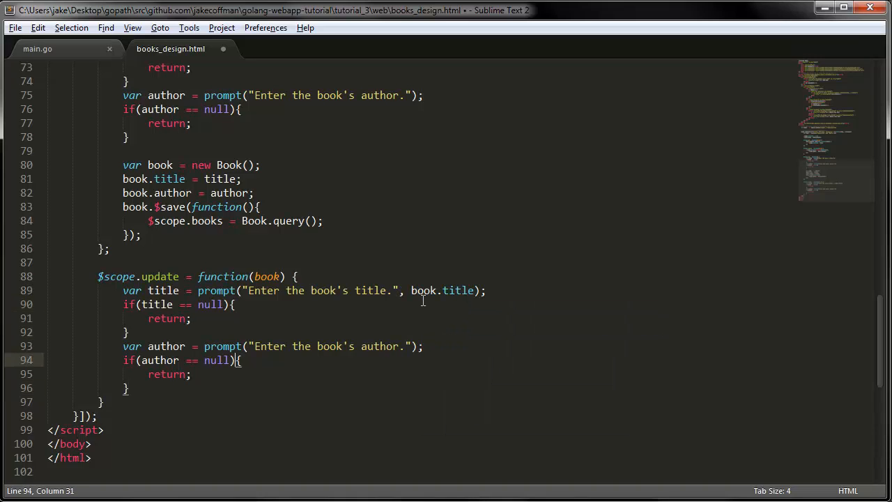
{"action": "left_click", "coordinate": [411, 345]}
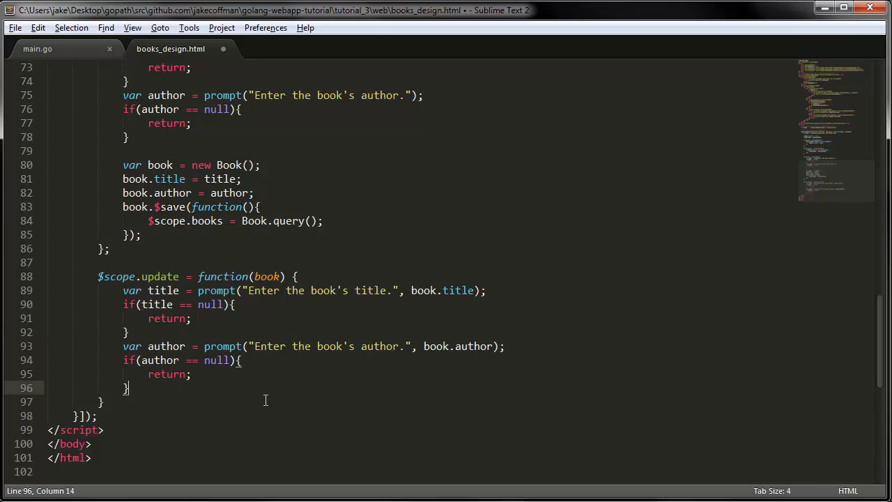
- Assign the prompted title and author to the book and call book.$save with a callback
{"action": "key", "text": "enter"}
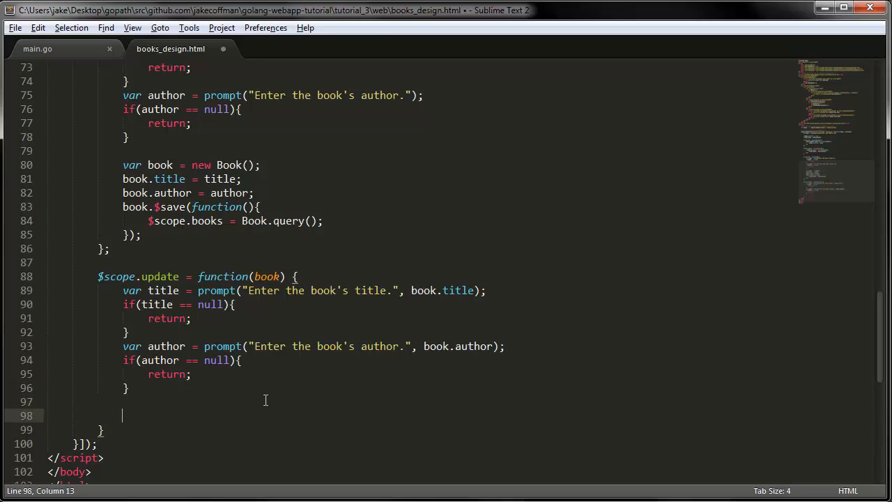
{"action": "type", "text": "book.title = title;"}
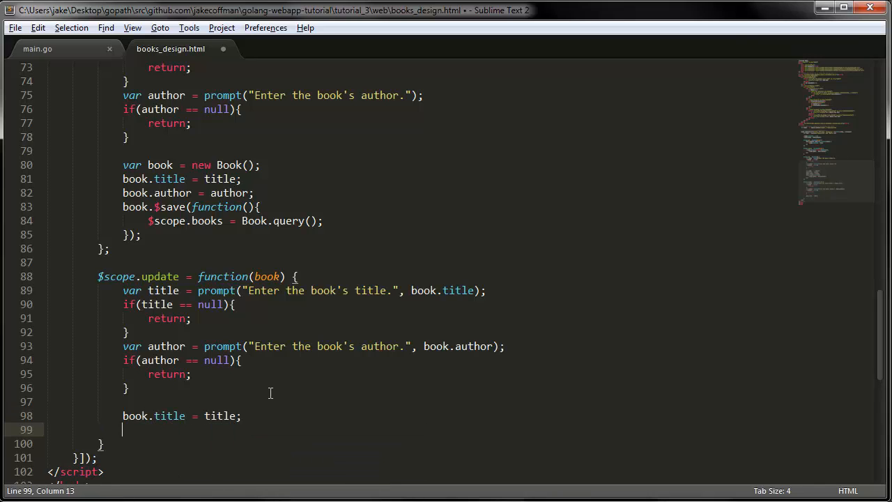
{"action": "type", "text": "book.uah"}
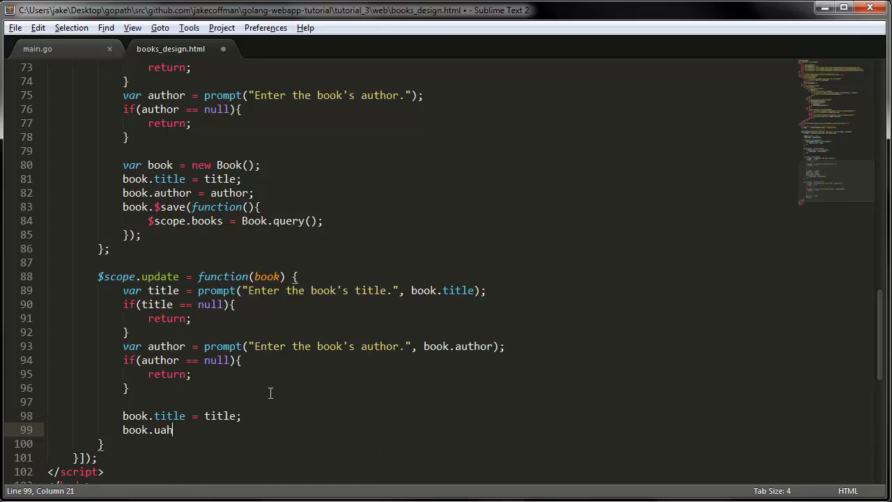
{"action": "type", "text": "author = author;"}
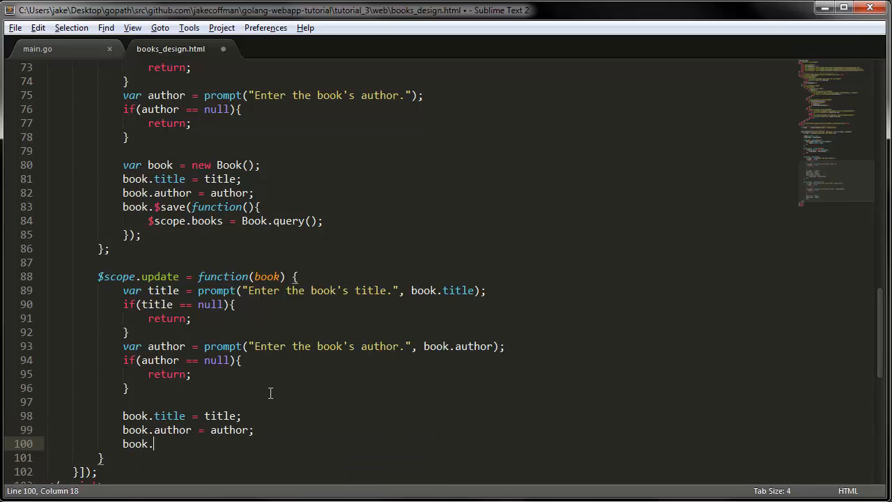
{"action": "type", "text": "$"}
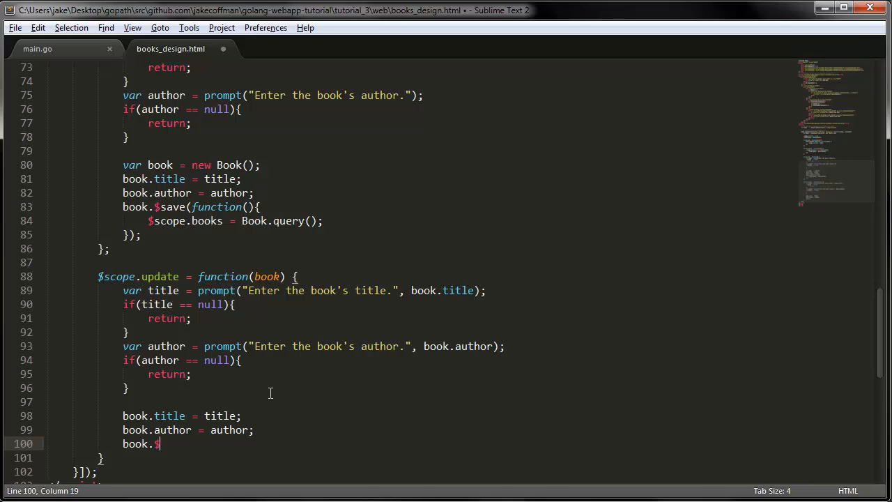
{"action": "type", "text": "save(functio"}
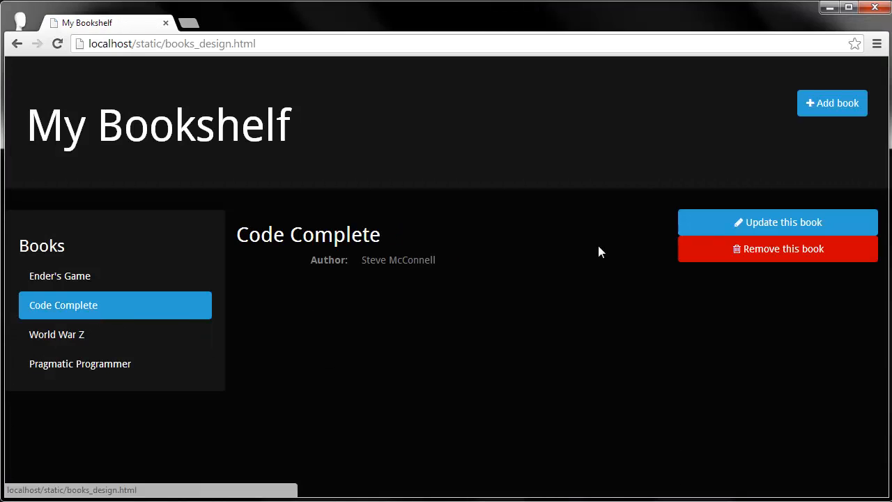
- Update Code Complete to 'Code Complete 2' by 'Steve McConnell et al' and view its new details
{"action": "left_click", "coordinate": [777, 221]}
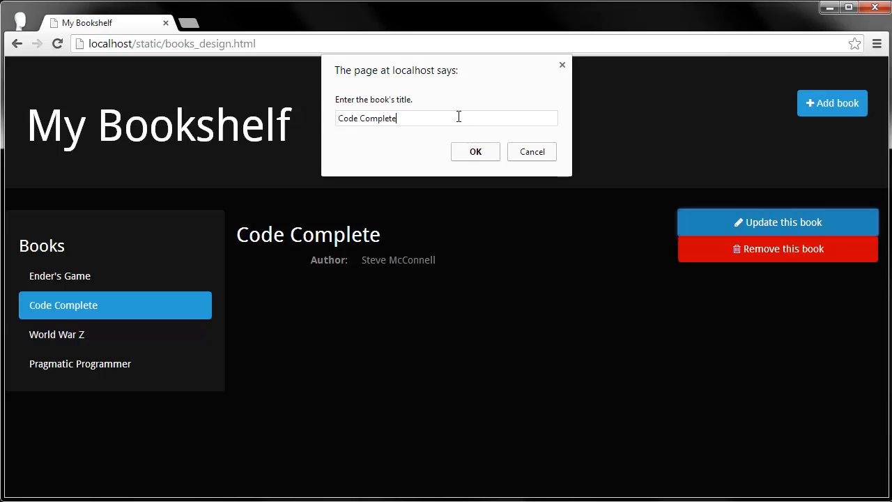
{"action": "left_click", "coordinate": [473, 150]}
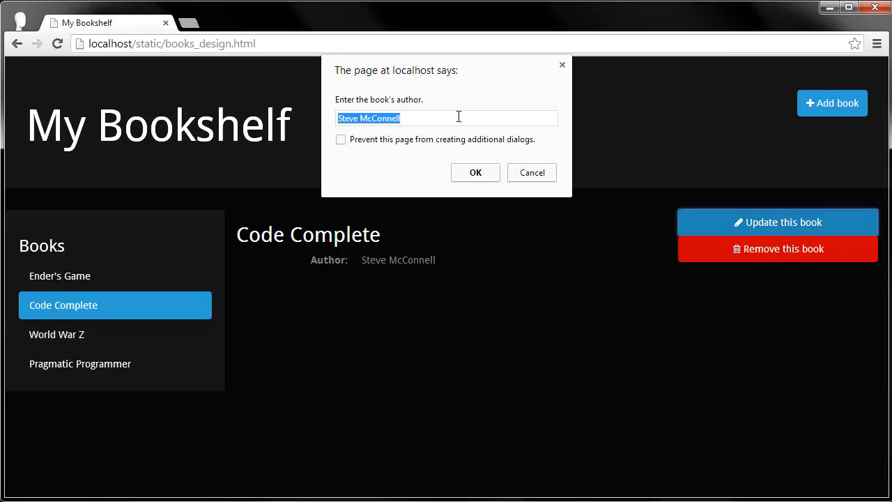
{"action": "left_click", "coordinate": [473, 173]}
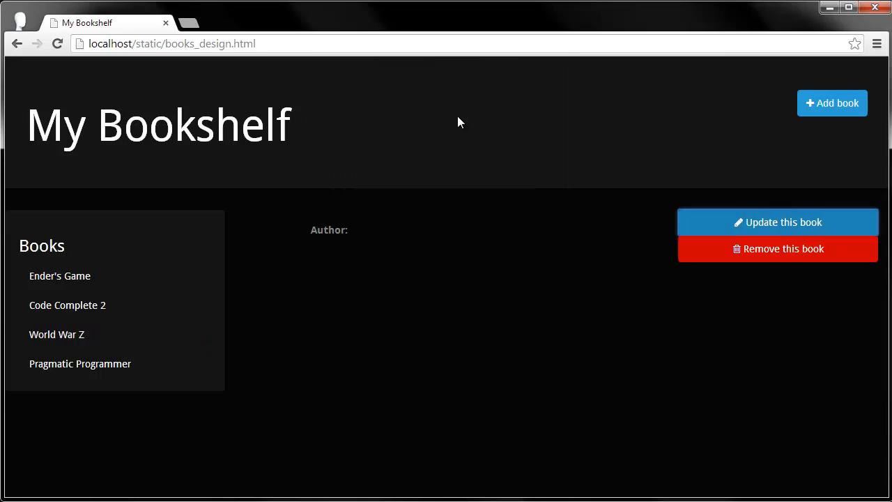
{"action": "mouse_move", "coordinate": [333, 259]}
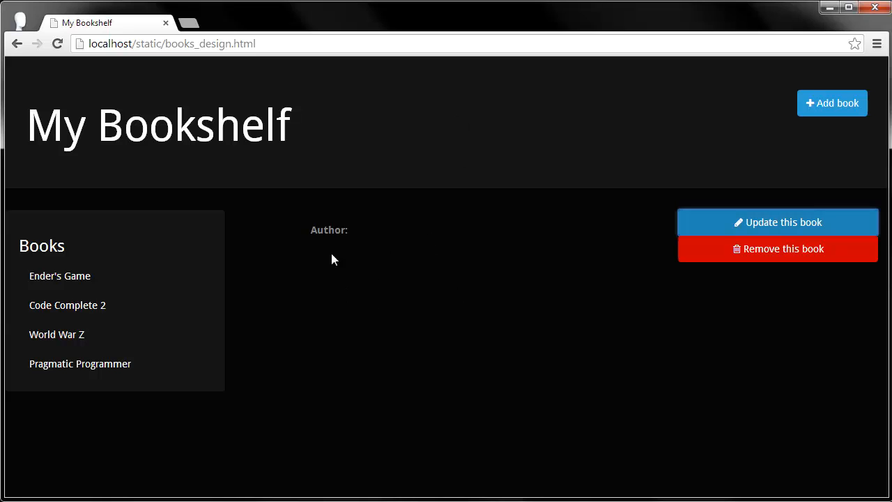
{"action": "left_click", "coordinate": [67, 304]}
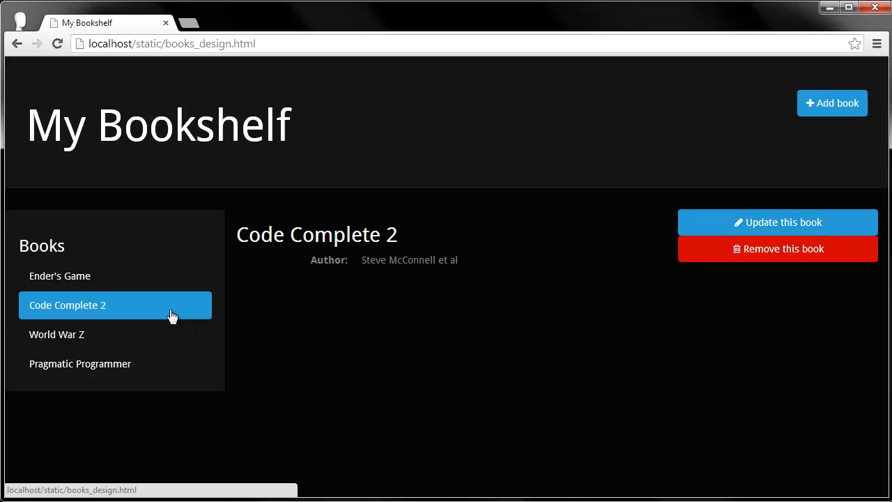
{"action": "mouse_move", "coordinate": [522, 318]}
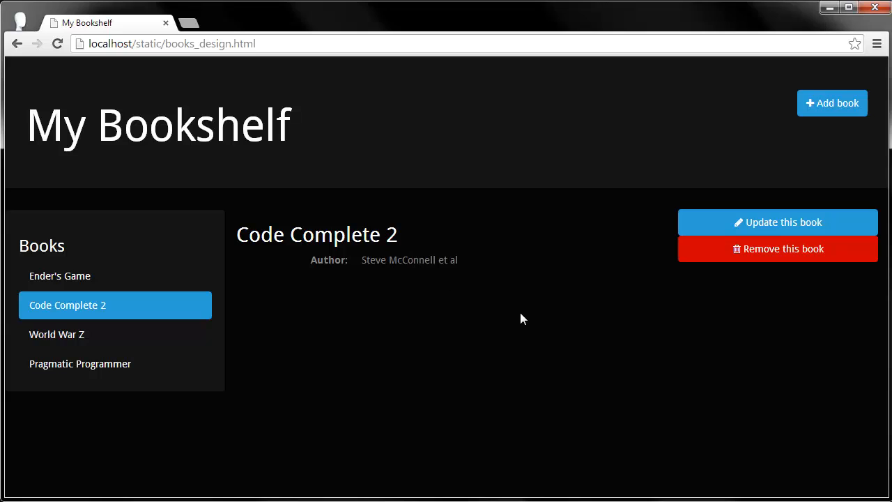
{"action": "mouse_move", "coordinate": [409, 300]}
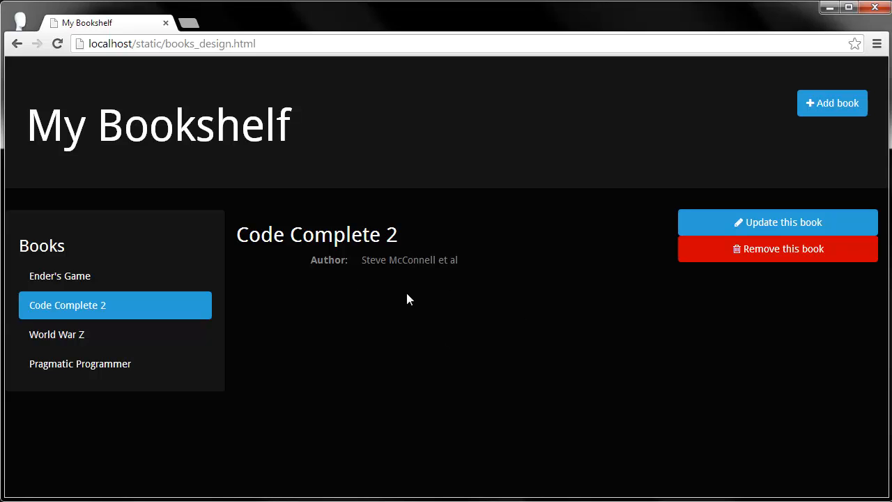
{"action": "mouse_move", "coordinate": [453, 312]}
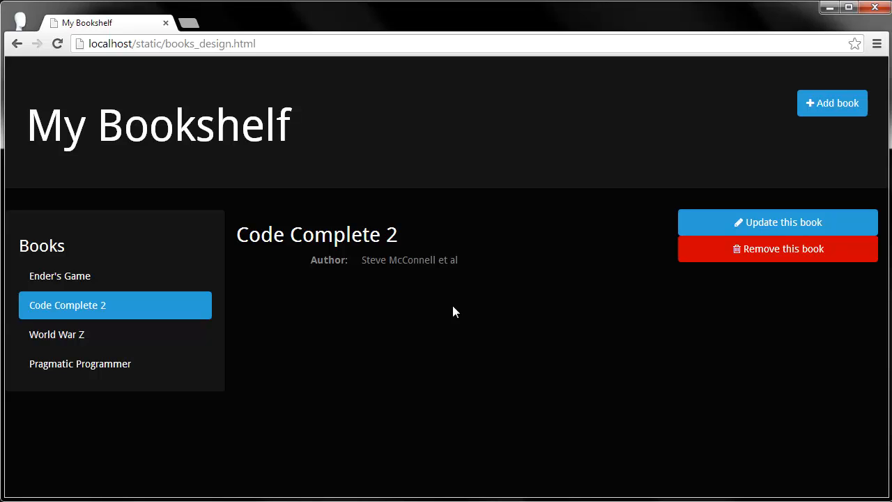
{"action": "mouse_move", "coordinate": [479, 326]}
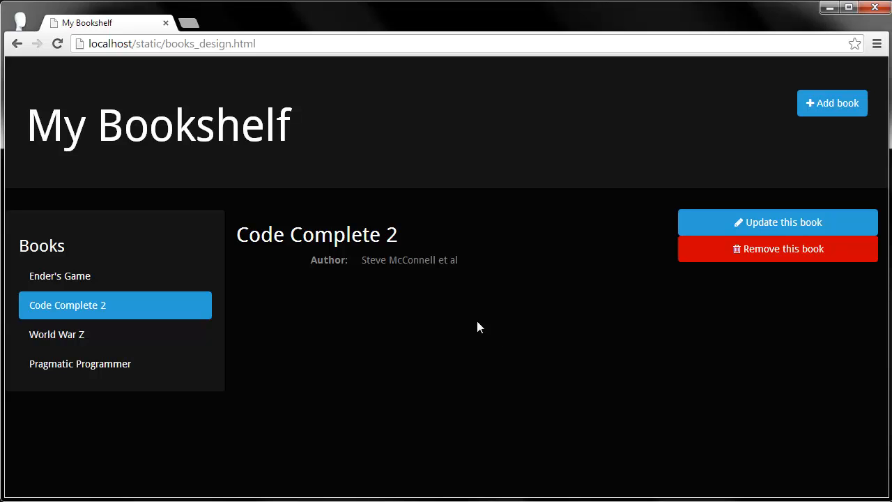